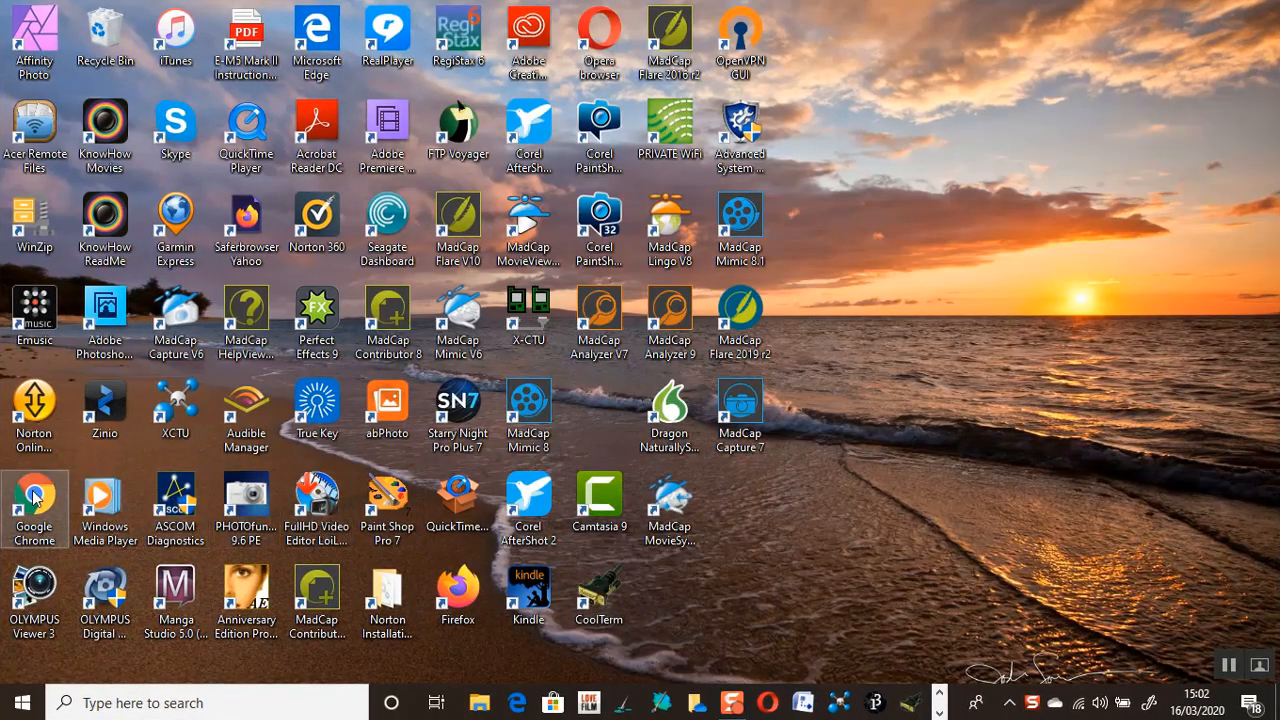
Launch Google Chrome and enter 'arduino' in the new-tab search box.
{"action": "double_click", "coordinate": [34, 500]}
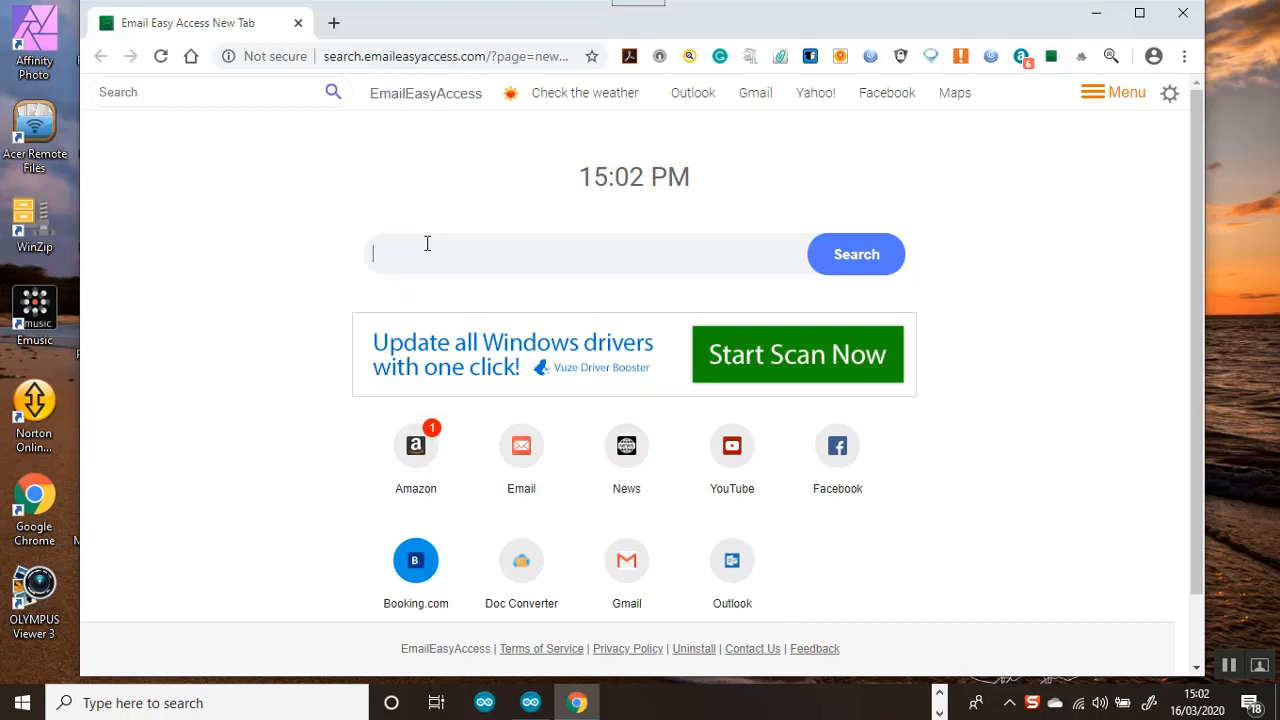
{"action": "type", "text": "a"}
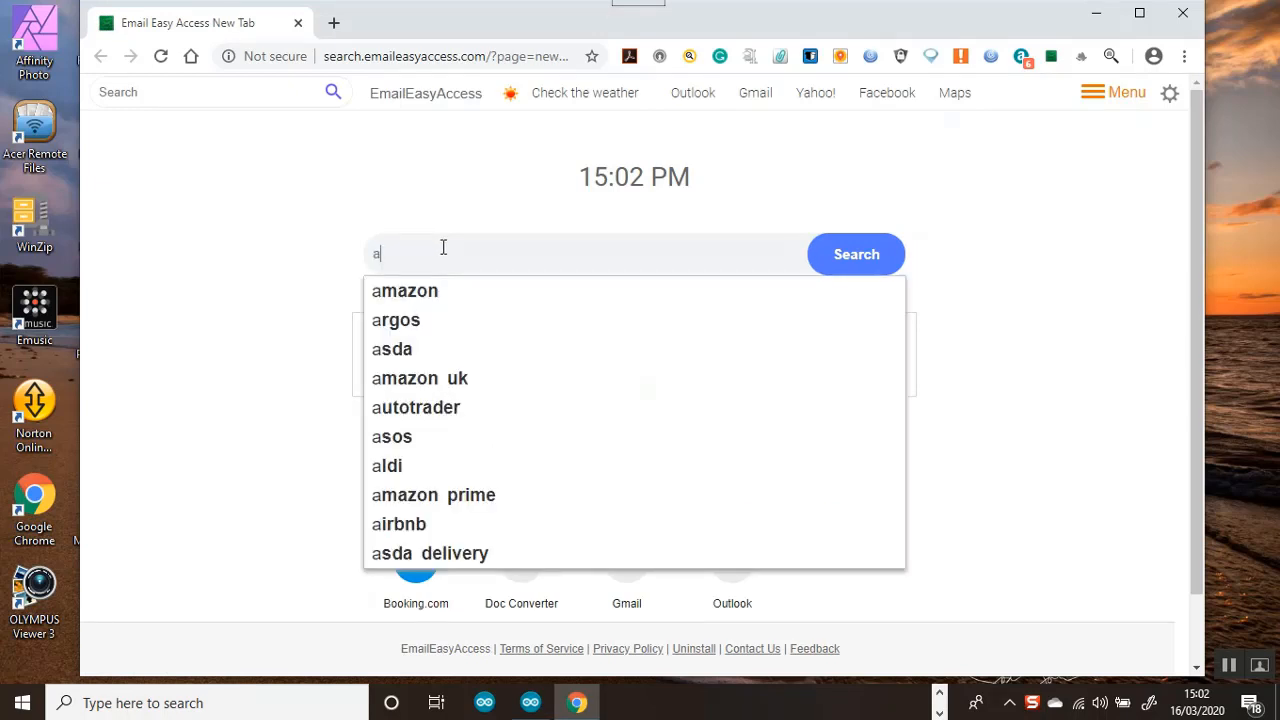
{"action": "type", "text": "rduino"}
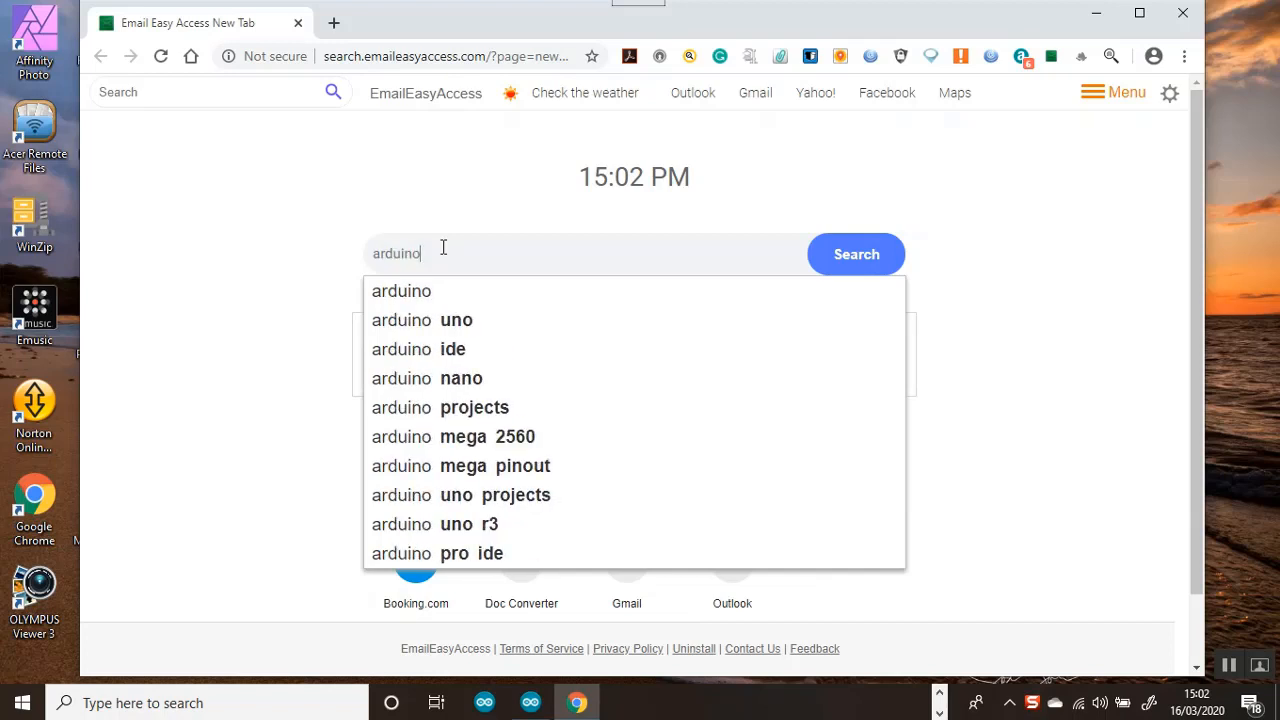
{"action": "mouse_move", "coordinate": [452, 348]}
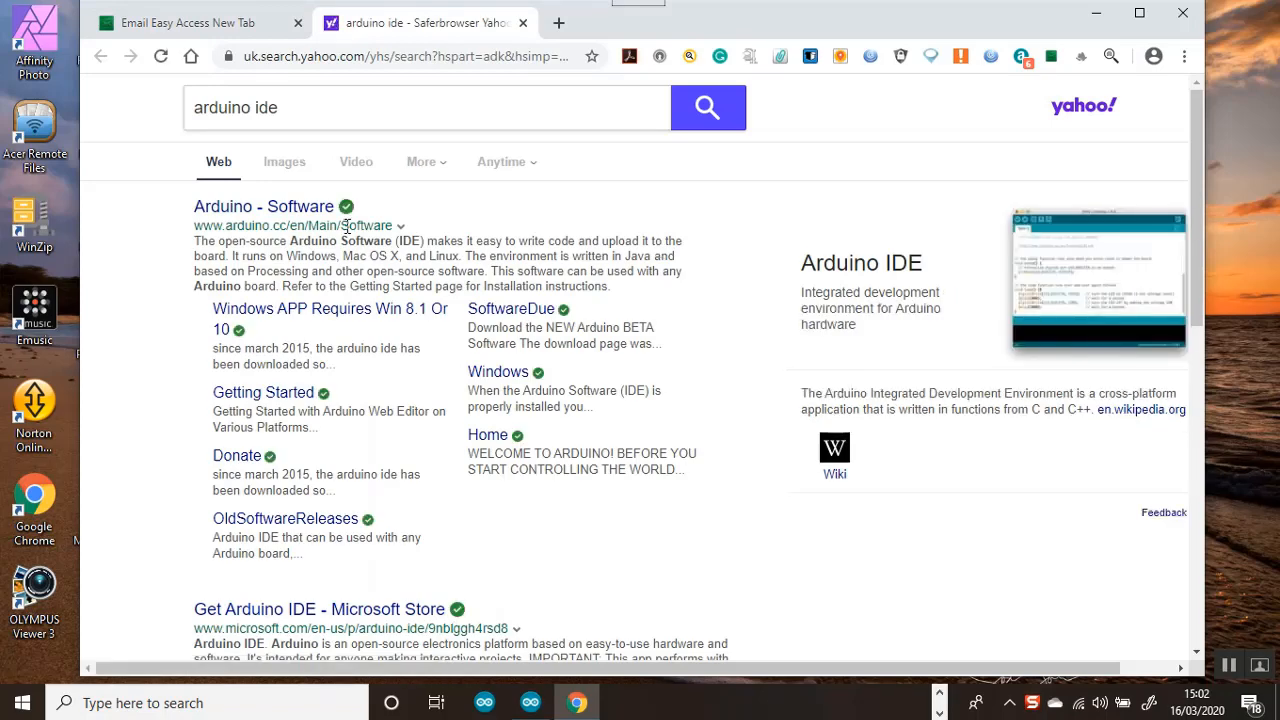
{"action": "mouse_move", "coordinate": [250, 210]}
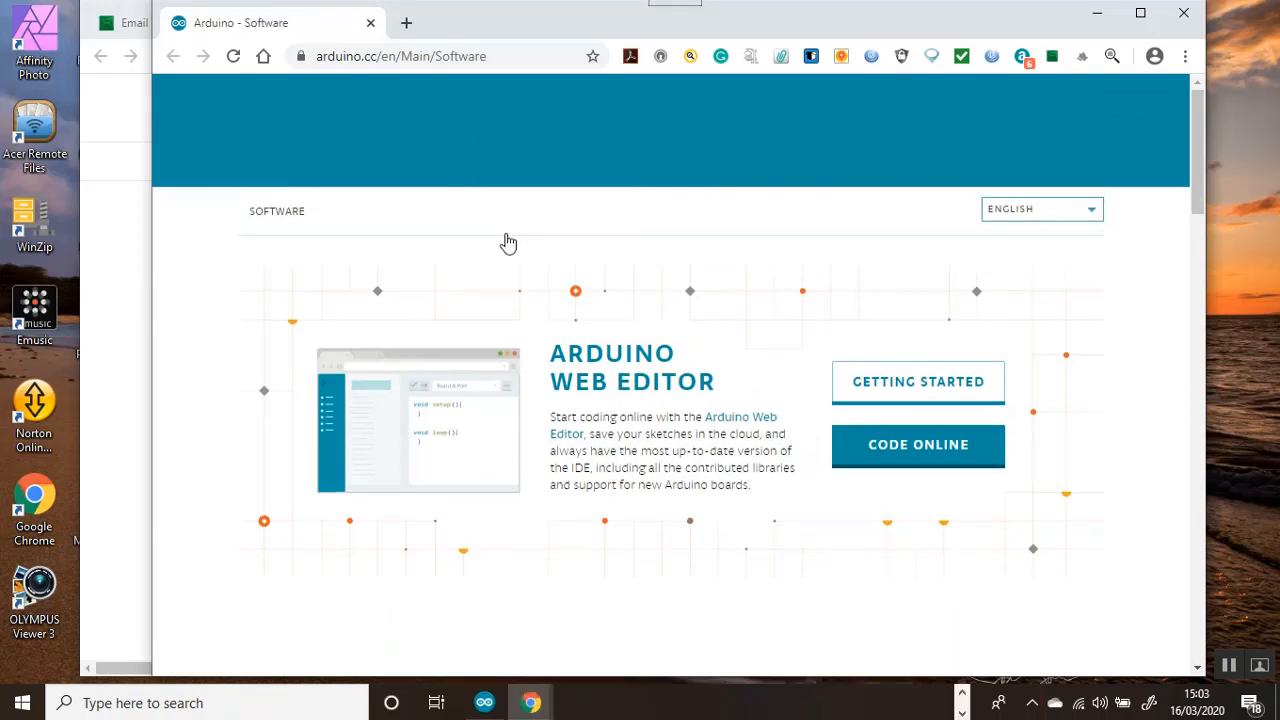
Scroll to the Hourly Builds section and download the Windows hourly build of the Arduino IDE.
{"action": "scroll", "scroll_direction": "down", "scroll_amount": 3}
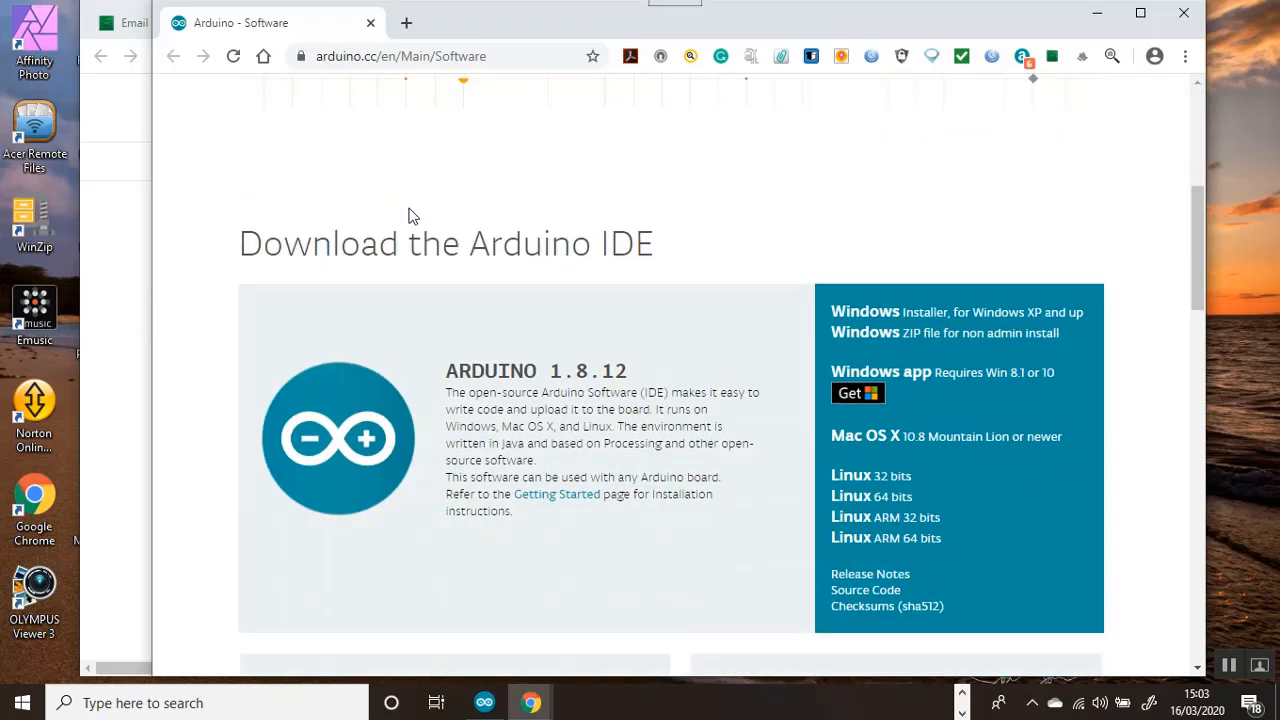
{"action": "scroll", "scroll_direction": "down", "scroll_amount": 3}
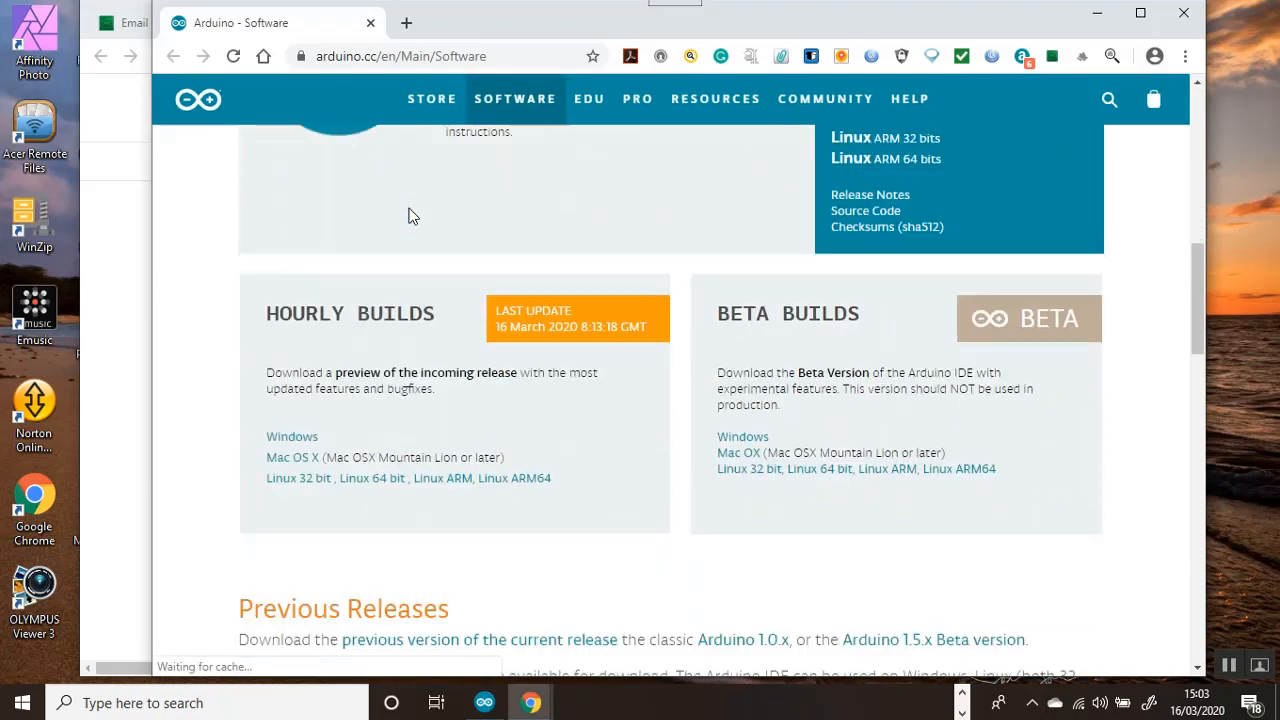
{"action": "scroll", "scroll_direction": "down", "scroll_amount": 3}
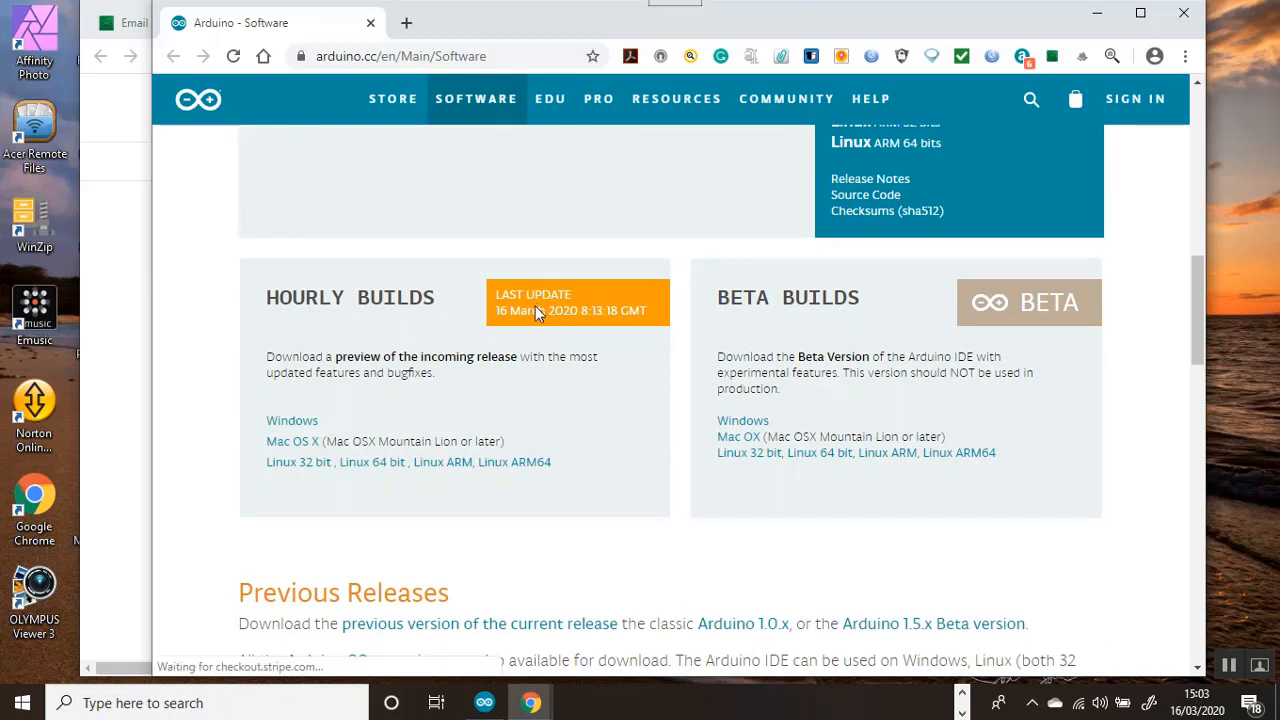
{"action": "mouse_move", "coordinate": [292, 420]}
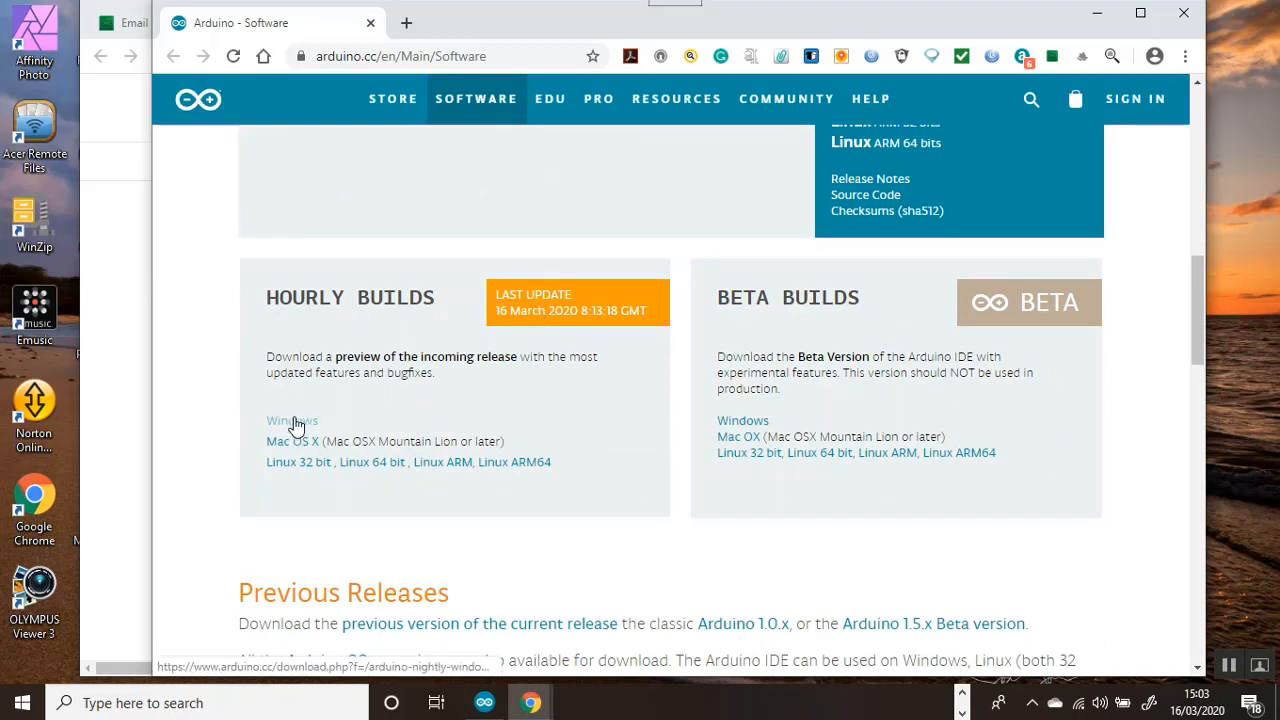
{"action": "left_click", "coordinate": [292, 420]}
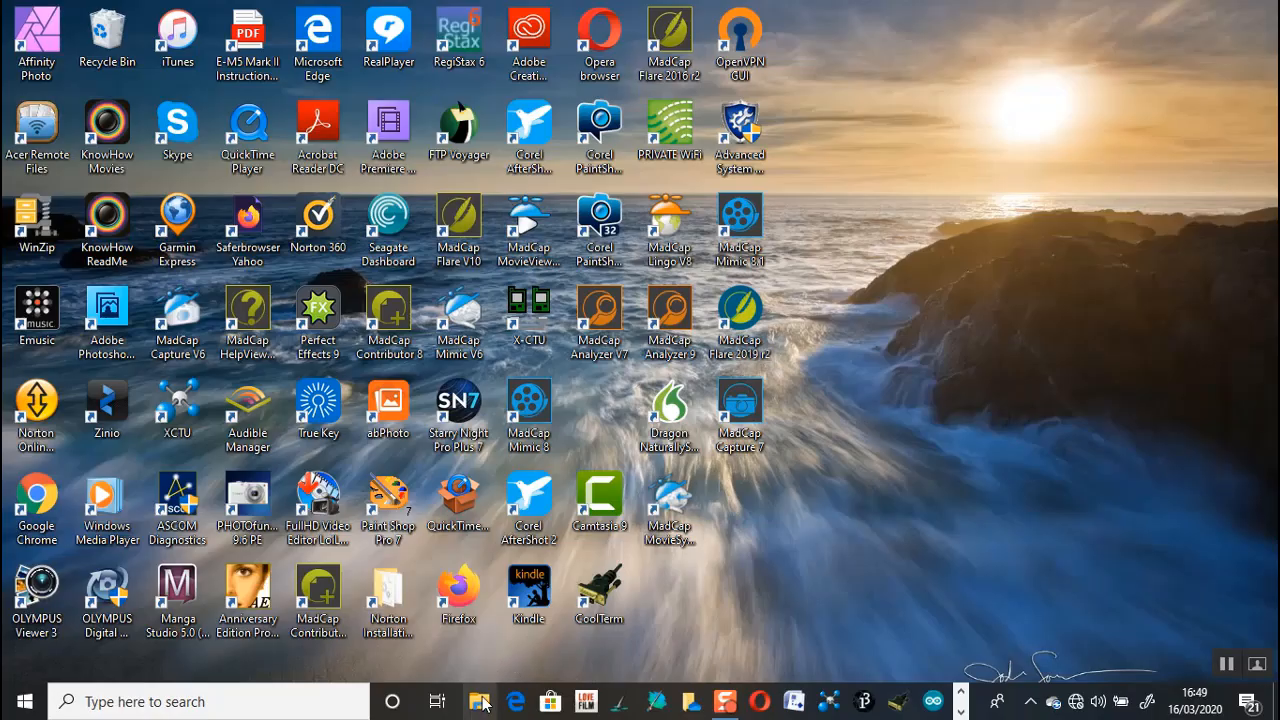
Browse to C:\Arduino\arduino-nightly-windows\arduino-nightly and launch arduino.exe.
{"action": "left_click", "coordinate": [480, 700]}
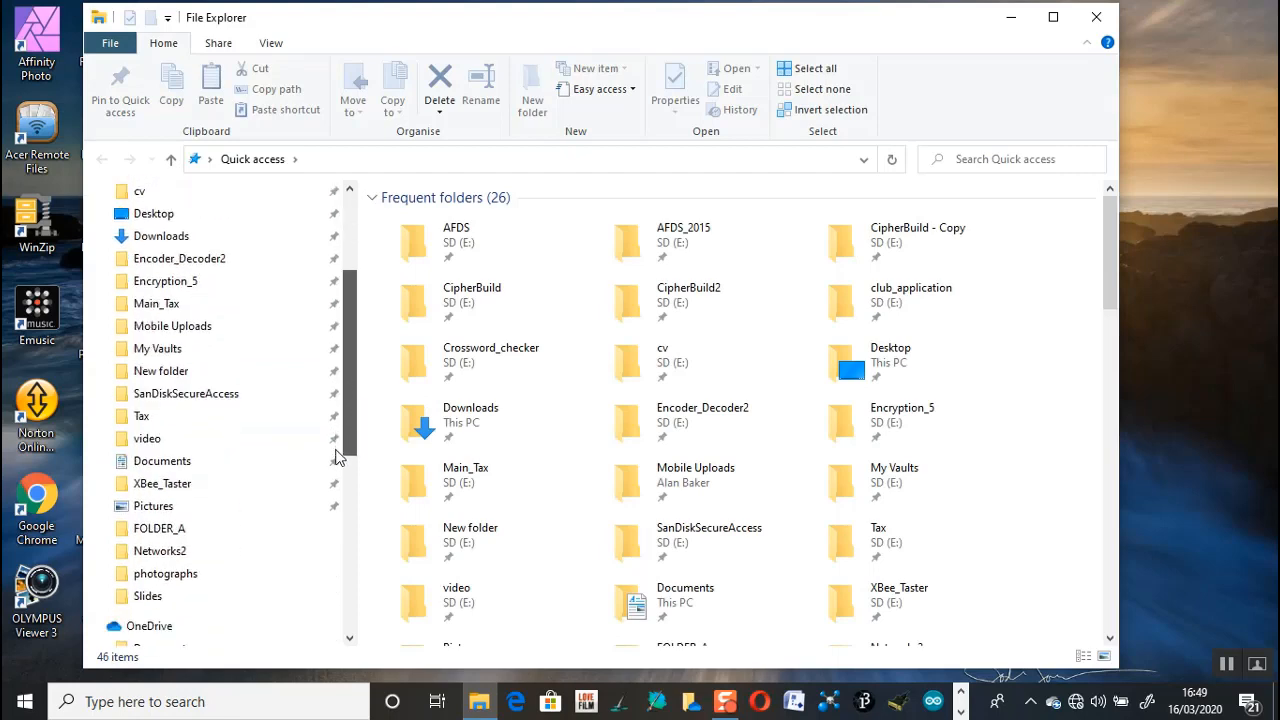
{"action": "scroll", "scroll_direction": "down", "scroll_amount": 3}
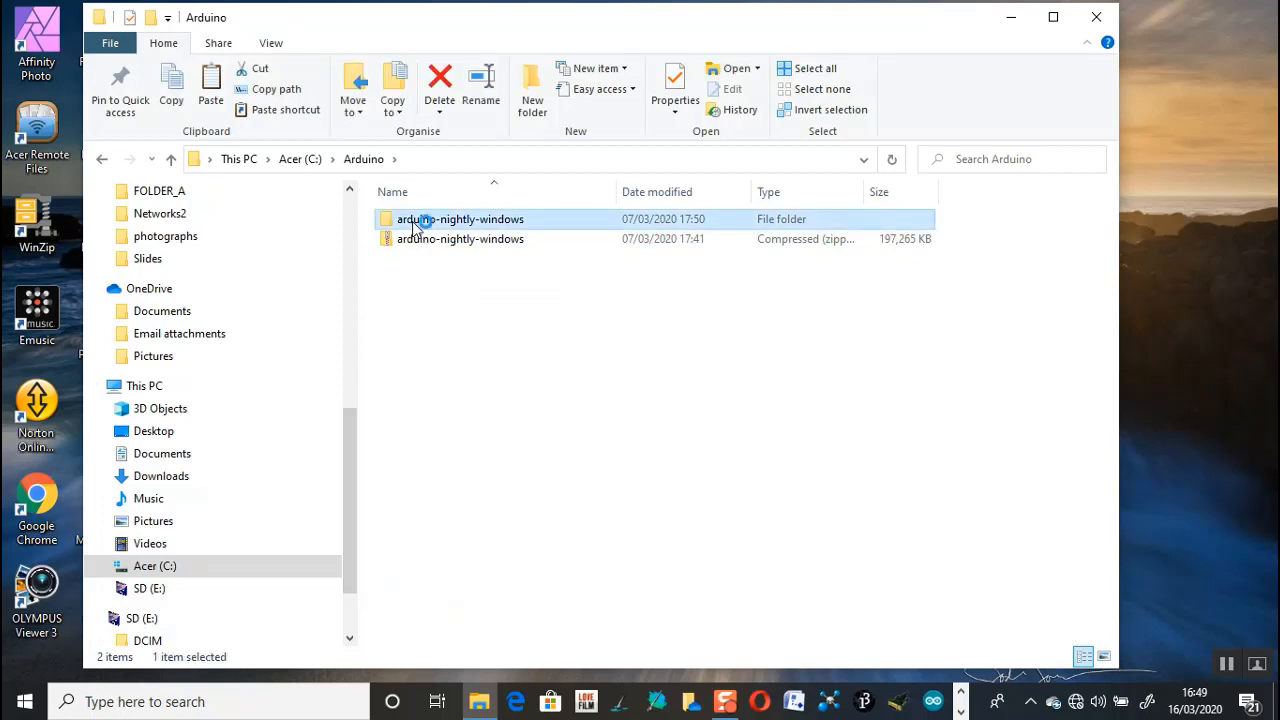
{"action": "double_click", "coordinate": [460, 218]}
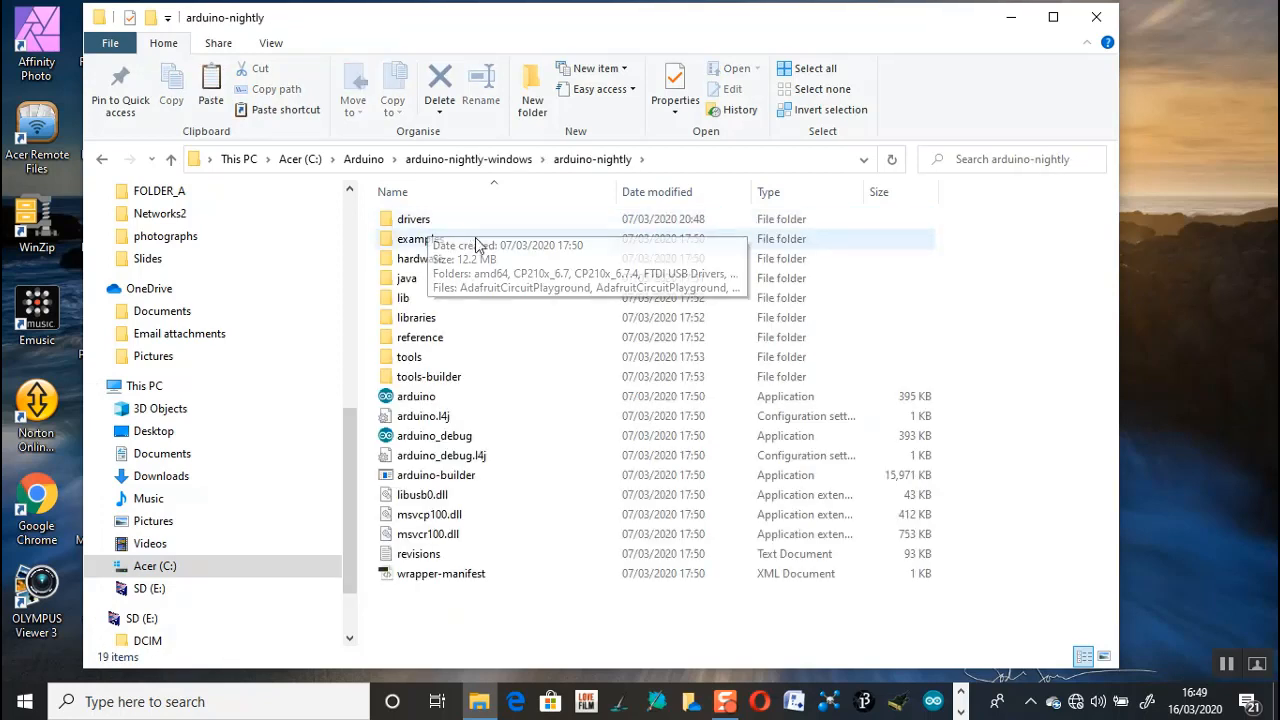
{"action": "mouse_move", "coordinate": [476, 356]}
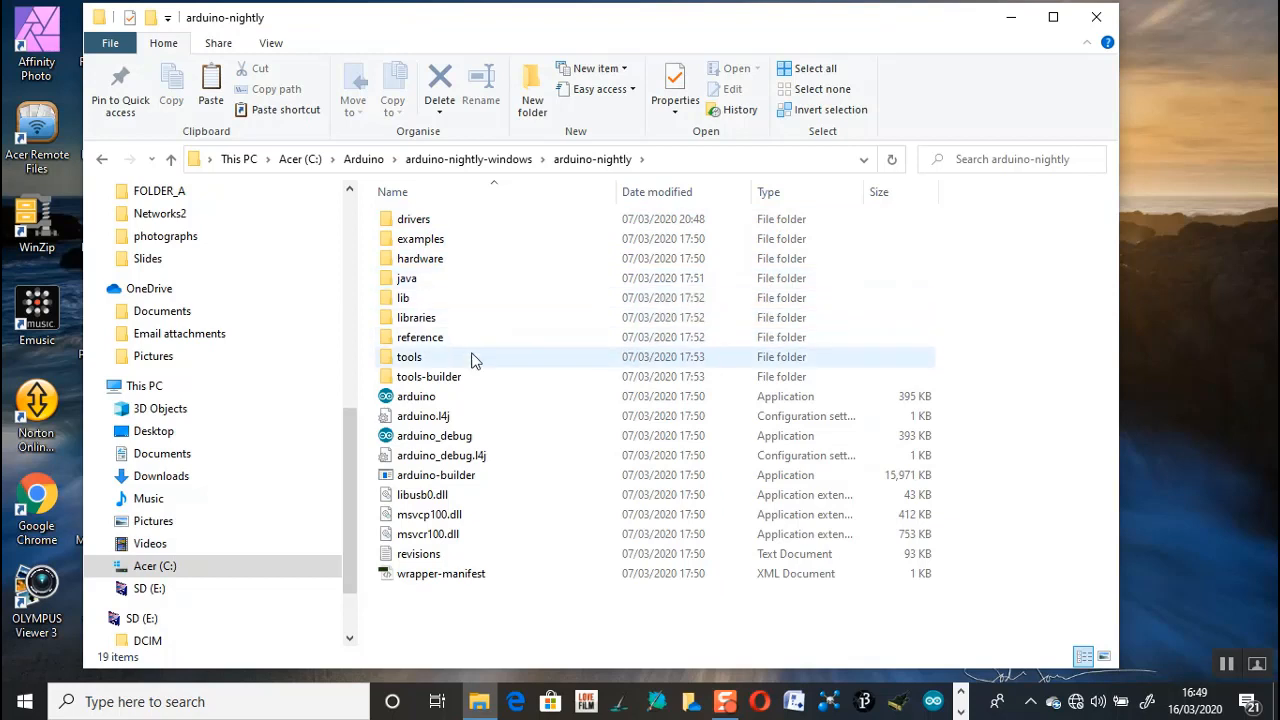
{"action": "left_click", "coordinate": [416, 396]}
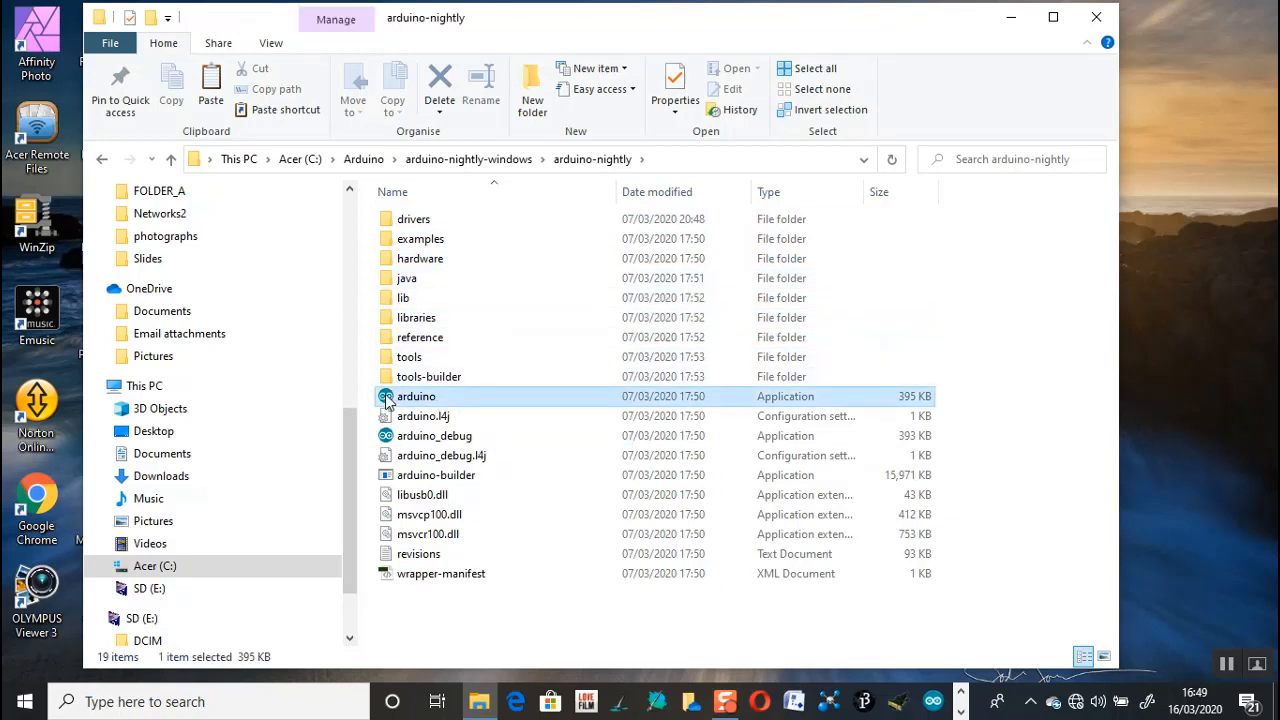
{"action": "double_click", "coordinate": [416, 396]}
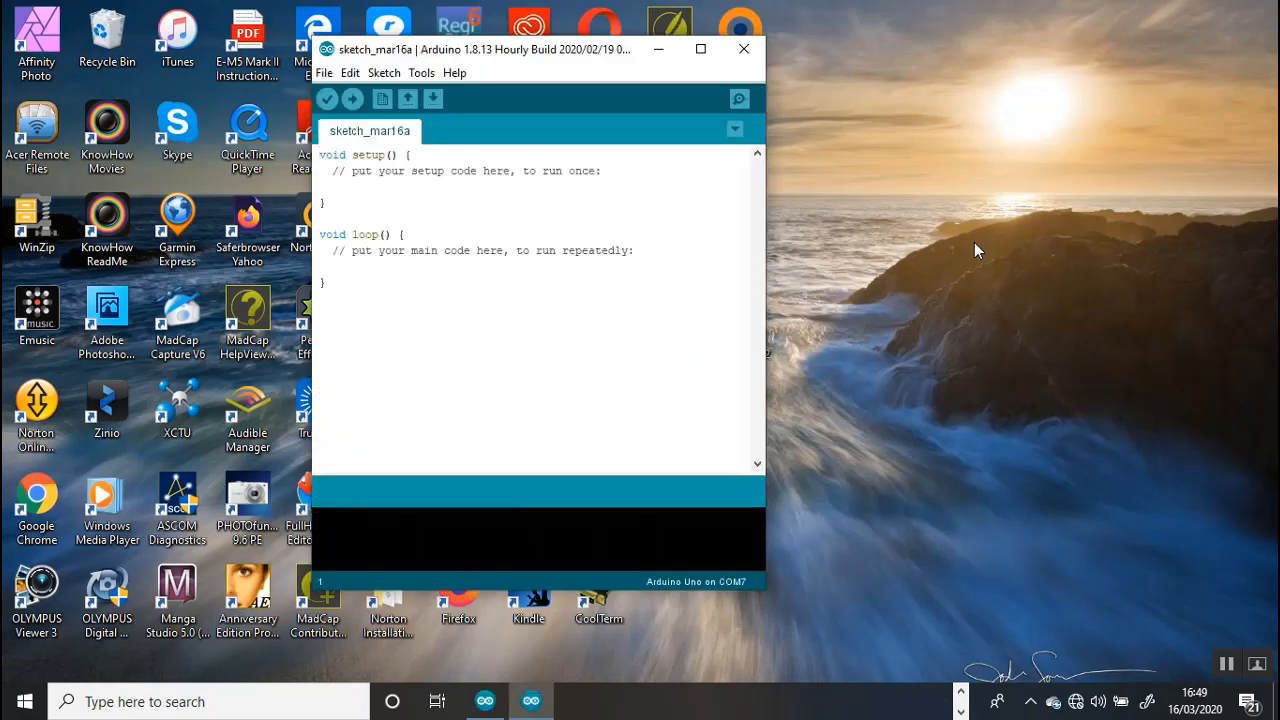
{"action": "mouse_move", "coordinate": [940, 444]}
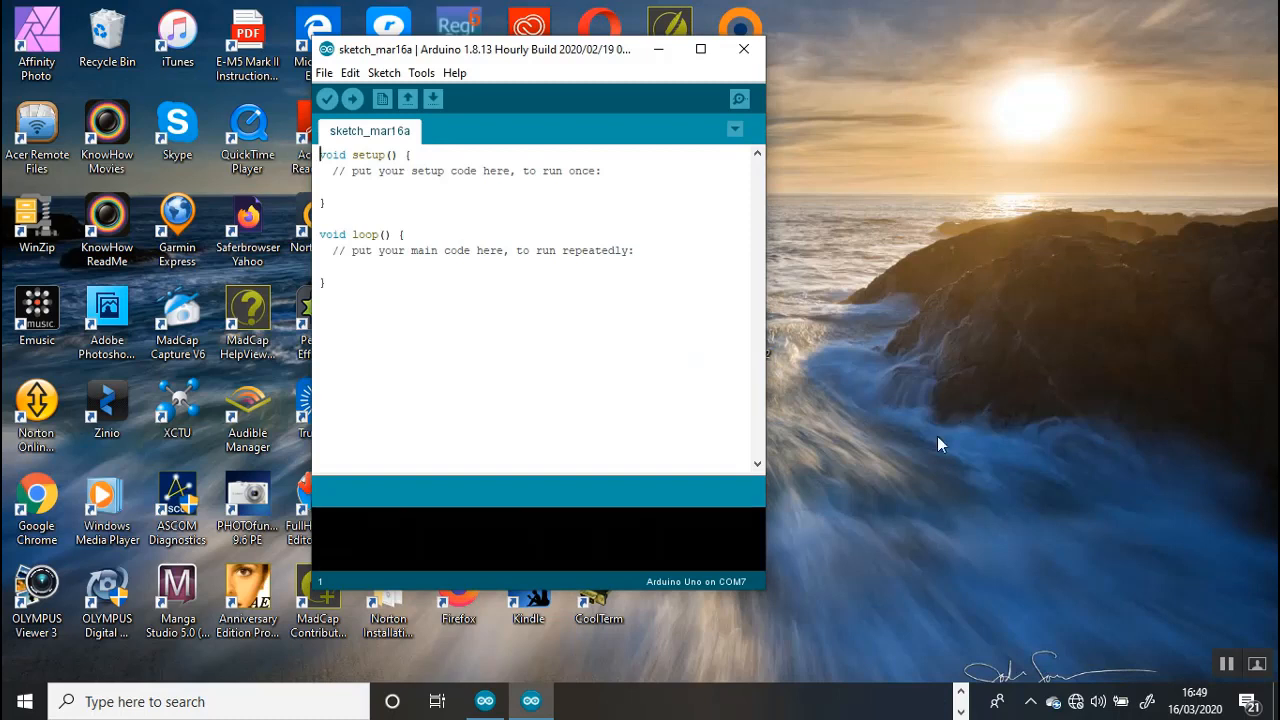
{"action": "mouse_move", "coordinate": [752, 610]}
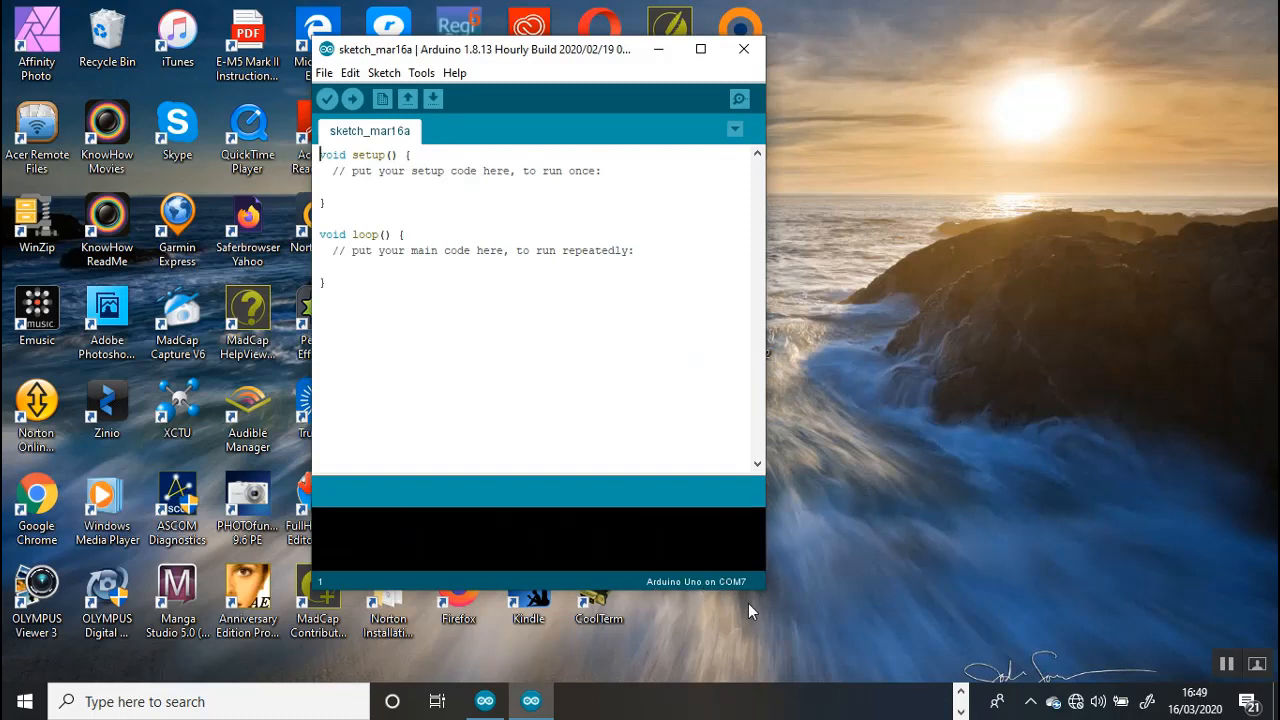
{"action": "mouse_move", "coordinate": [1040, 672]}
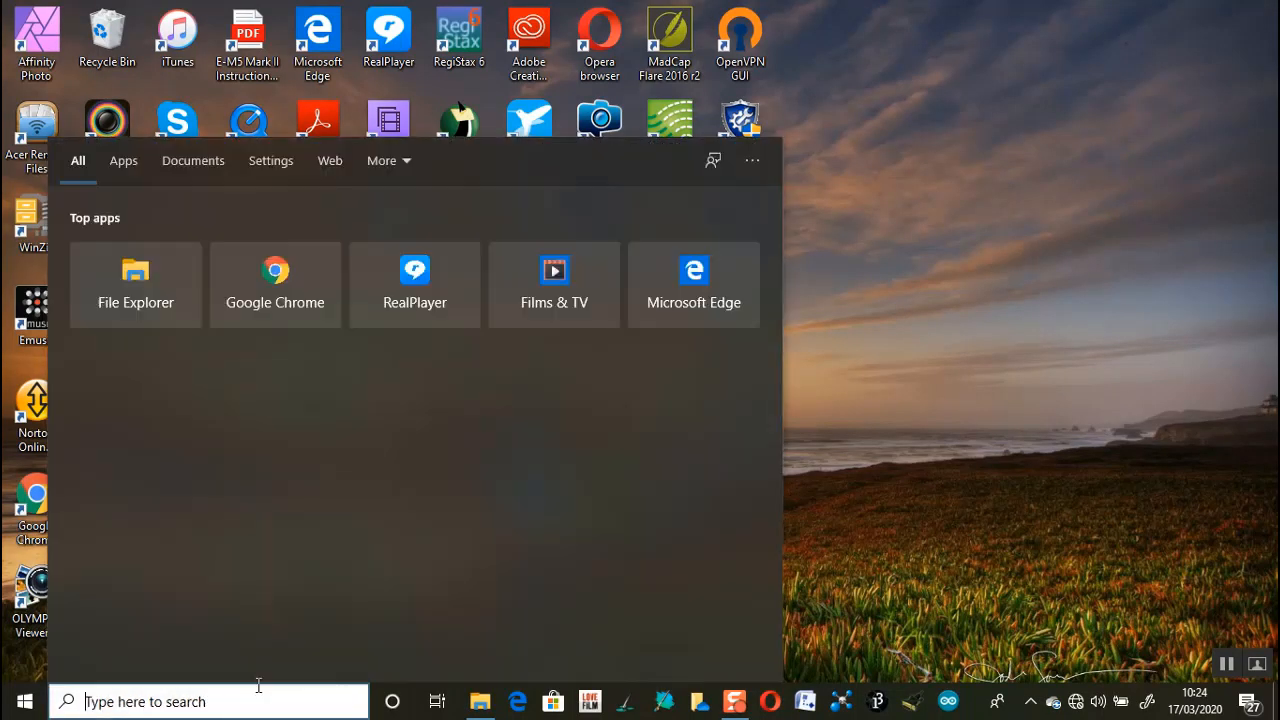
Launch Control Panel from search and go to System and Security.
{"action": "type", "text": "c"}
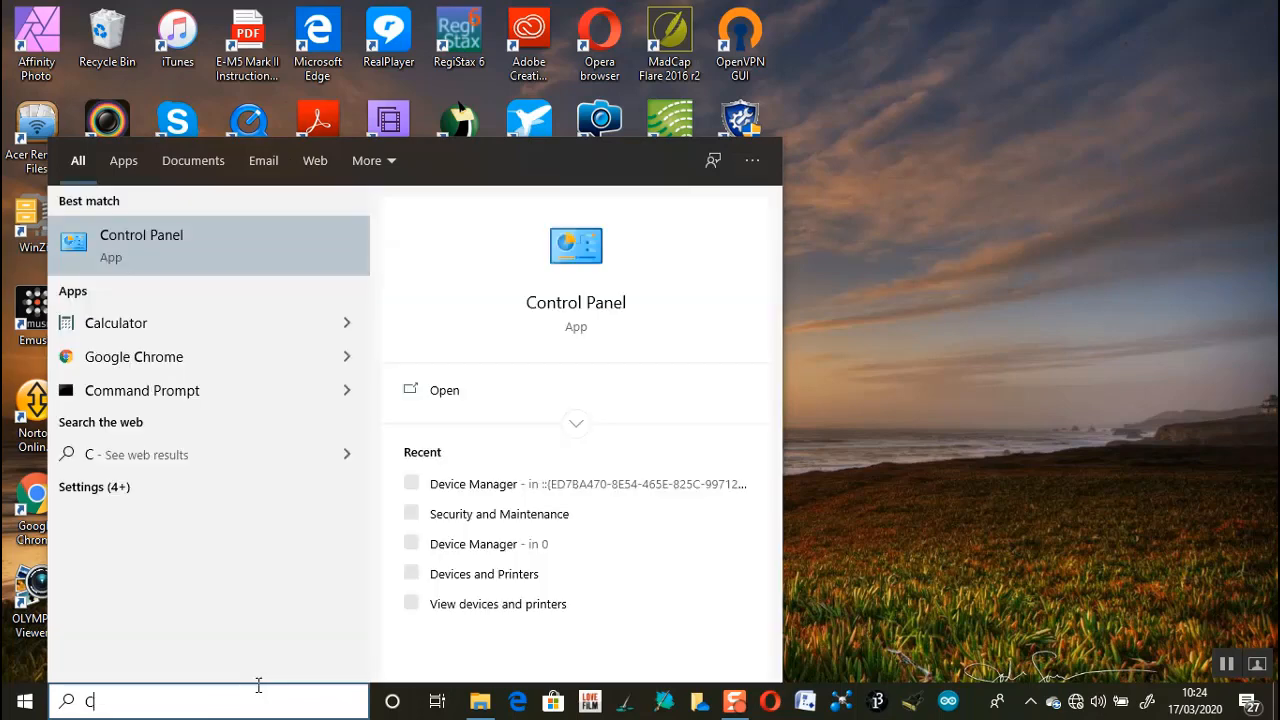
{"action": "type", "text": "ontrol"}
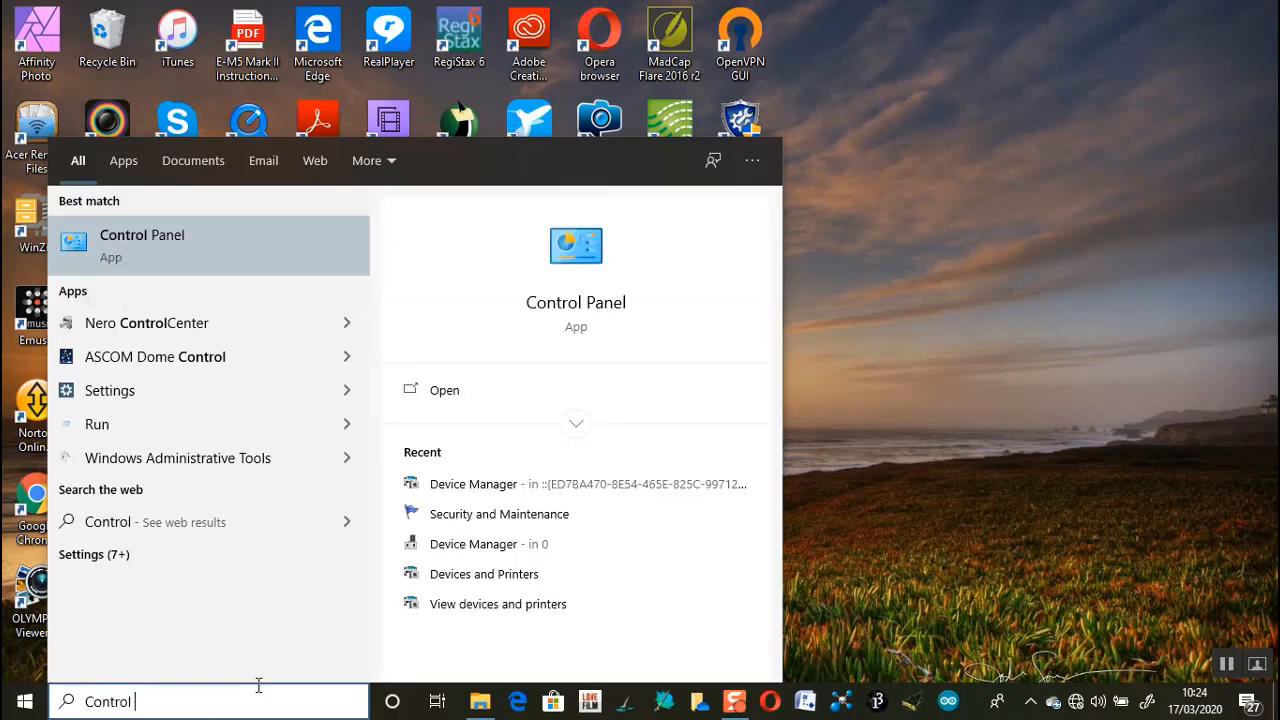
{"action": "type", "text": "Pane"}
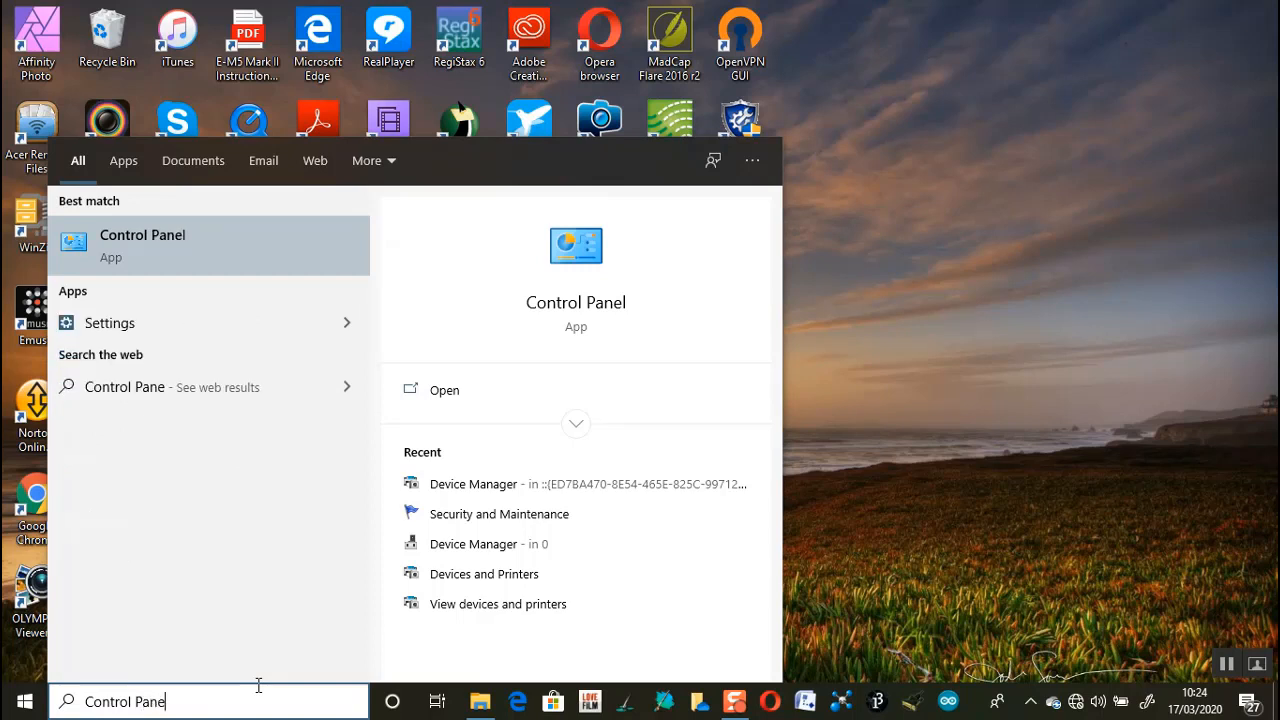
{"action": "mouse_move", "coordinate": [176, 388]}
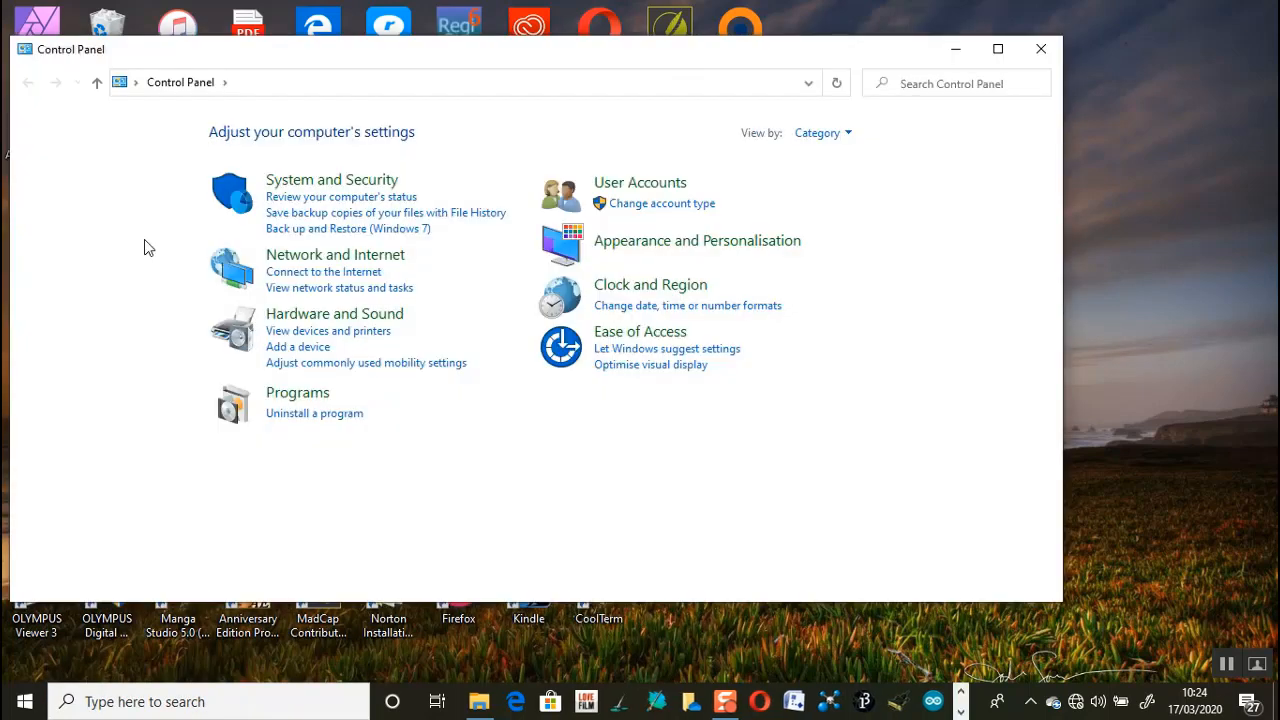
{"action": "mouse_move", "coordinate": [344, 182]}
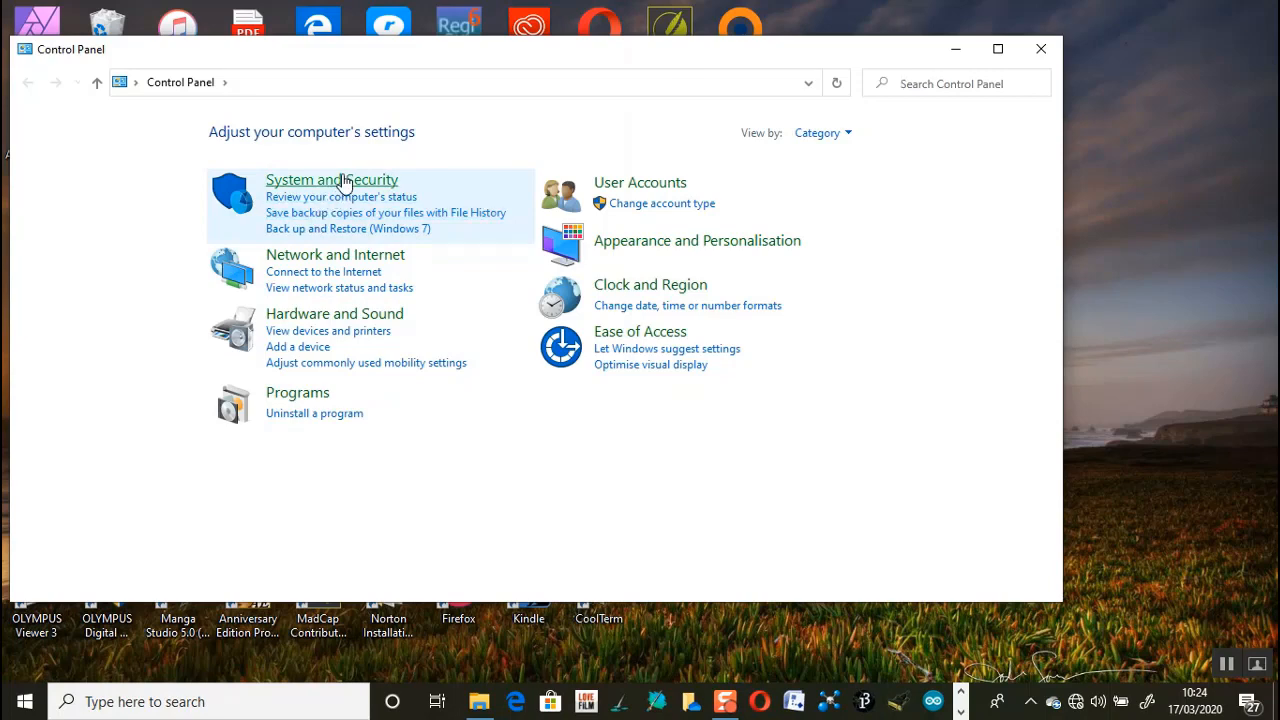
{"action": "left_click", "coordinate": [332, 180]}
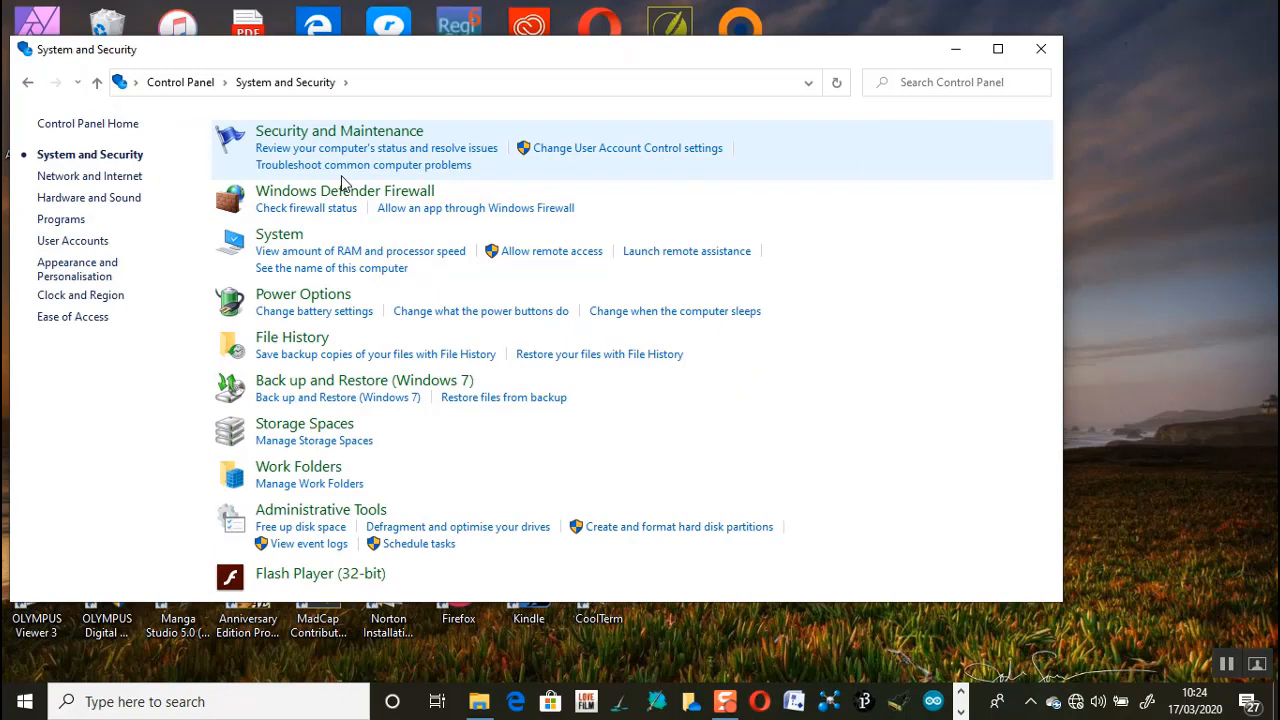
{"action": "mouse_move", "coordinate": [156, 208]}
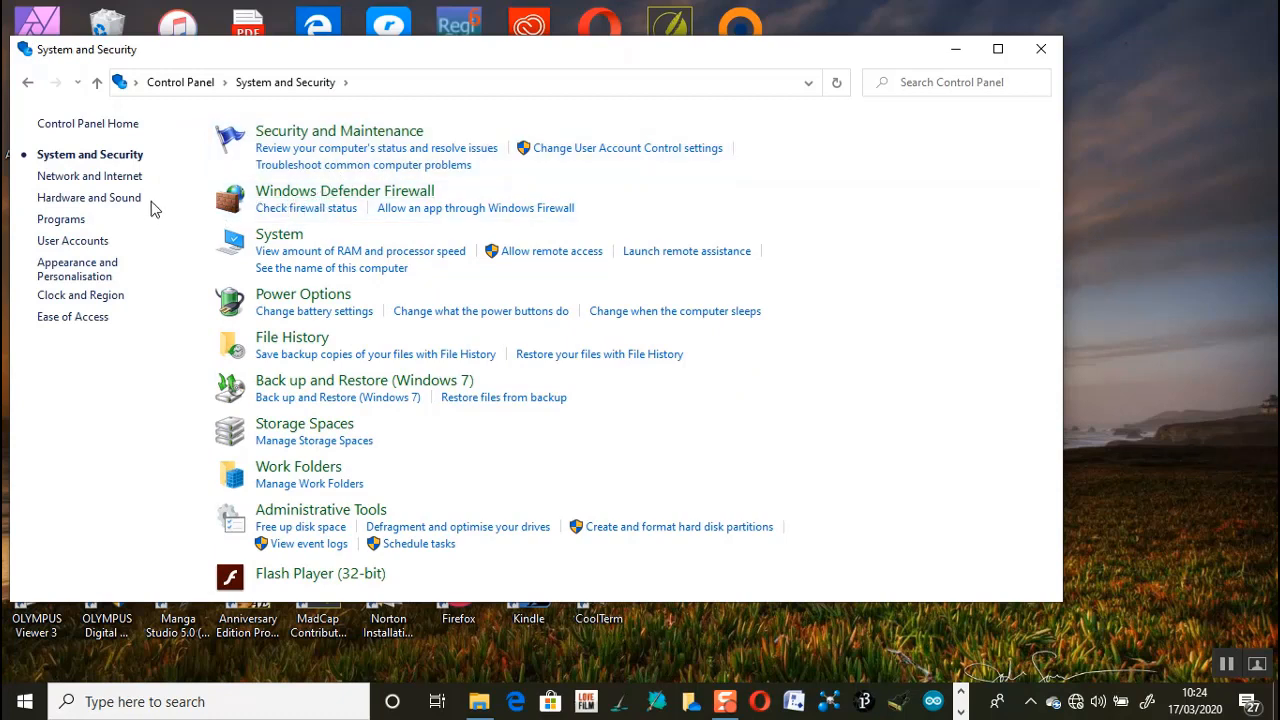
{"action": "mouse_move", "coordinate": [88, 198]}
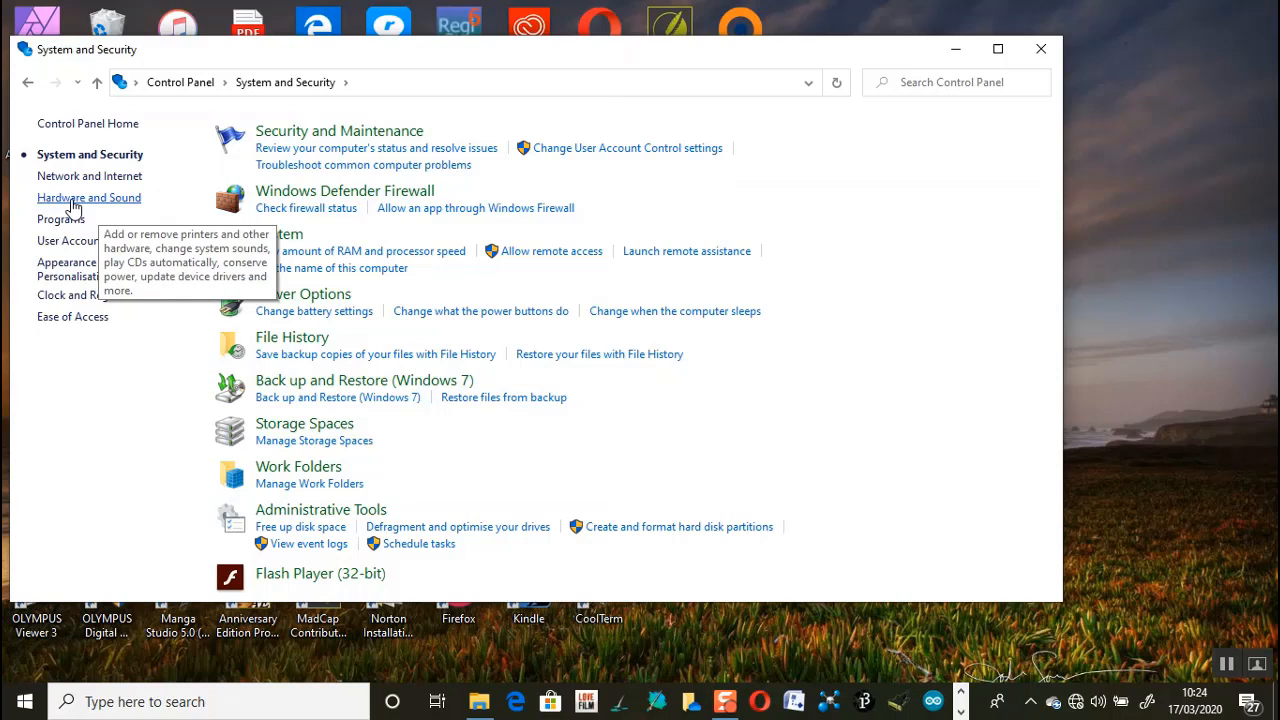
{"action": "mouse_move", "coordinate": [78, 208]}
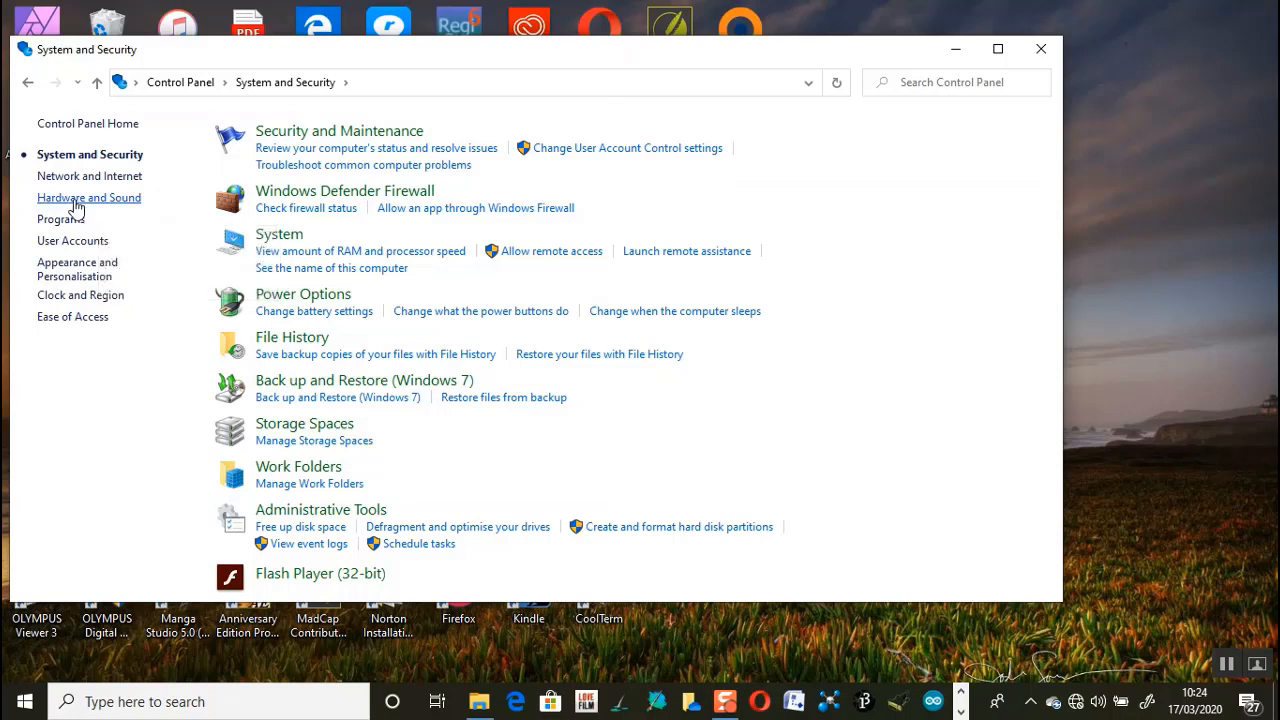
Switch to Hardware and Sound and open Device Manager.
{"action": "left_click", "coordinate": [88, 198]}
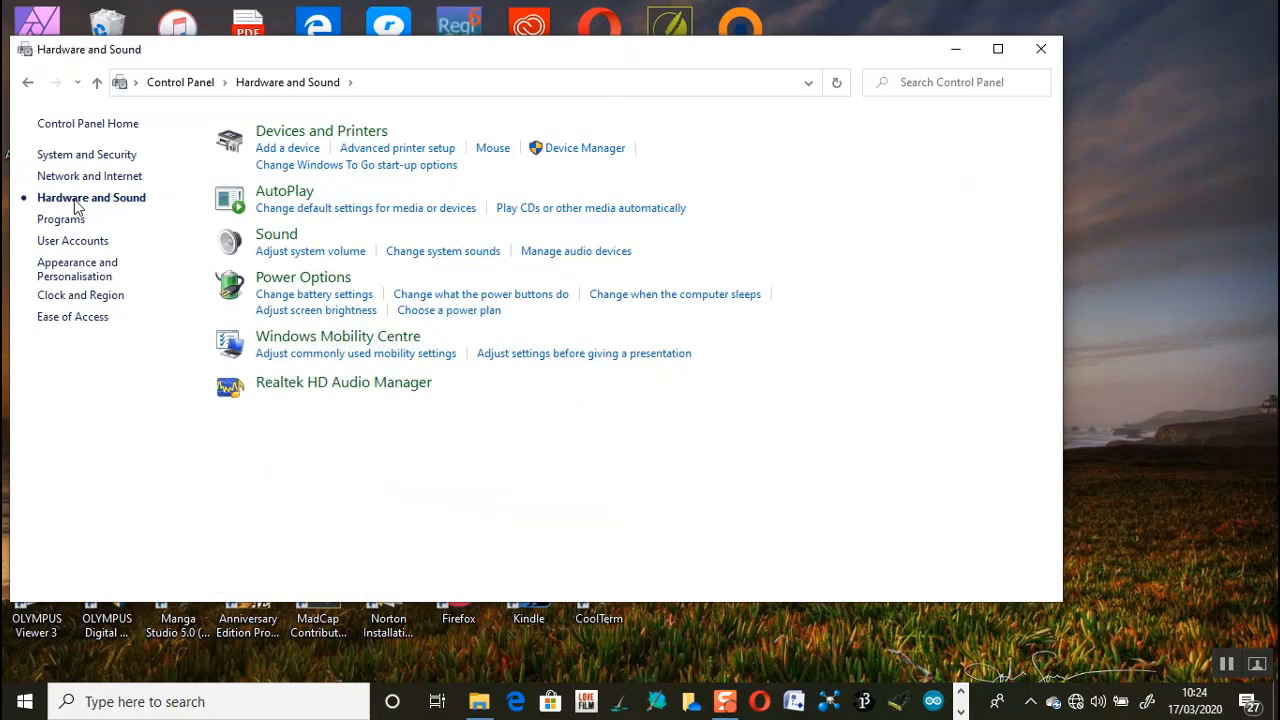
{"action": "mouse_move", "coordinate": [88, 210]}
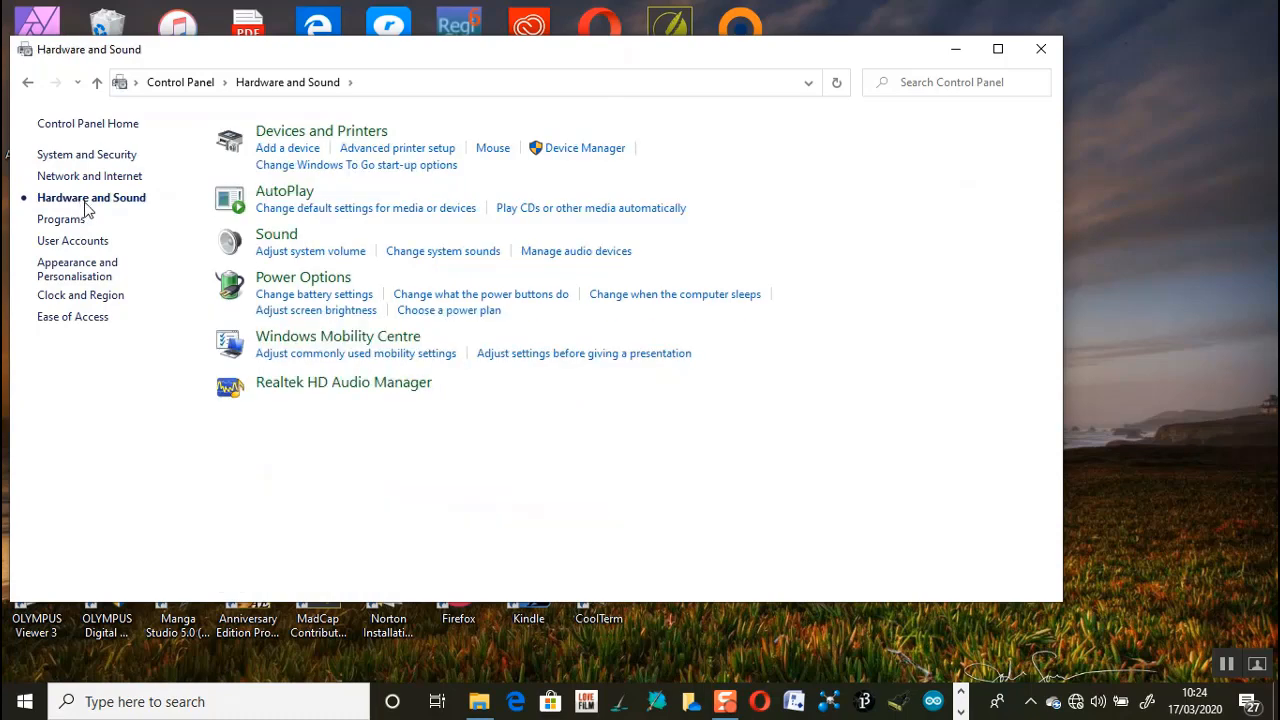
{"action": "mouse_move", "coordinate": [296, 224]}
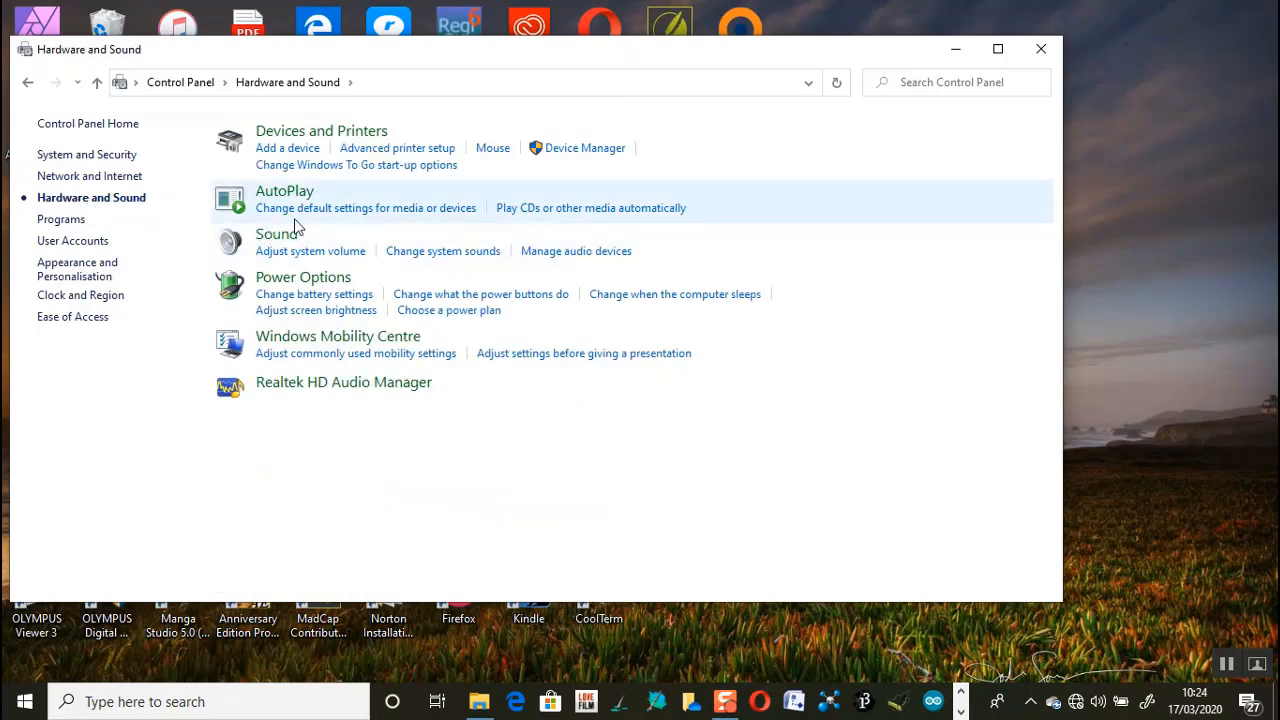
{"action": "mouse_move", "coordinate": [576, 162]}
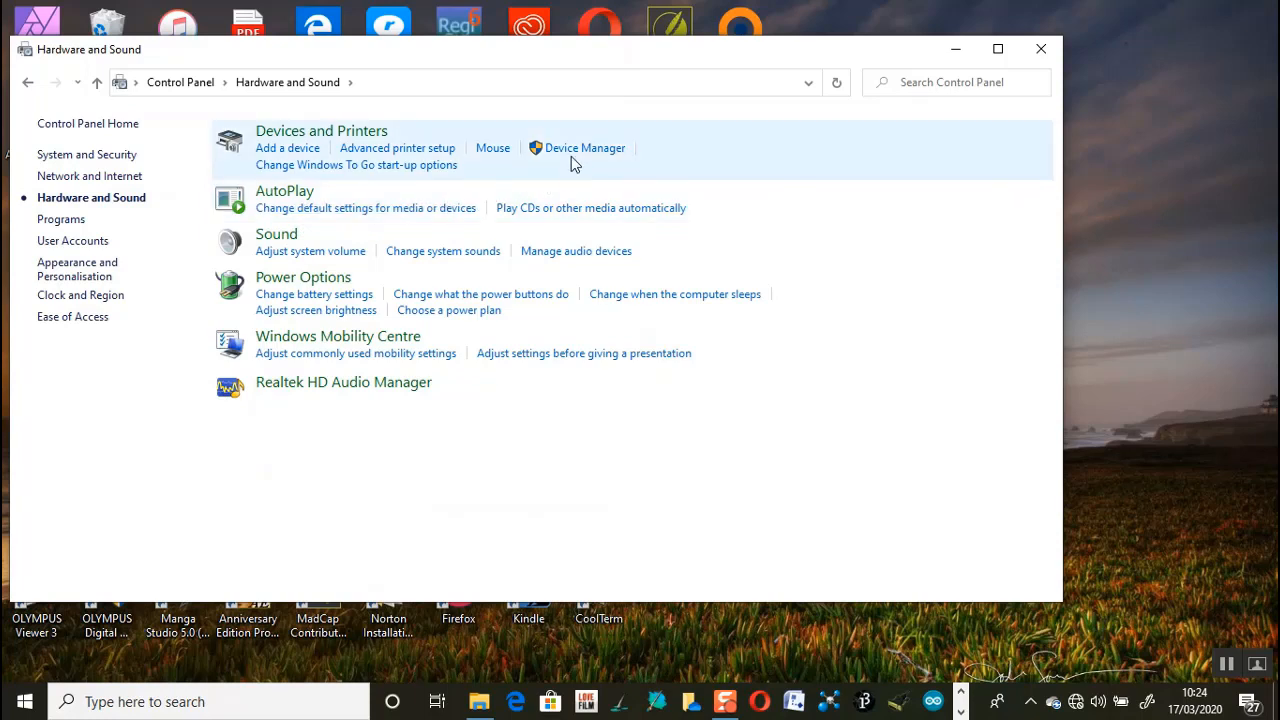
{"action": "mouse_move", "coordinate": [584, 148]}
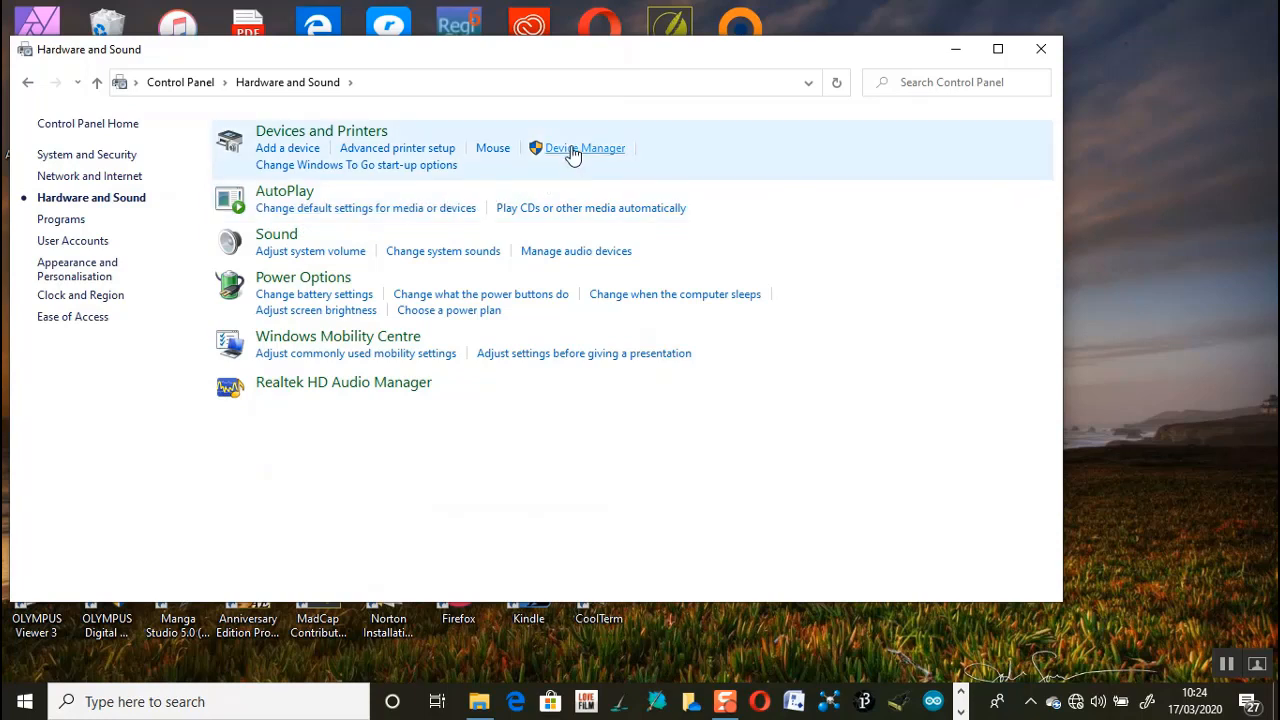
{"action": "left_click", "coordinate": [584, 148]}
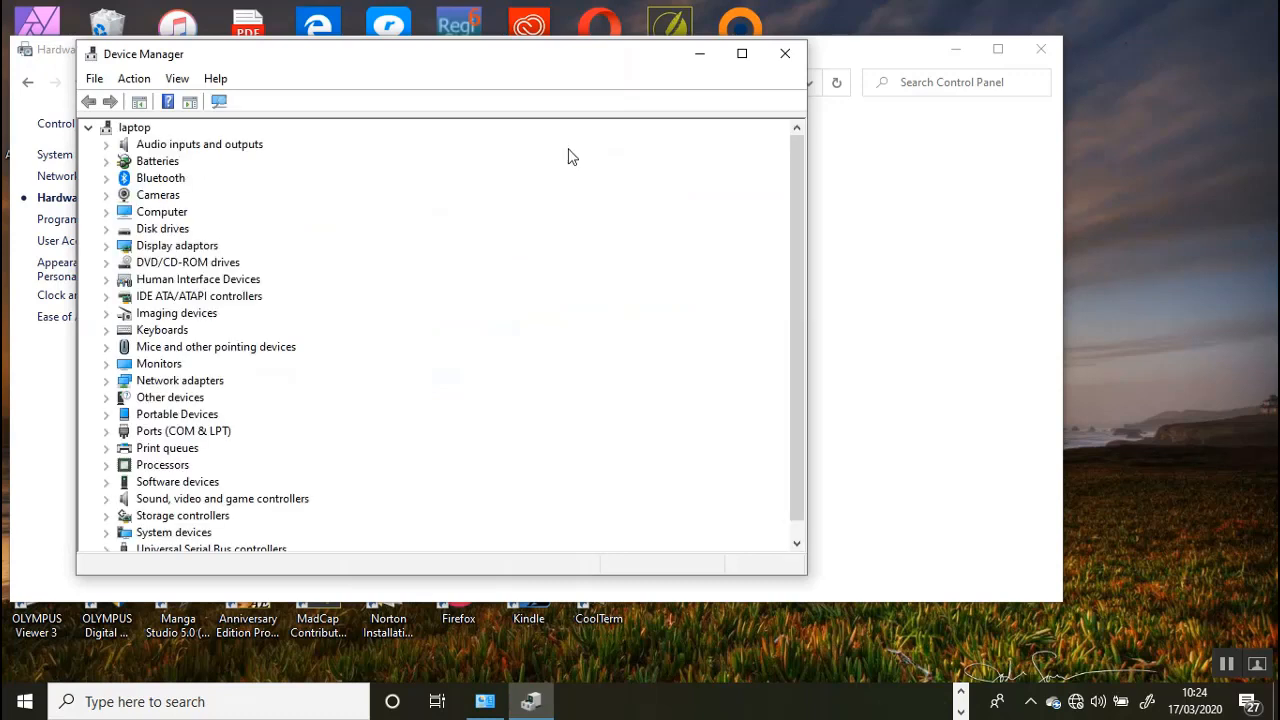
{"action": "mouse_move", "coordinate": [390, 290]}
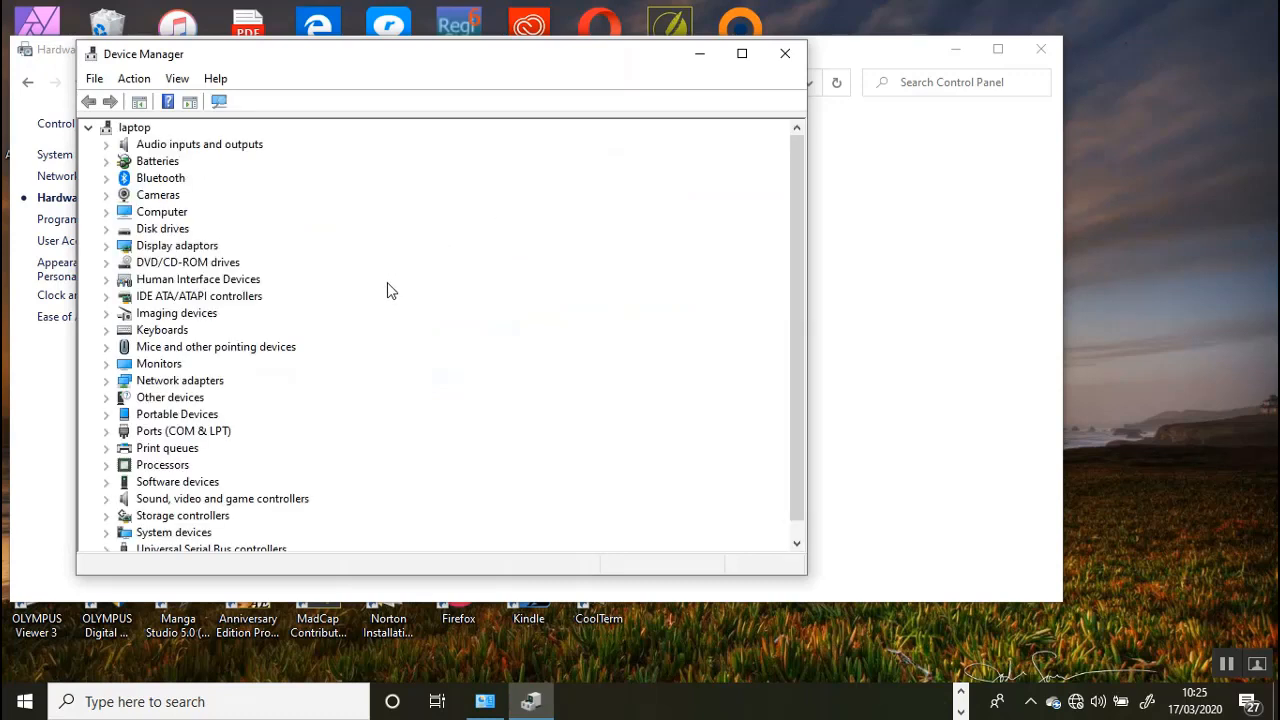
{"action": "mouse_move", "coordinate": [156, 444]}
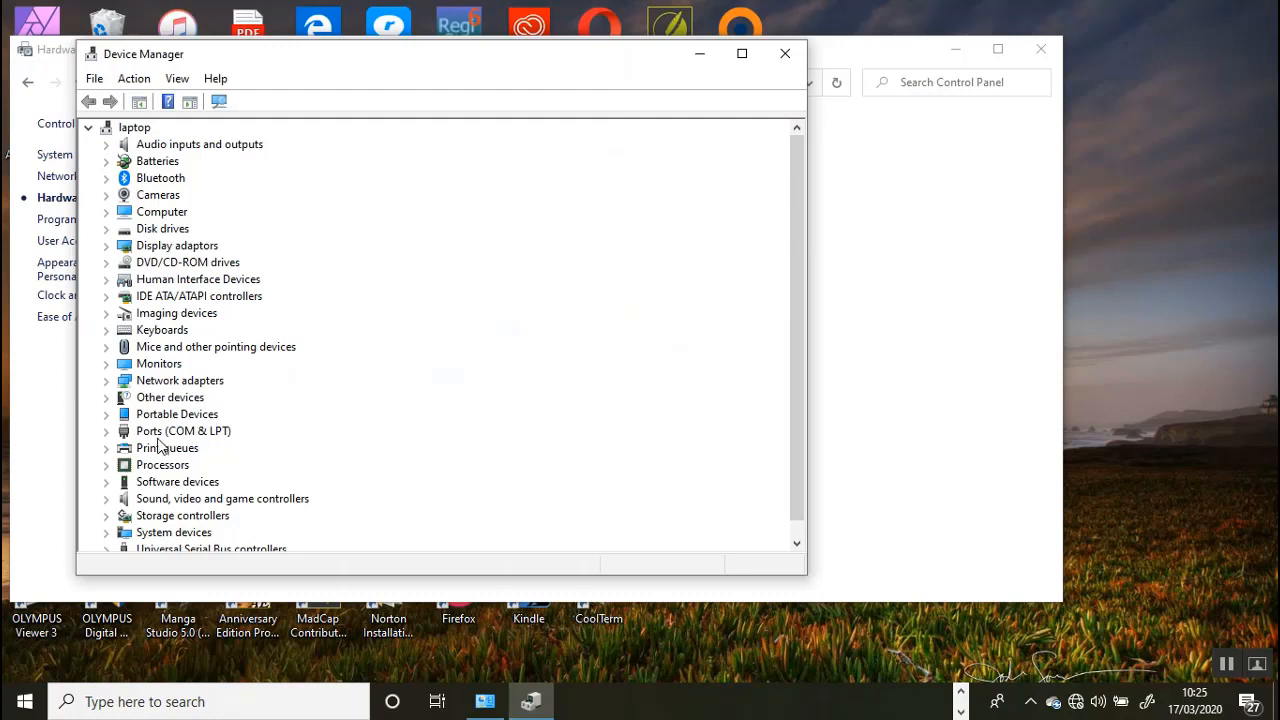
Expand Ports (COM & LPT) and Other devices to confirm Arduino Uno on COM7, then close Device Manager.
{"action": "left_click", "coordinate": [106, 432]}
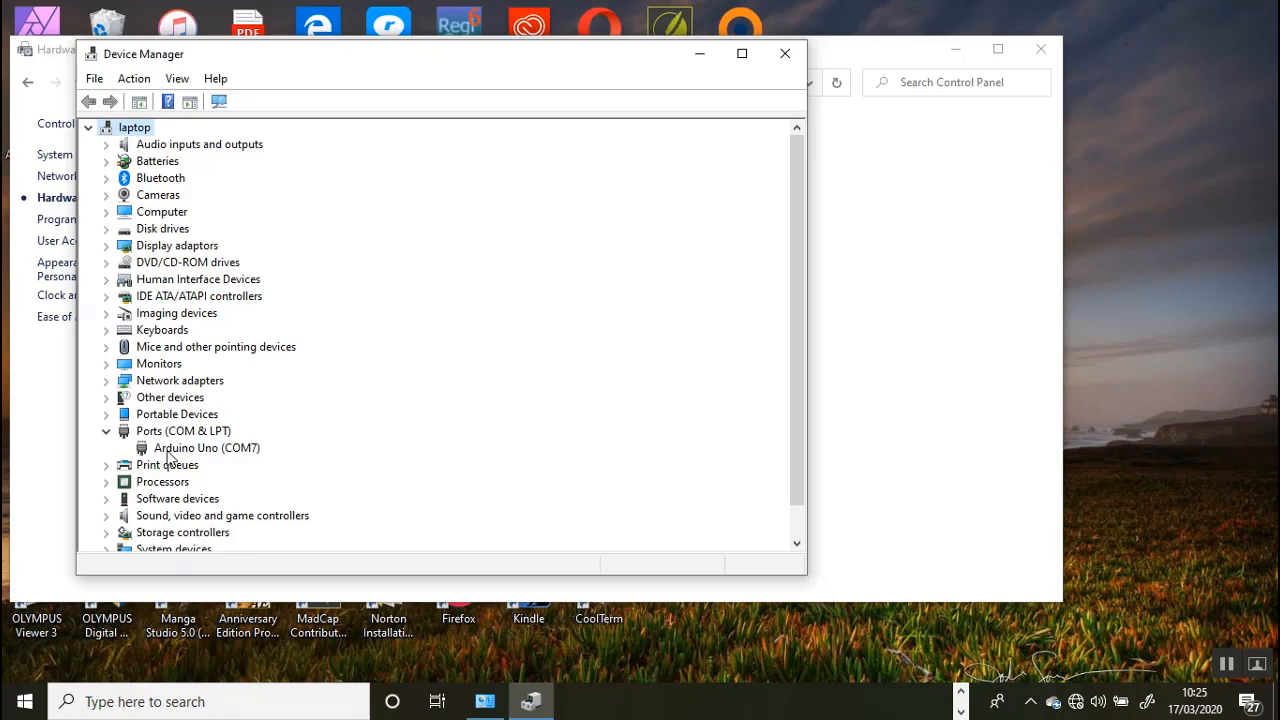
{"action": "mouse_move", "coordinate": [110, 404]}
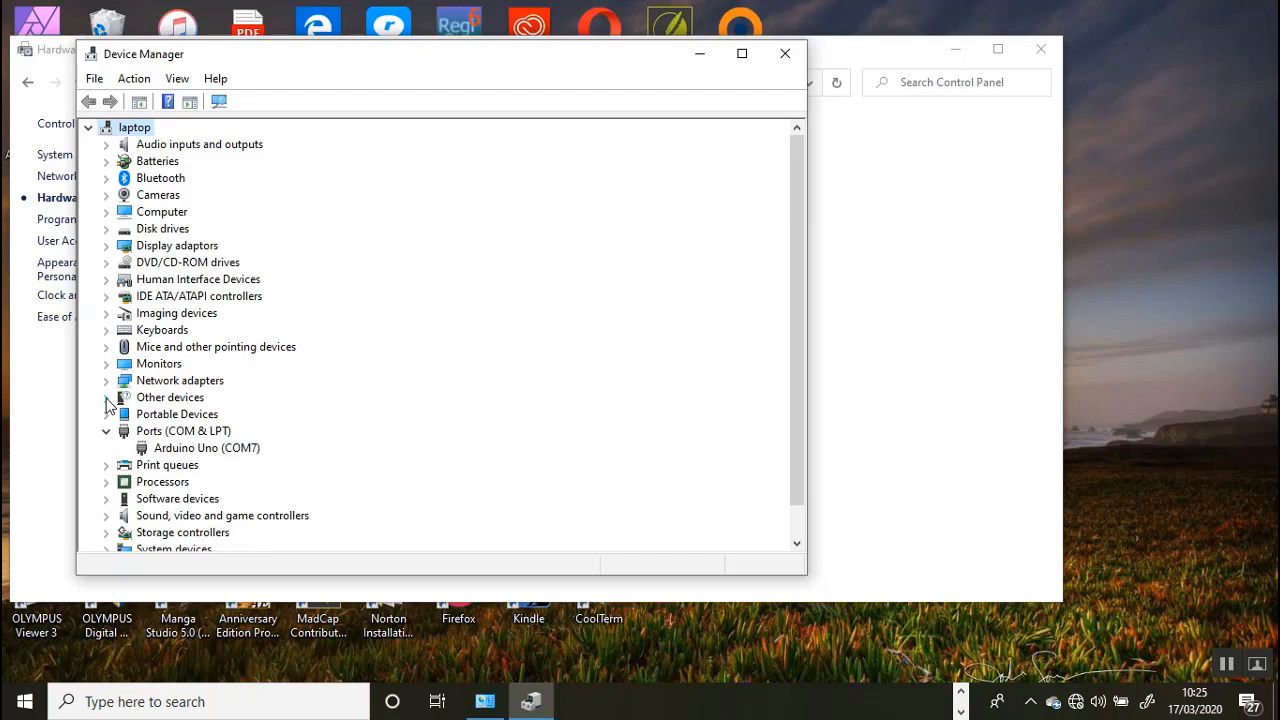
{"action": "left_click", "coordinate": [106, 396]}
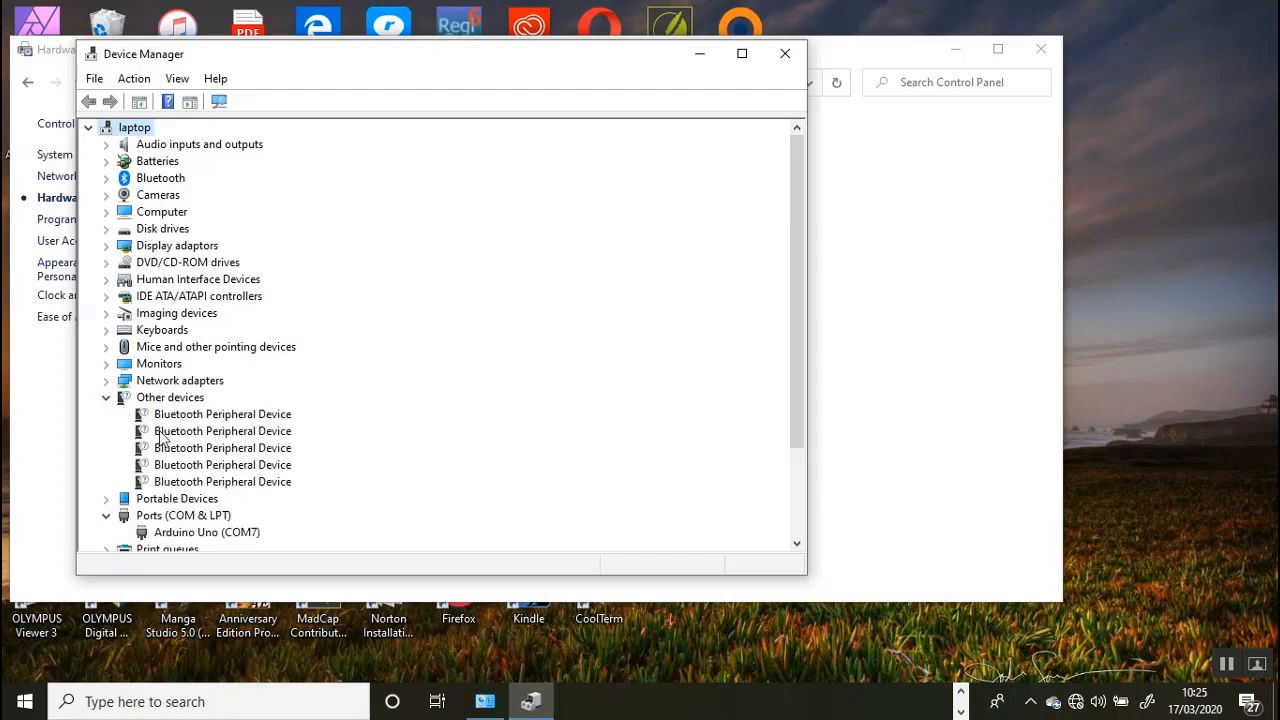
{"action": "mouse_move", "coordinate": [780, 488]}
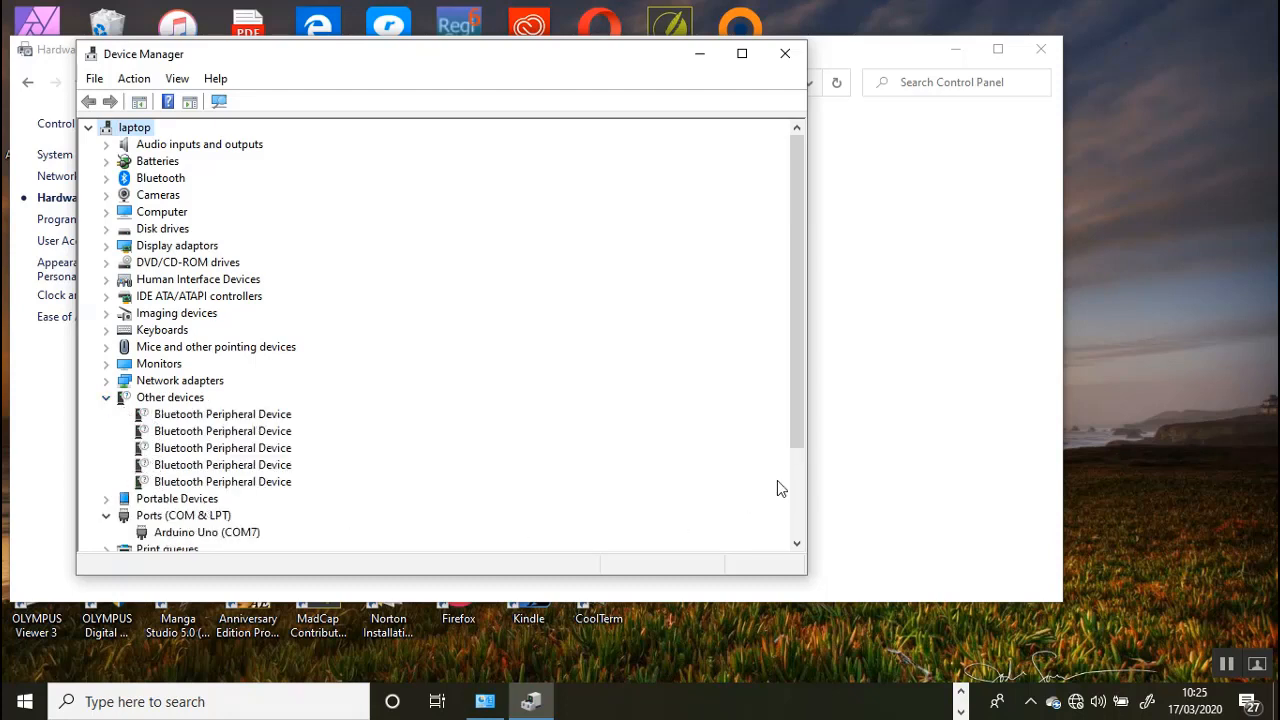
{"action": "scroll", "scroll_direction": "down", "scroll_amount": 3}
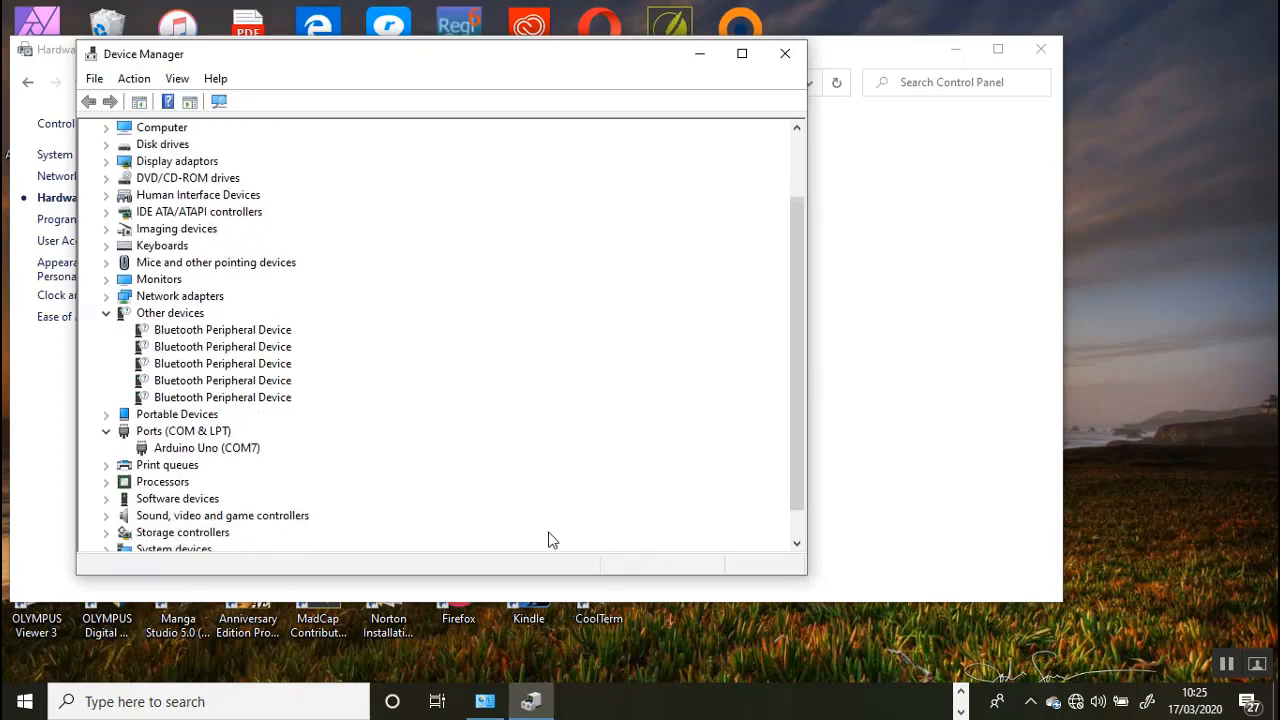
{"action": "mouse_move", "coordinate": [284, 458]}
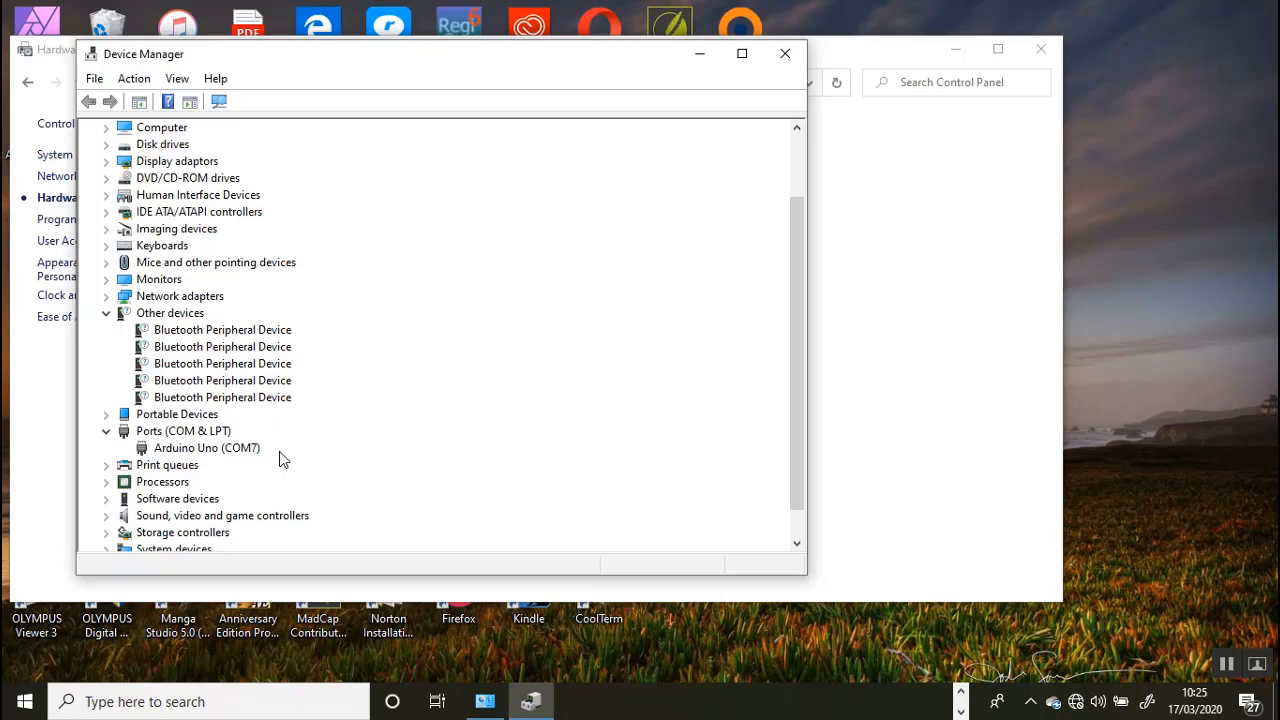
{"action": "mouse_move", "coordinate": [696, 240]}
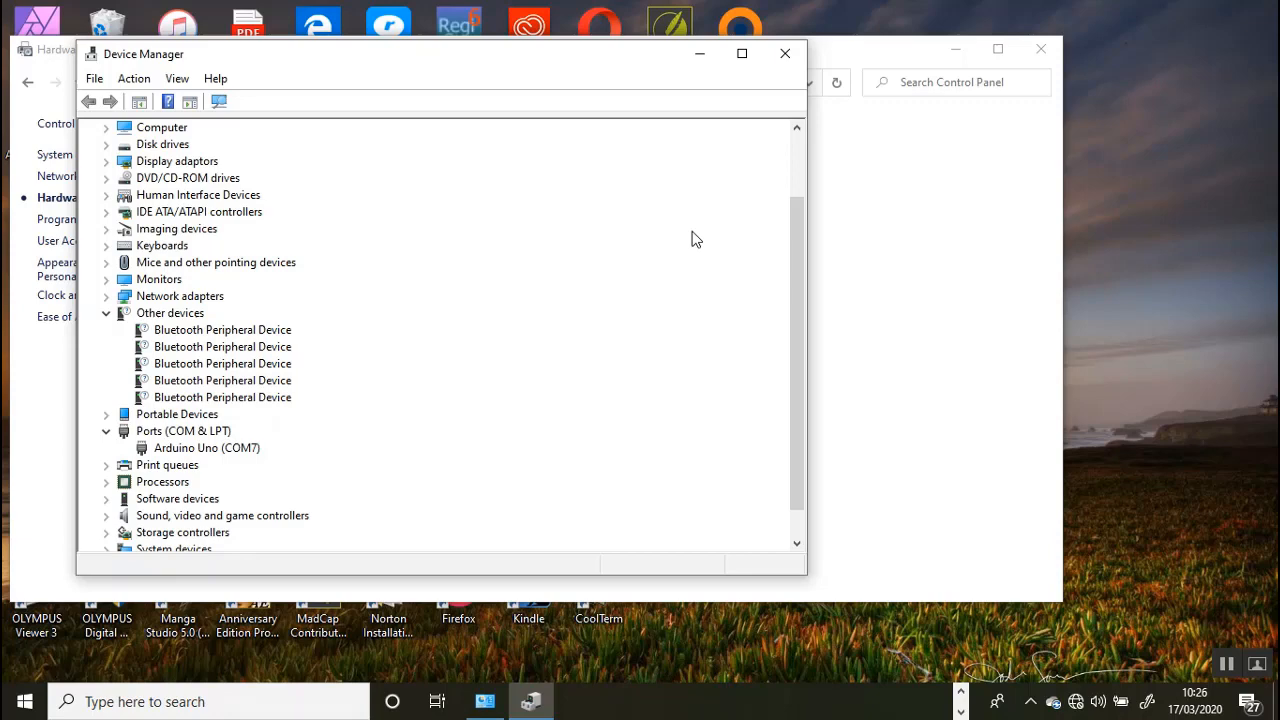
{"action": "mouse_move", "coordinate": [786, 52]}
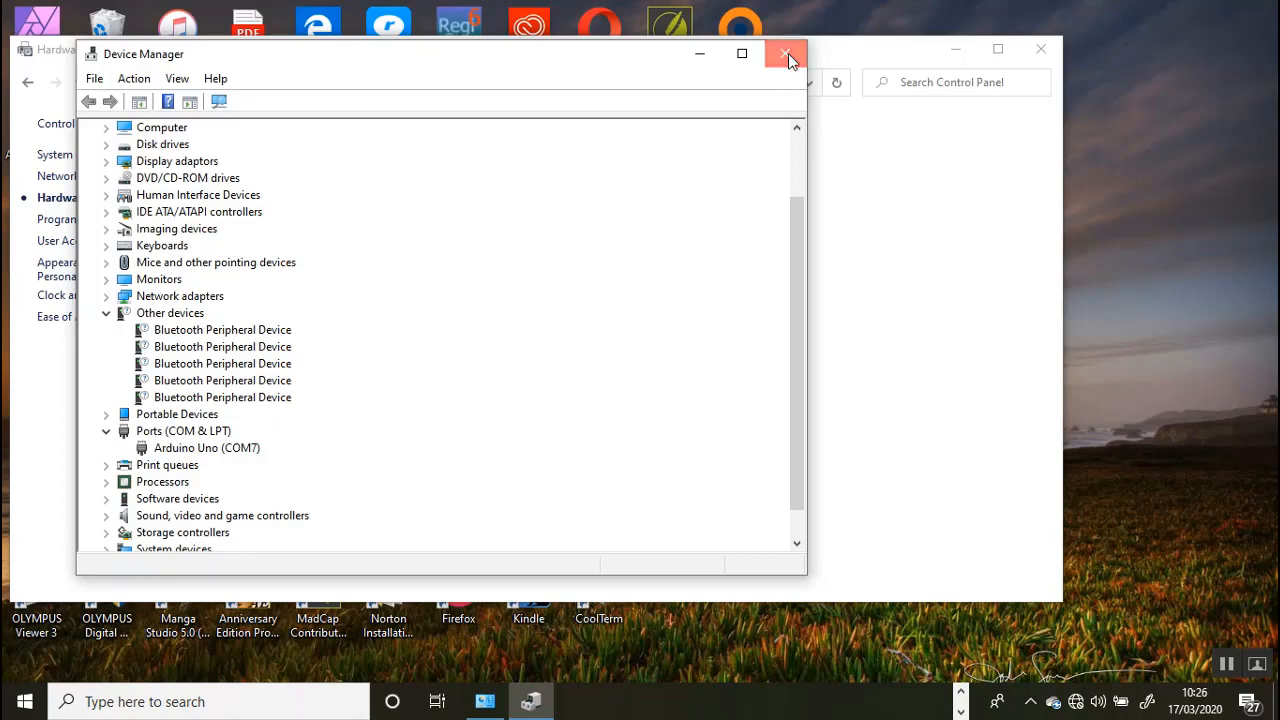
{"action": "left_click", "coordinate": [786, 52]}
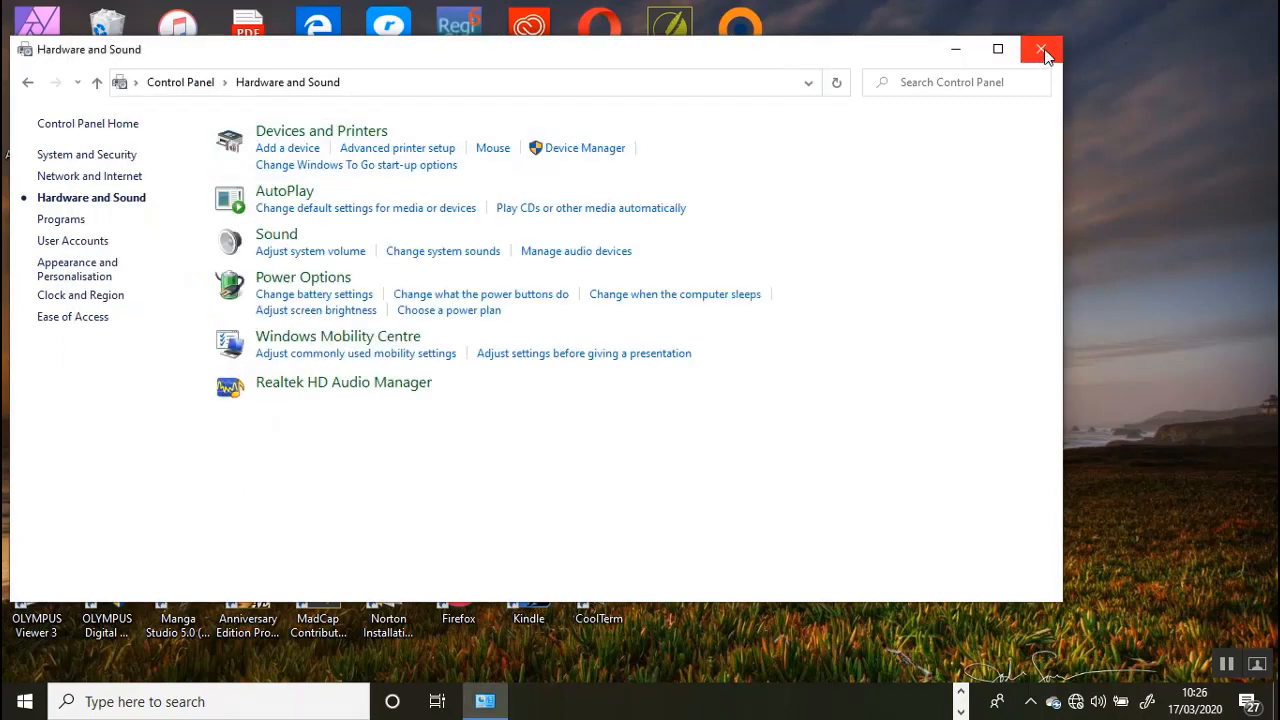
Close the Control Panel window to return to the Arduino IDE.
{"action": "left_click", "coordinate": [1040, 48]}
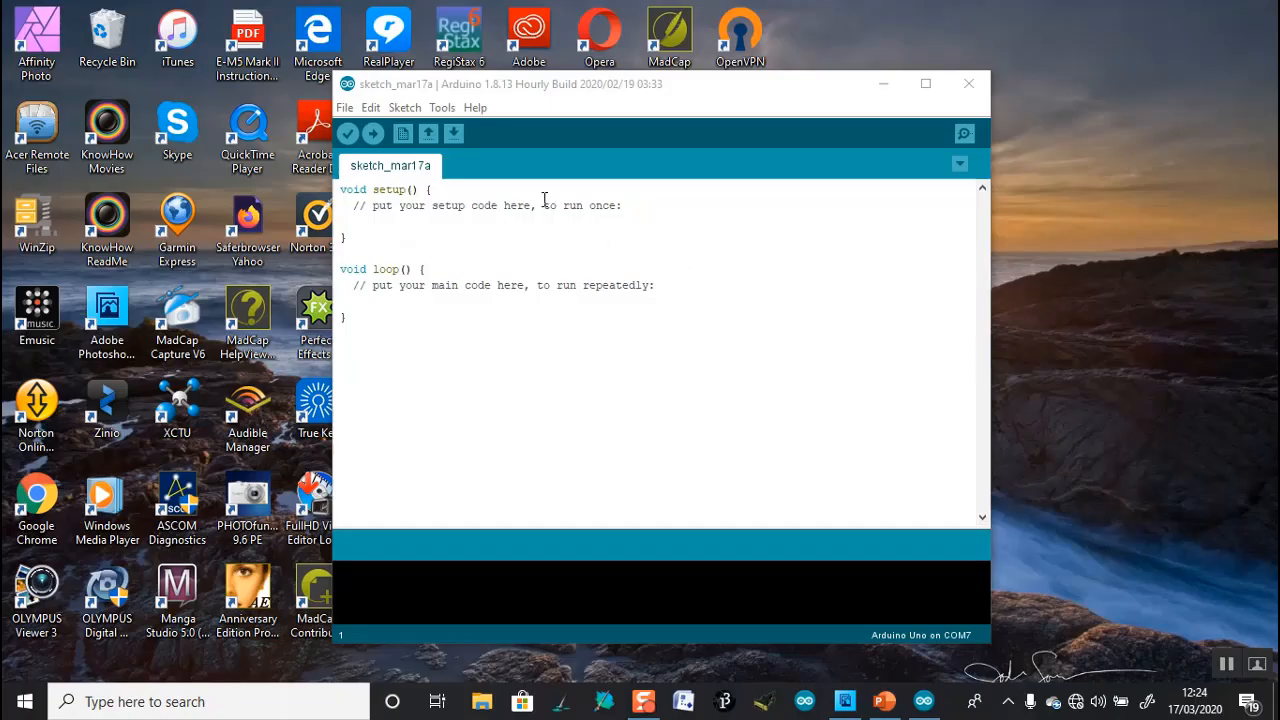
Highlight the Tools menu over the blank sketch with Arduino Uno on COM7 selected.
{"action": "left_click", "coordinate": [442, 108]}
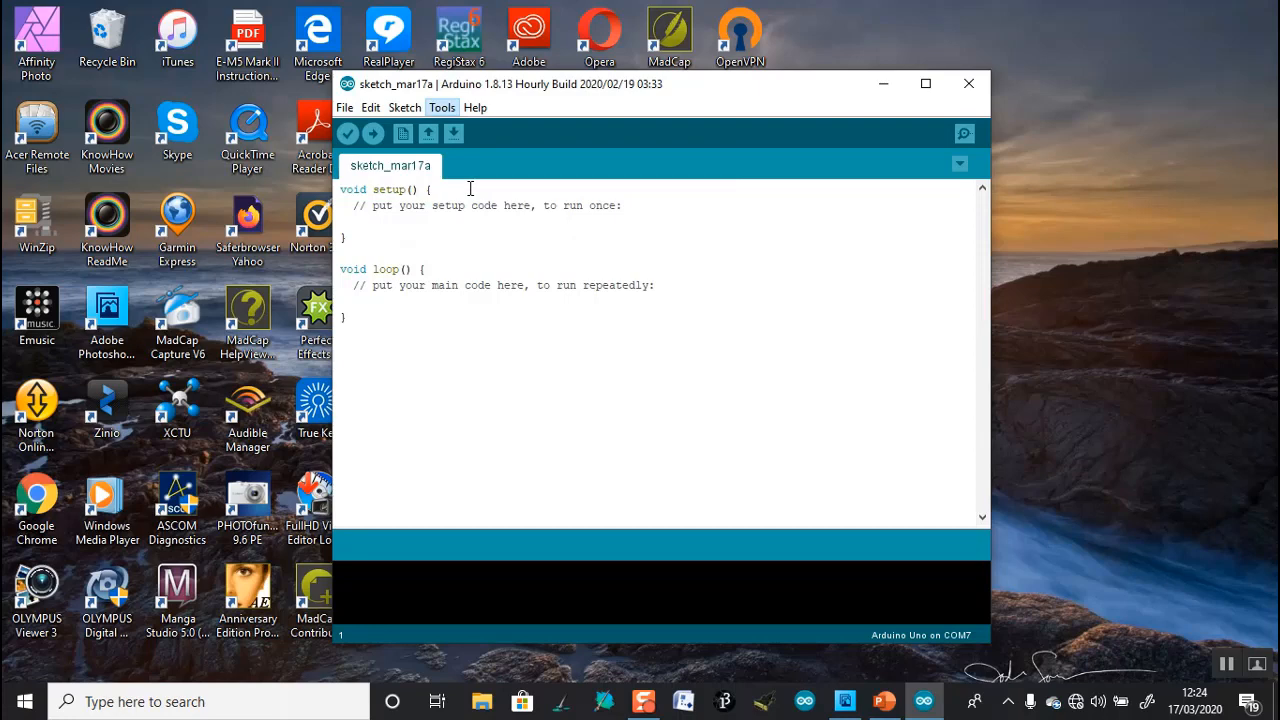
Search the Library Manager for 'DHT', confirm the DHT sensor library shows INSTALLED, then close it.
{"action": "left_click", "coordinate": [442, 108]}
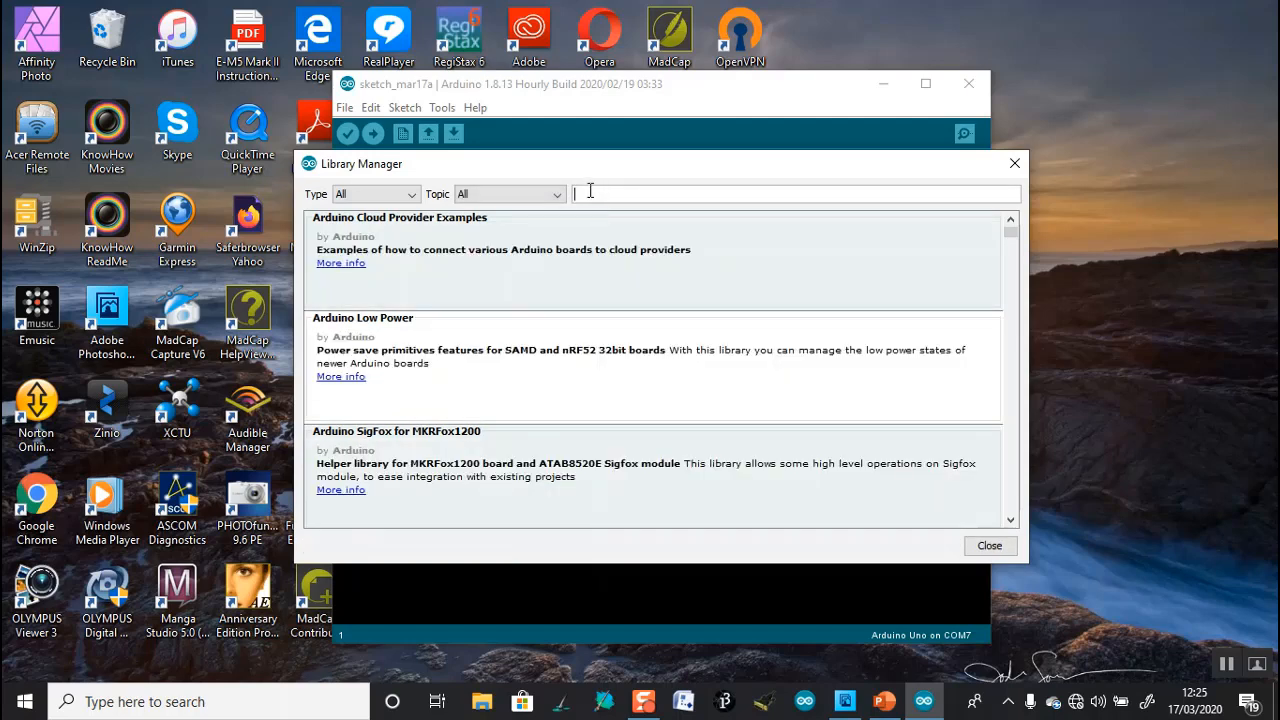
{"action": "type", "text": "DHT"}
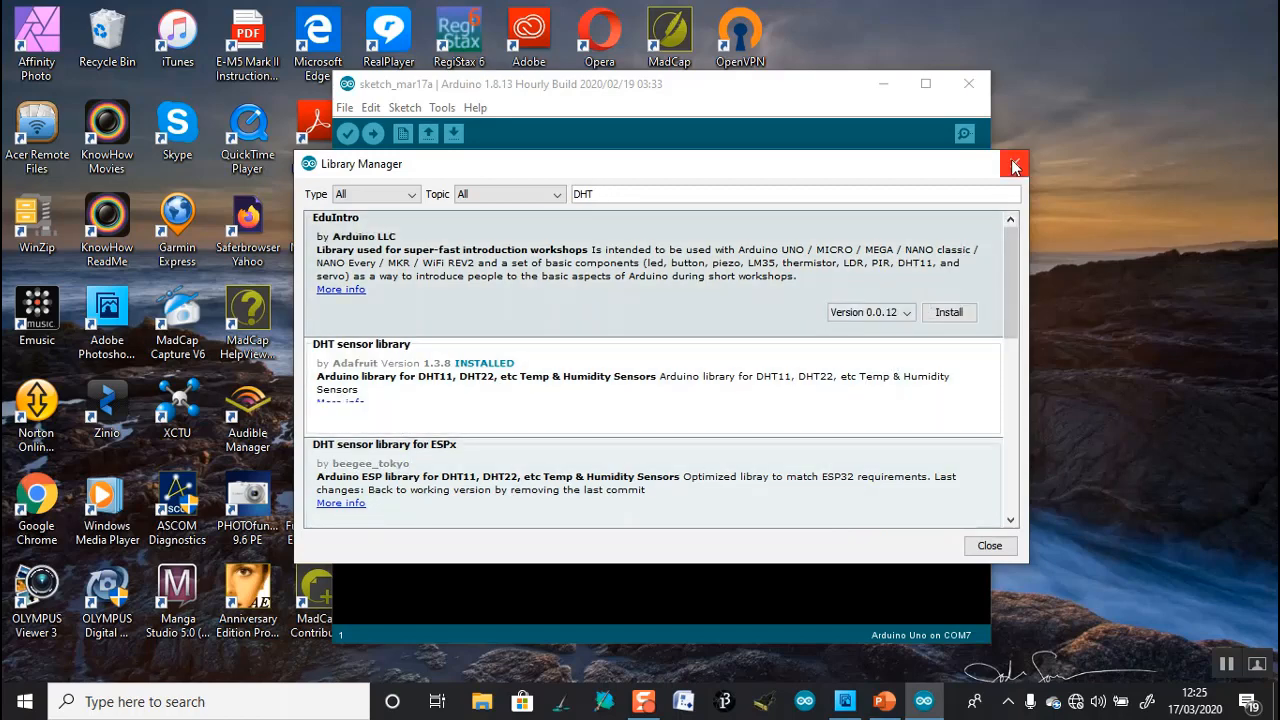
{"action": "left_click", "coordinate": [1012, 164]}
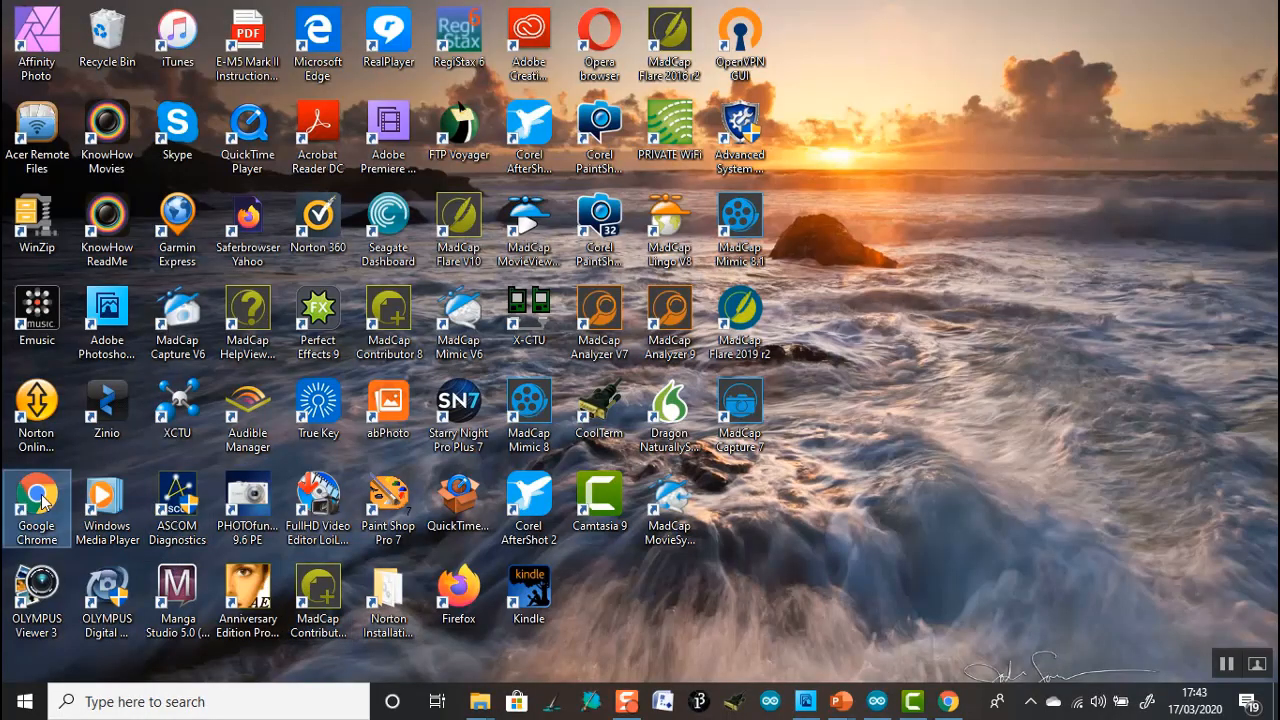
Launch Chrome, search for 'CoolTerm' and open the 'CoolTerm - Download' result on Soofware.
{"action": "double_click", "coordinate": [36, 500]}
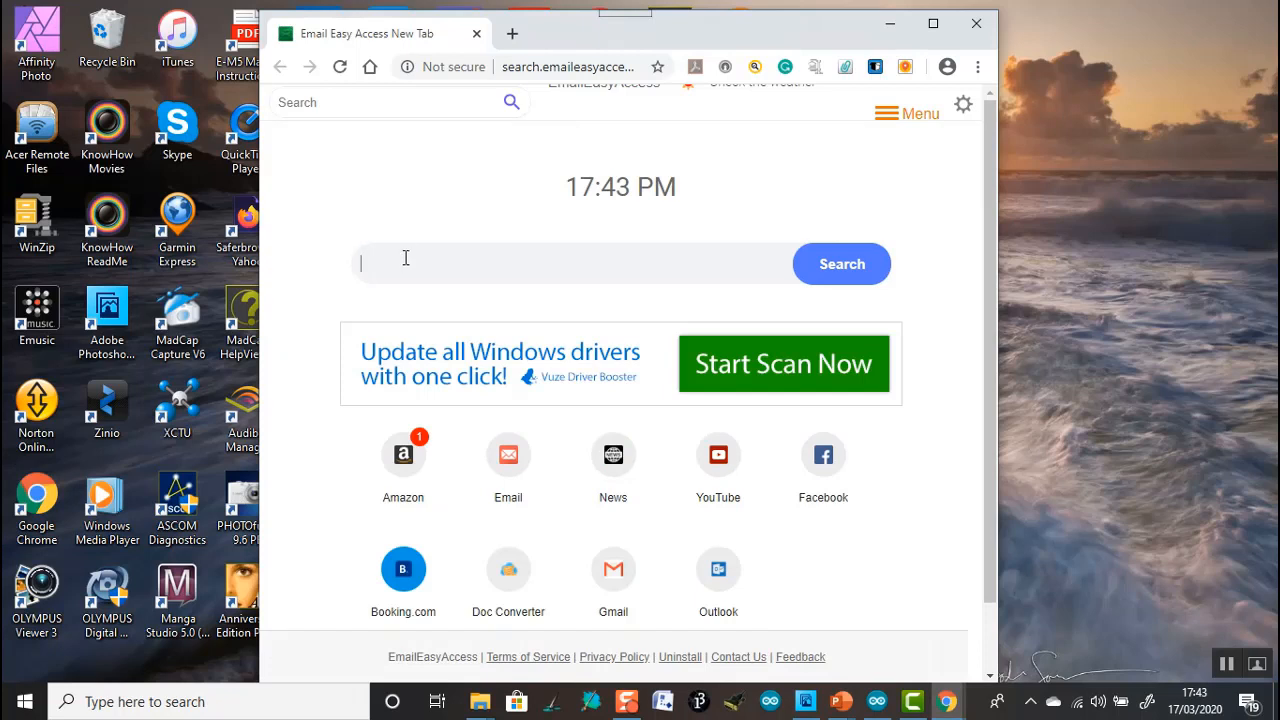
{"action": "type", "text": "CoolTerm"}
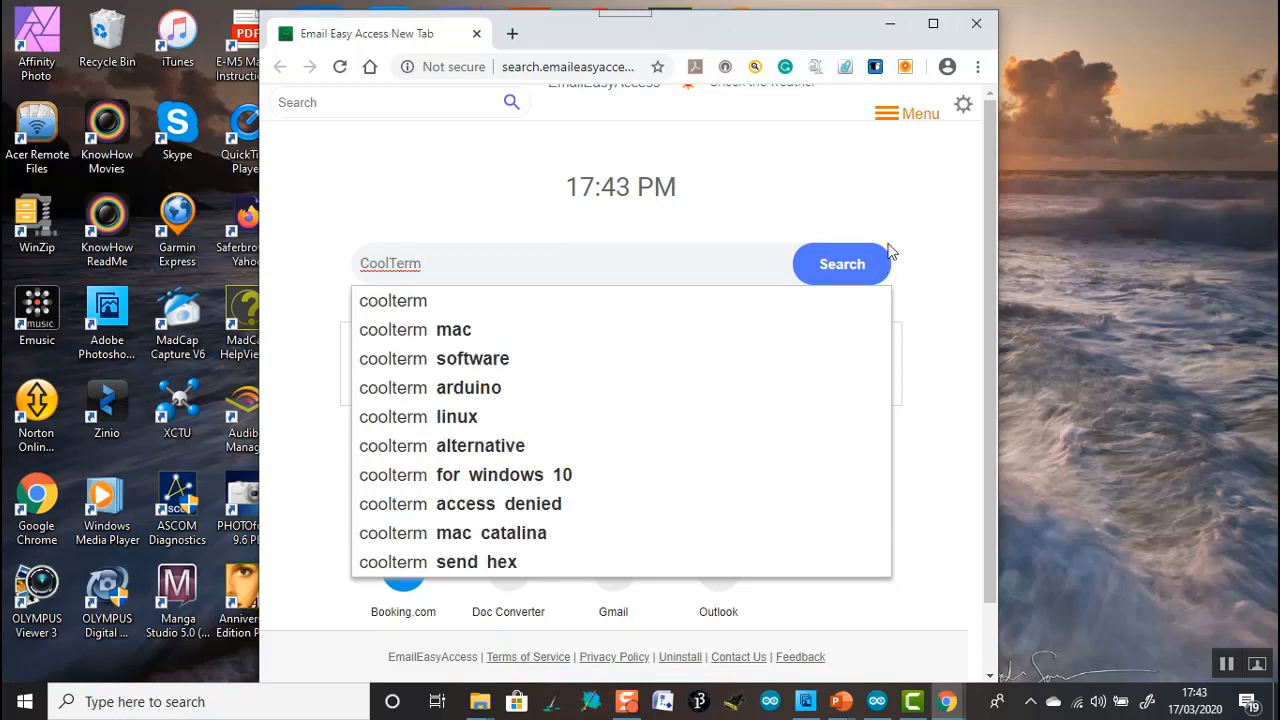
{"action": "left_click", "coordinate": [840, 264]}
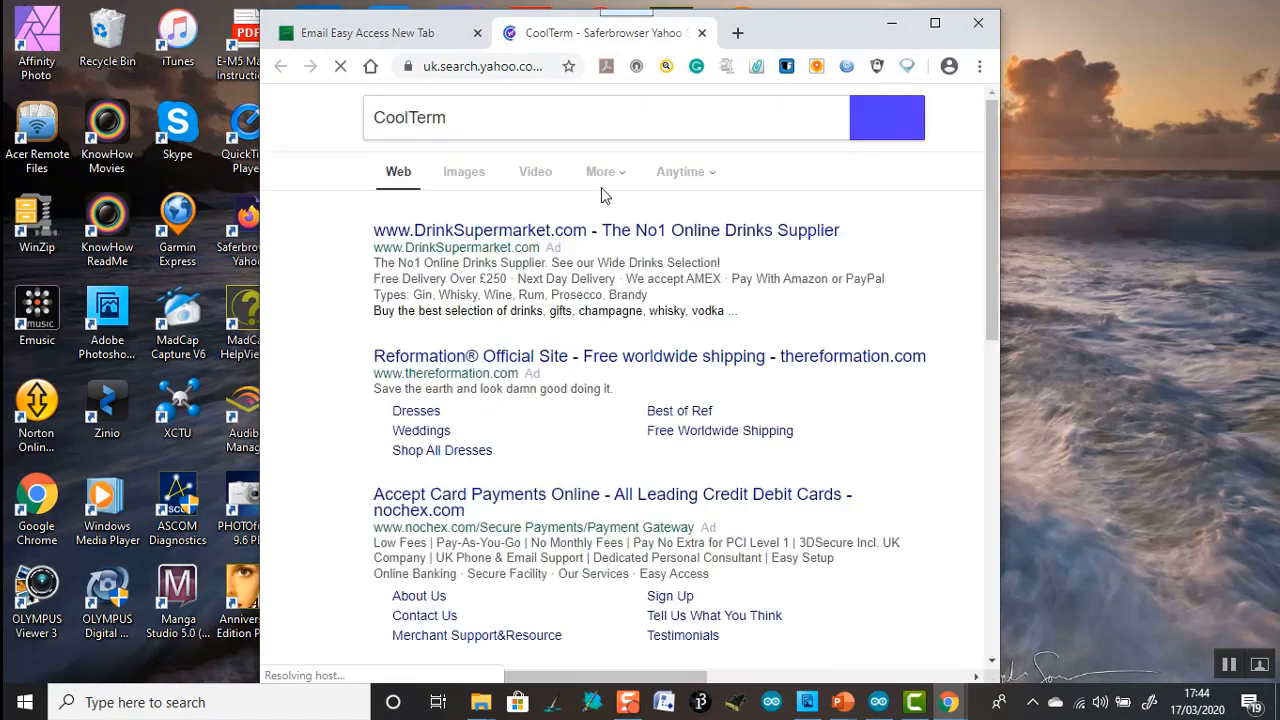
{"action": "scroll", "scroll_direction": "down", "scroll_amount": 3}
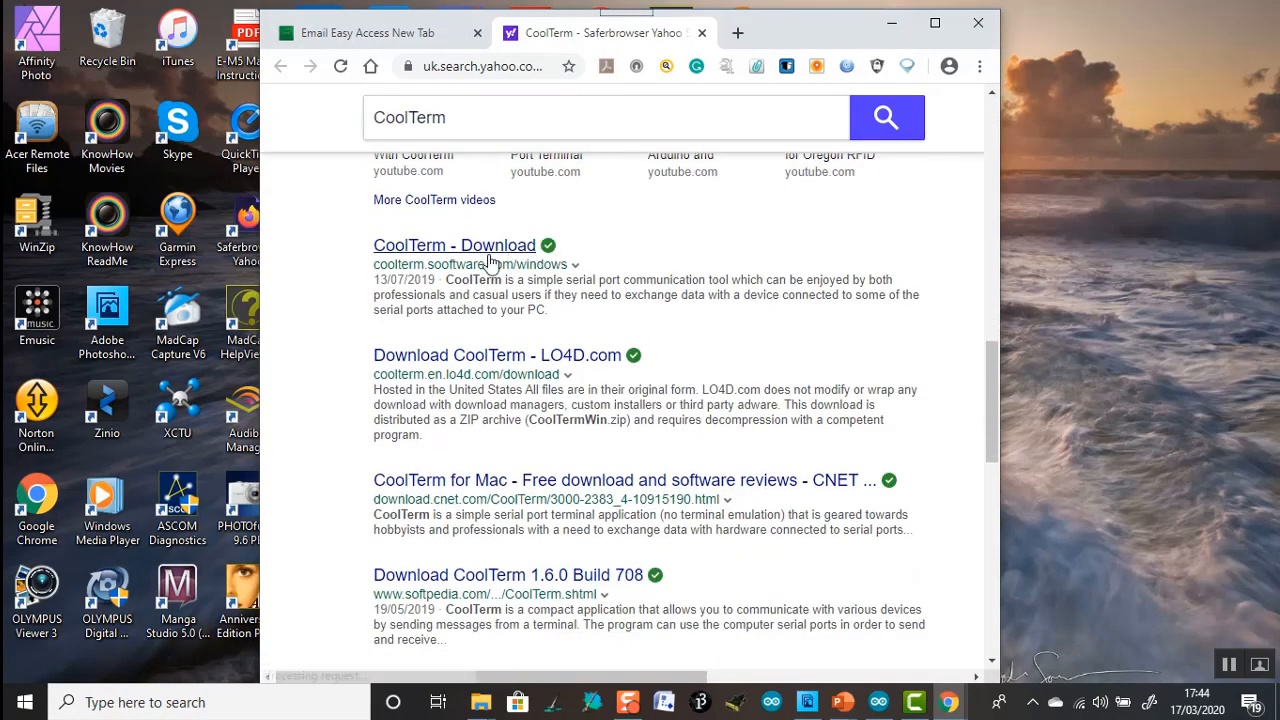
{"action": "left_click", "coordinate": [454, 244]}
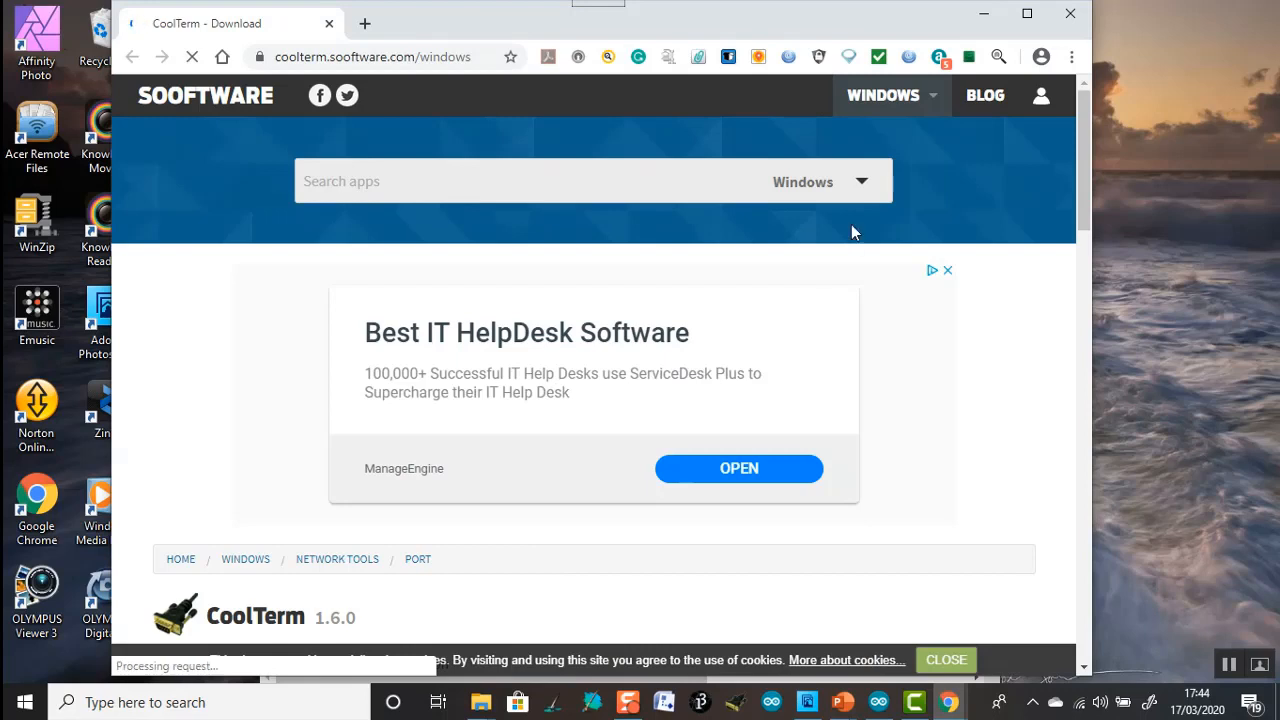
Start the CoolTerm freeware download via the Download (16.8MB) button.
{"action": "left_click", "coordinate": [818, 180]}
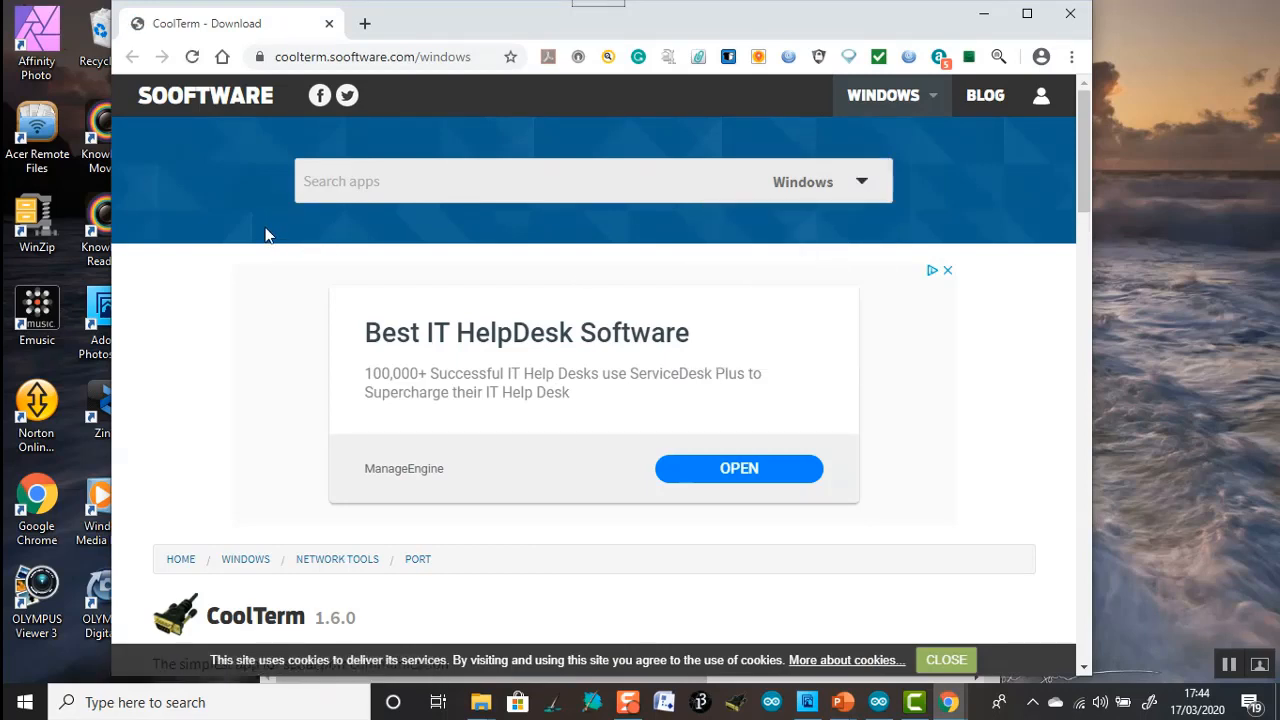
{"action": "scroll", "scroll_direction": "down", "scroll_amount": 3}
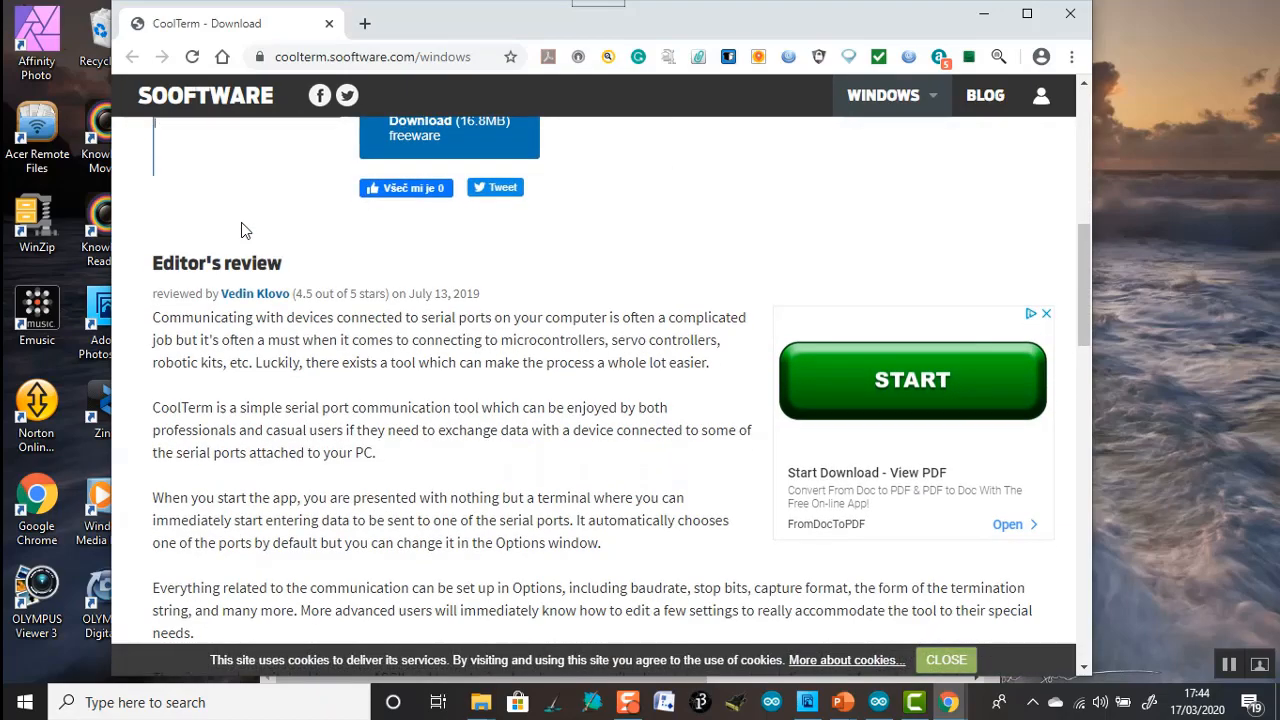
{"action": "scroll", "scroll_direction": "up", "scroll_amount": 3}
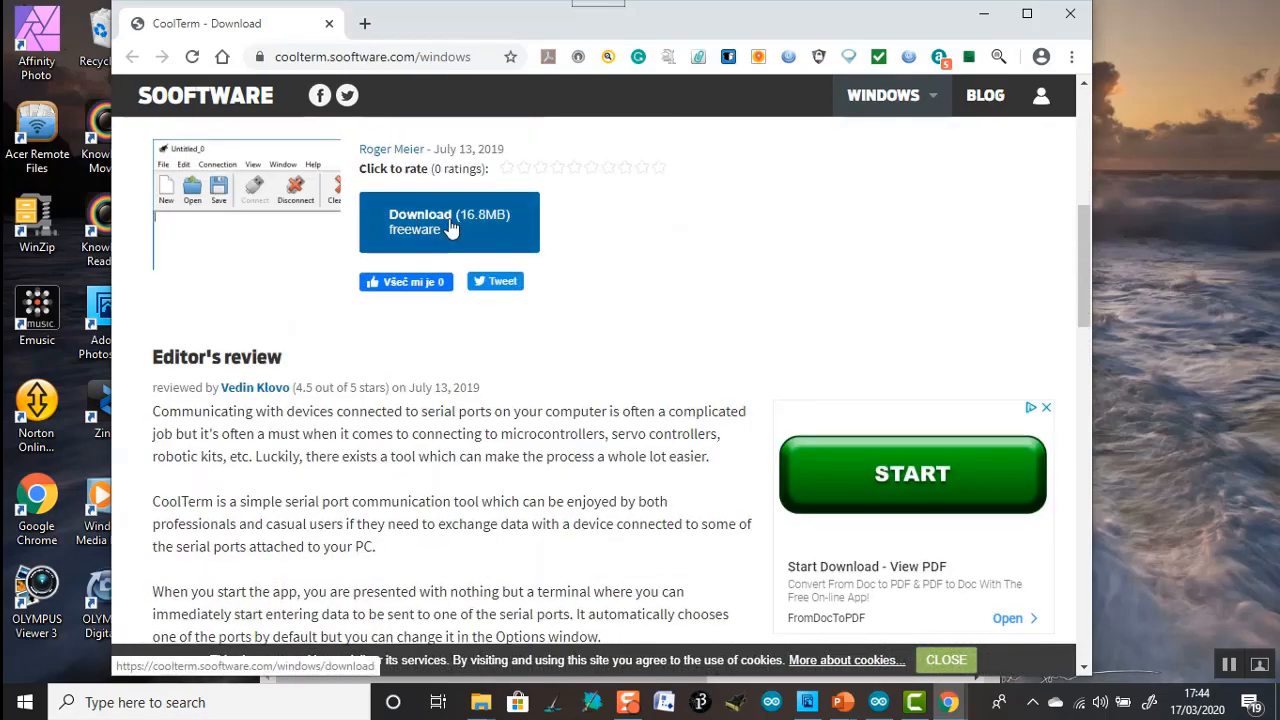
{"action": "left_click", "coordinate": [448, 222]}
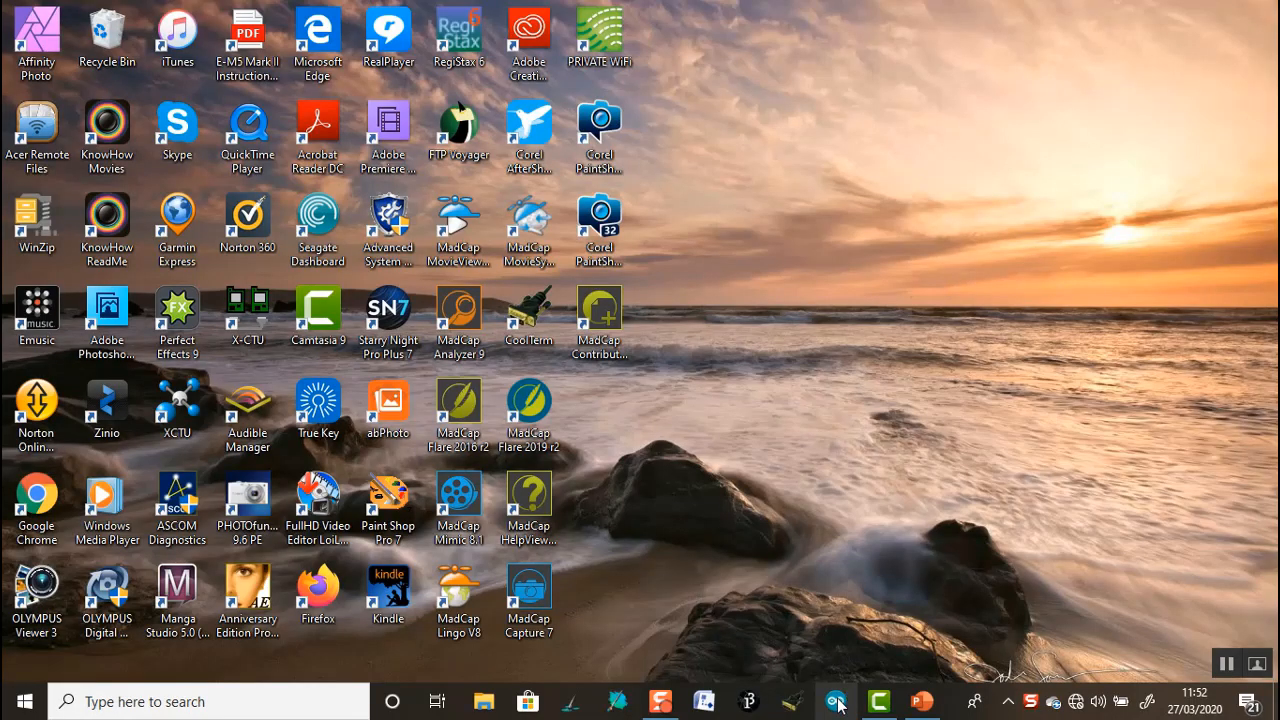
Launch the Arduino IDE and review sketch_mar10a, confirming DHTTYPE is defined as DHT11.
{"action": "left_click", "coordinate": [836, 700]}
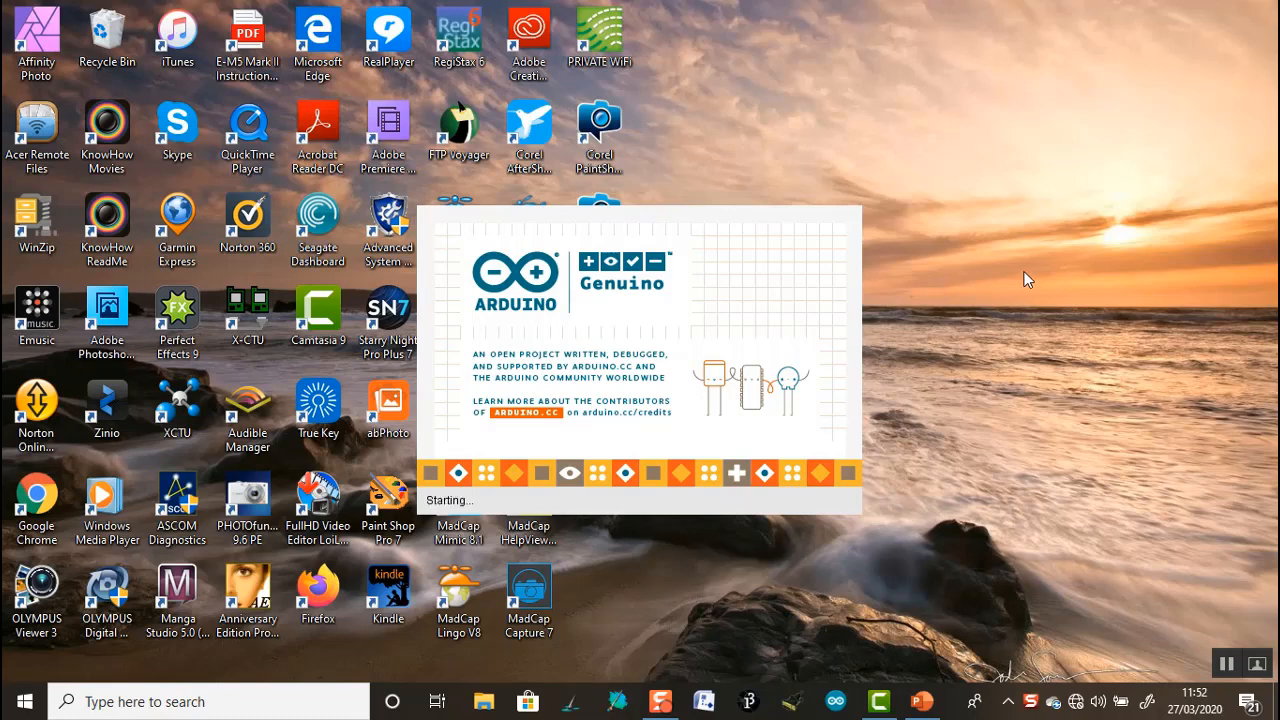
{"action": "mouse_move", "coordinate": [1024, 282]}
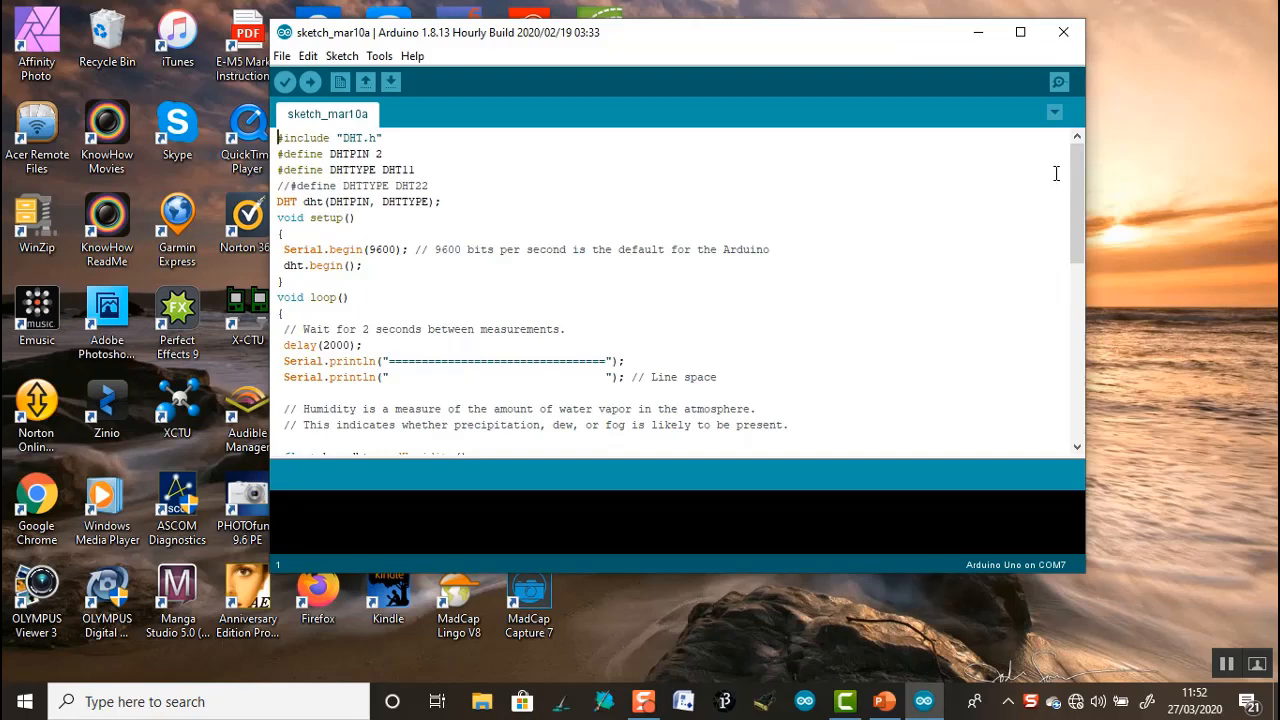
{"action": "scroll", "scroll_direction": "down", "scroll_amount": 3}
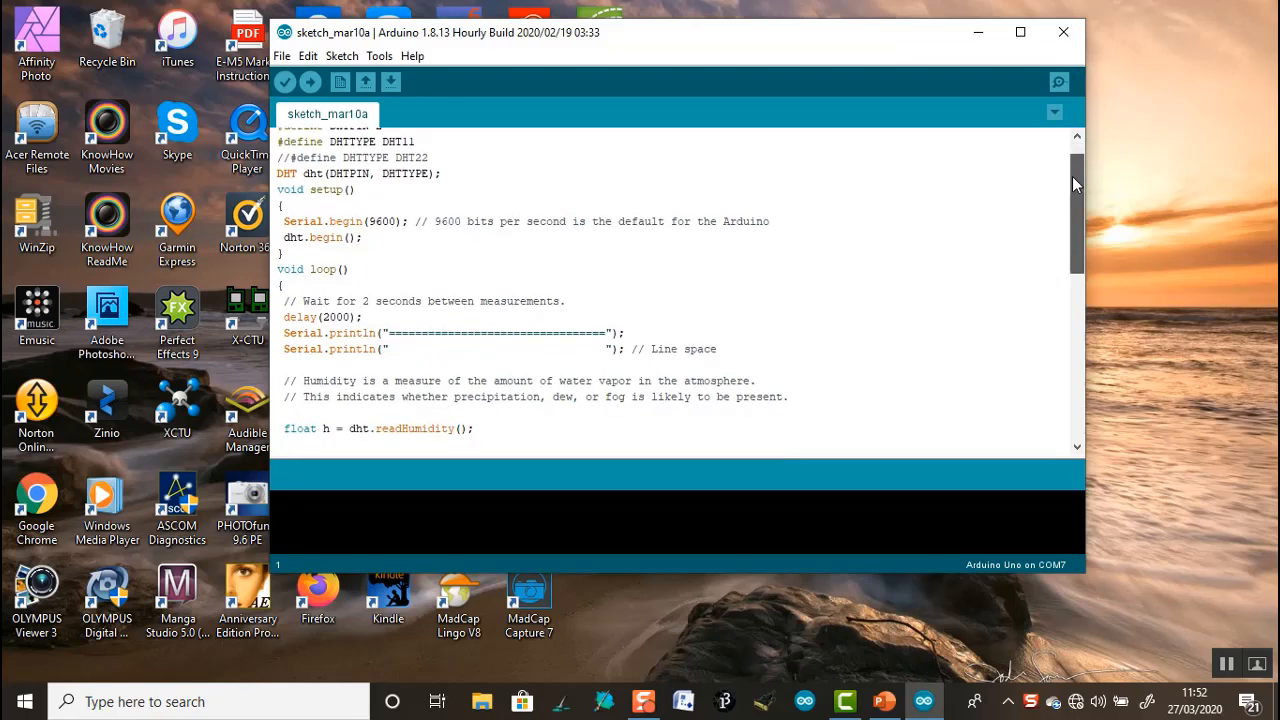
{"action": "scroll", "scroll_direction": "down", "scroll_amount": 3}
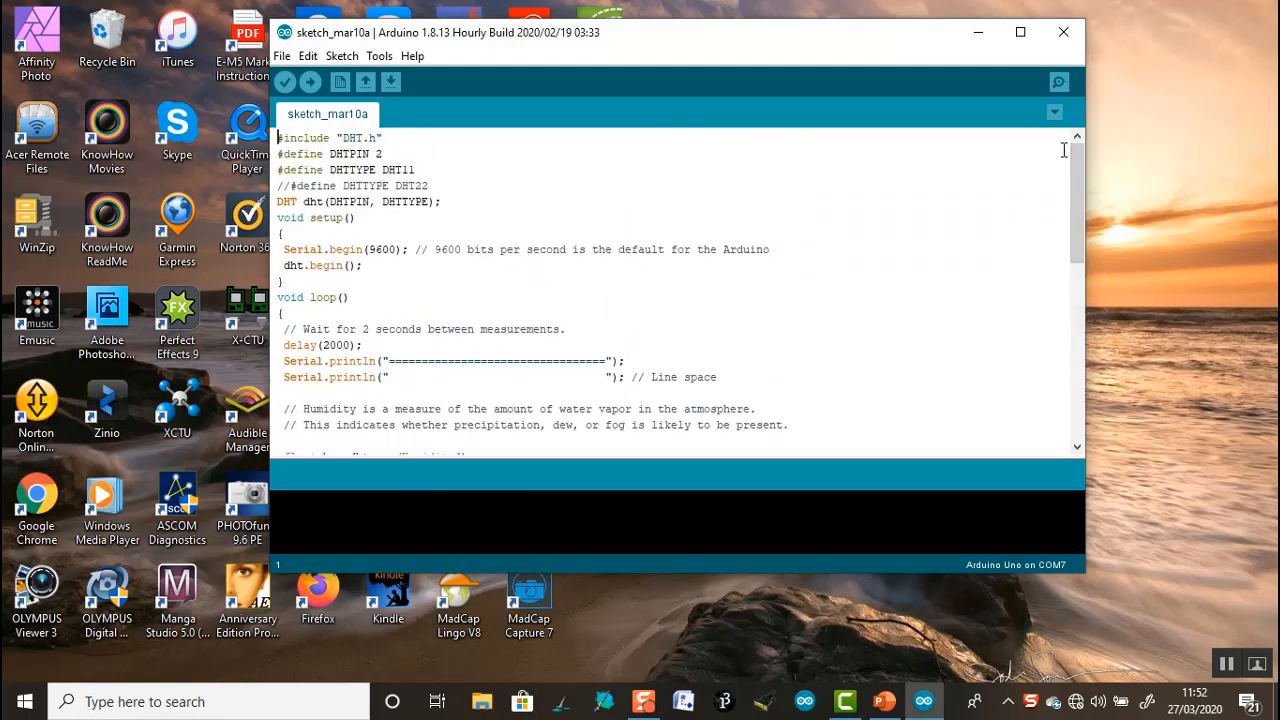
{"action": "mouse_move", "coordinate": [390, 82]}
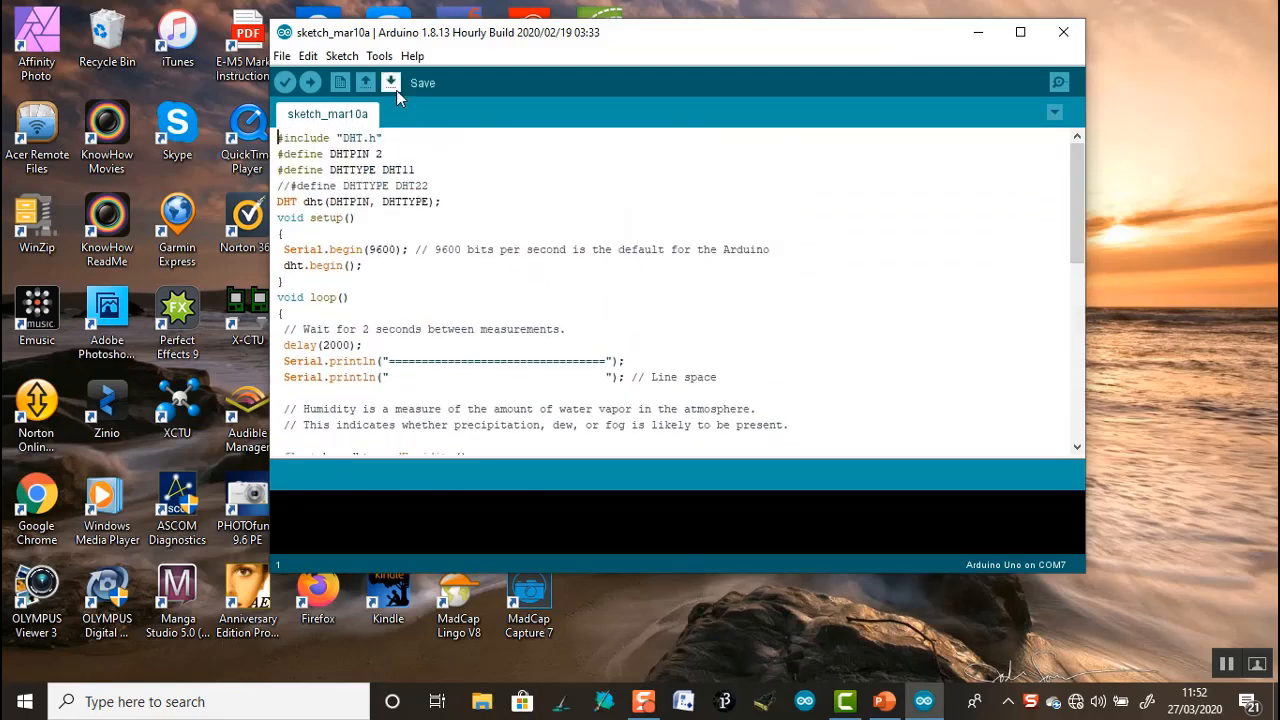
Verify the DHT11 sketch compiles, then upload it to the Arduino Uno on COM7 via Sketch > Upload.
{"action": "left_click", "coordinate": [284, 82]}
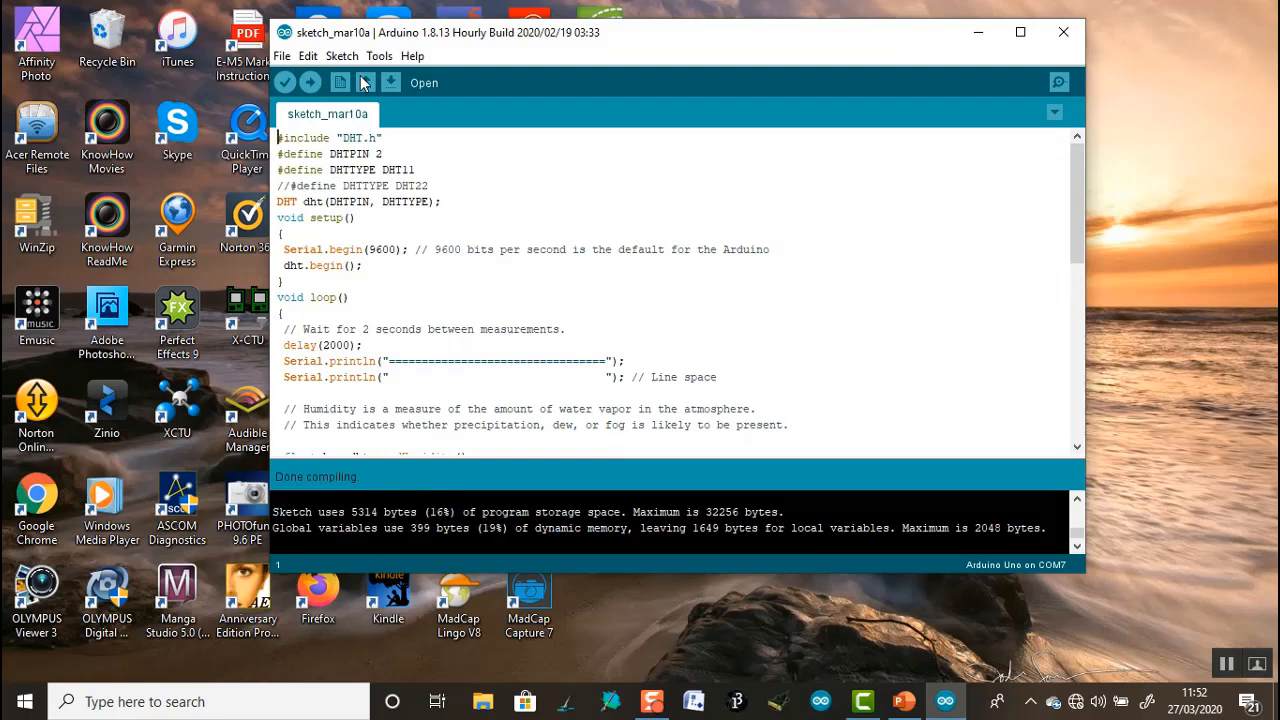
{"action": "left_click", "coordinate": [342, 56]}
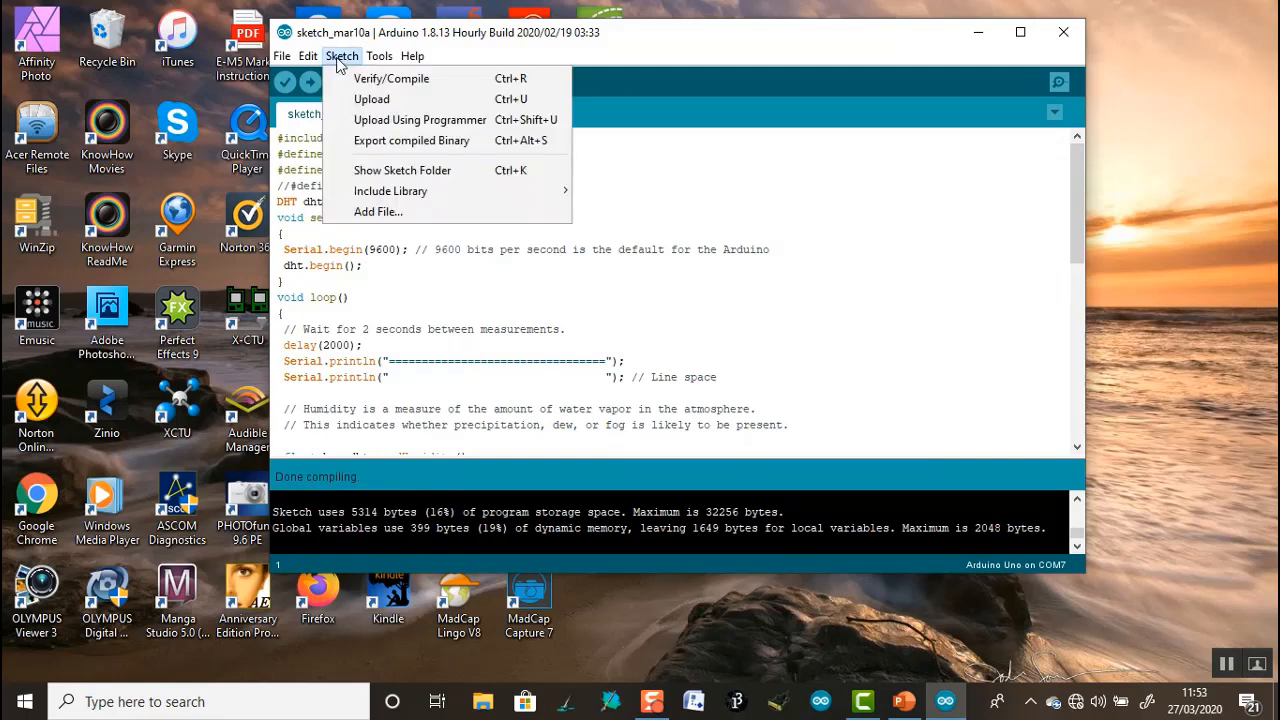
{"action": "left_click", "coordinate": [390, 78]}
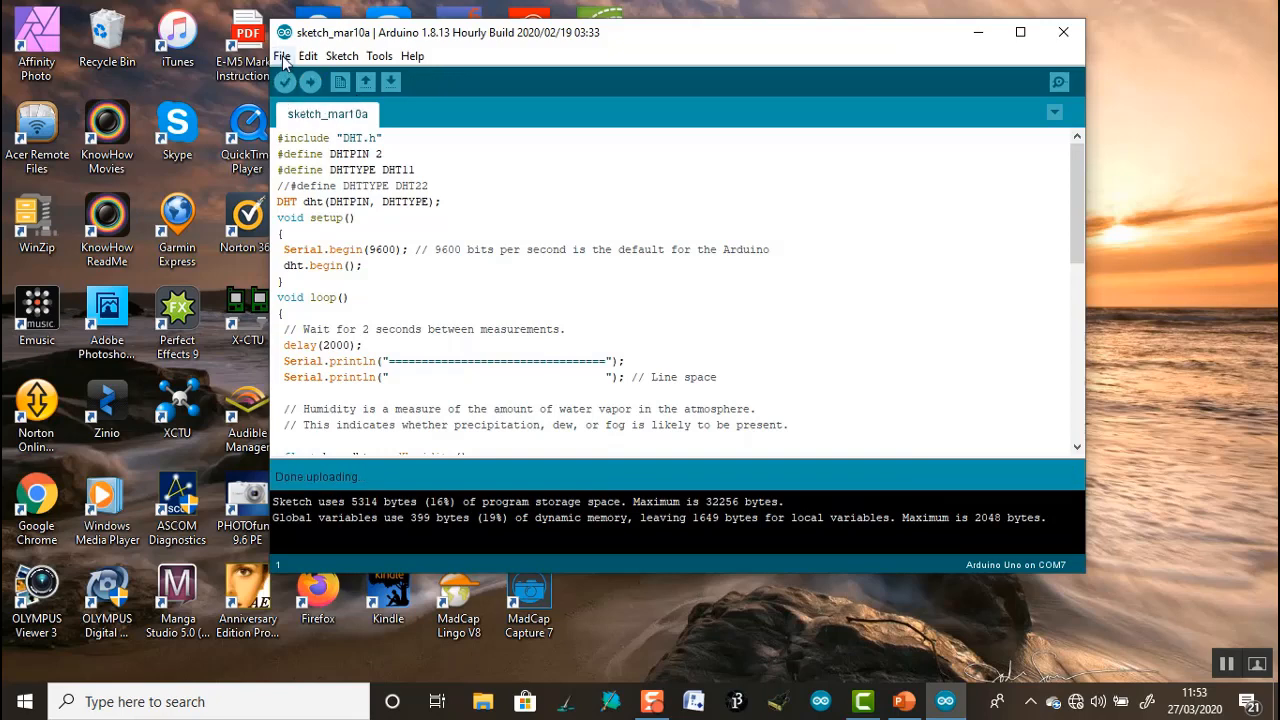
{"action": "left_click", "coordinate": [282, 56]}
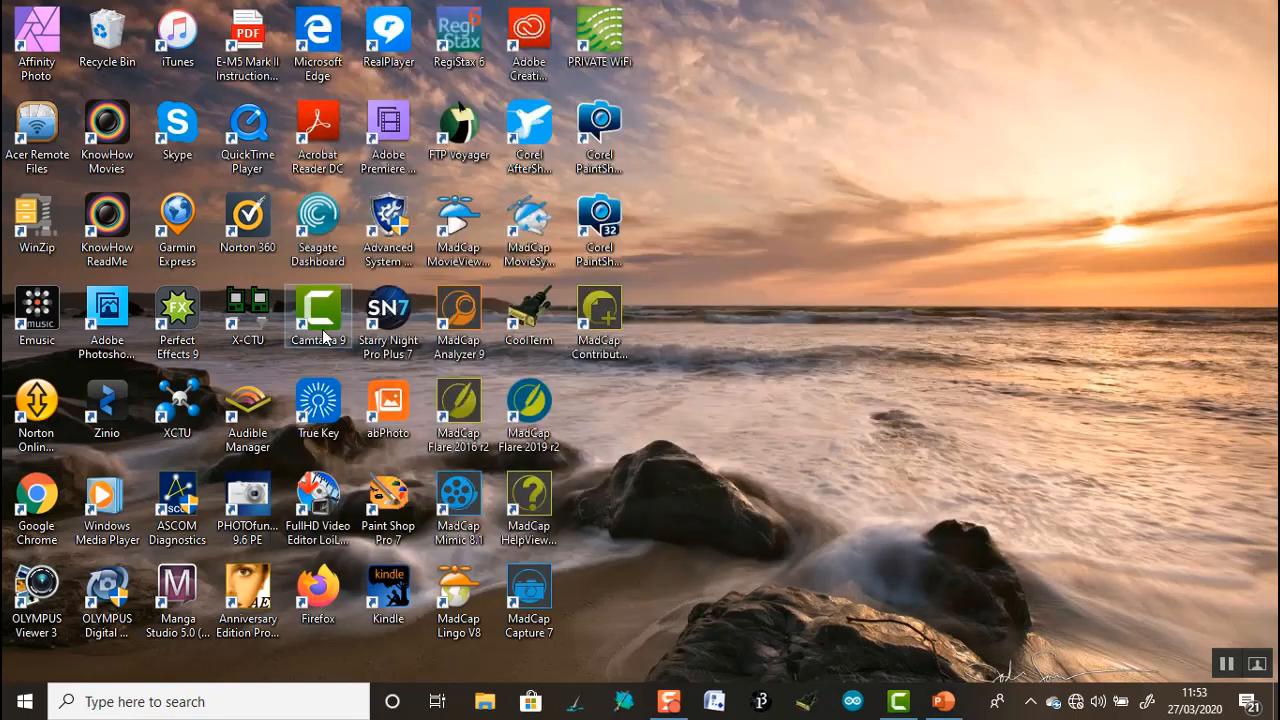
{"action": "mouse_move", "coordinate": [1216, 660]}
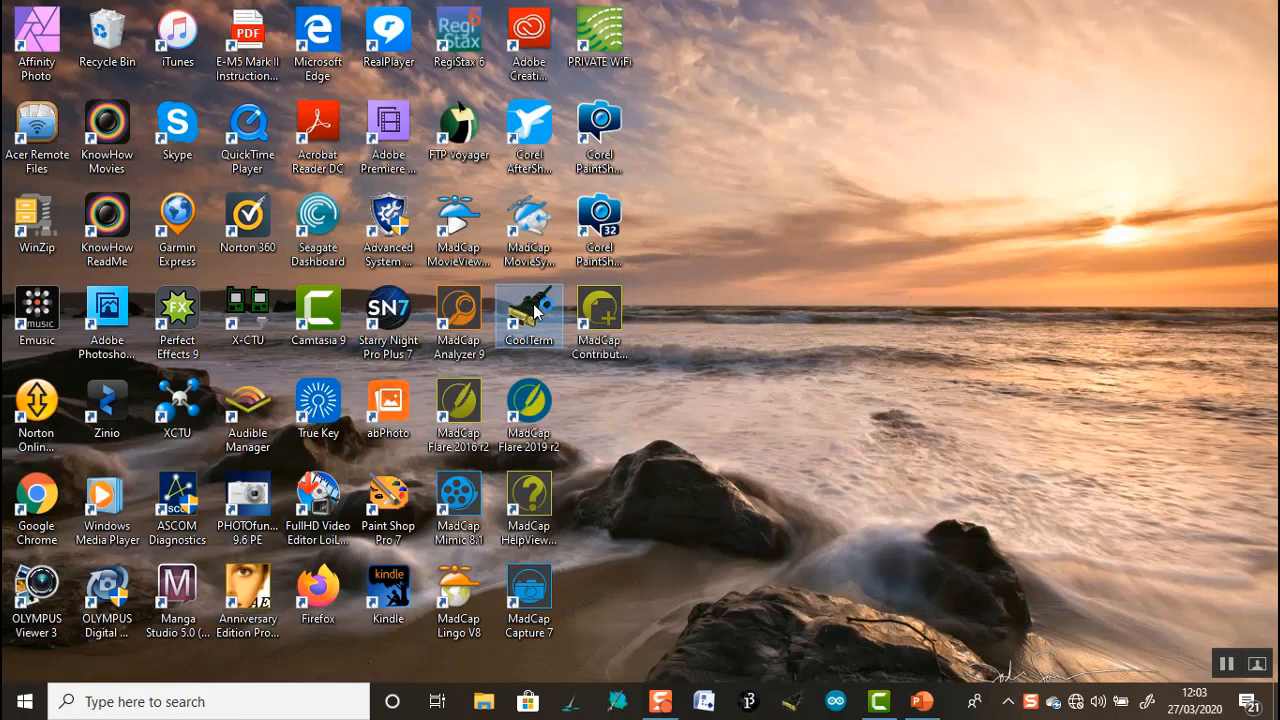
{"action": "mouse_move", "coordinate": [528, 316]}
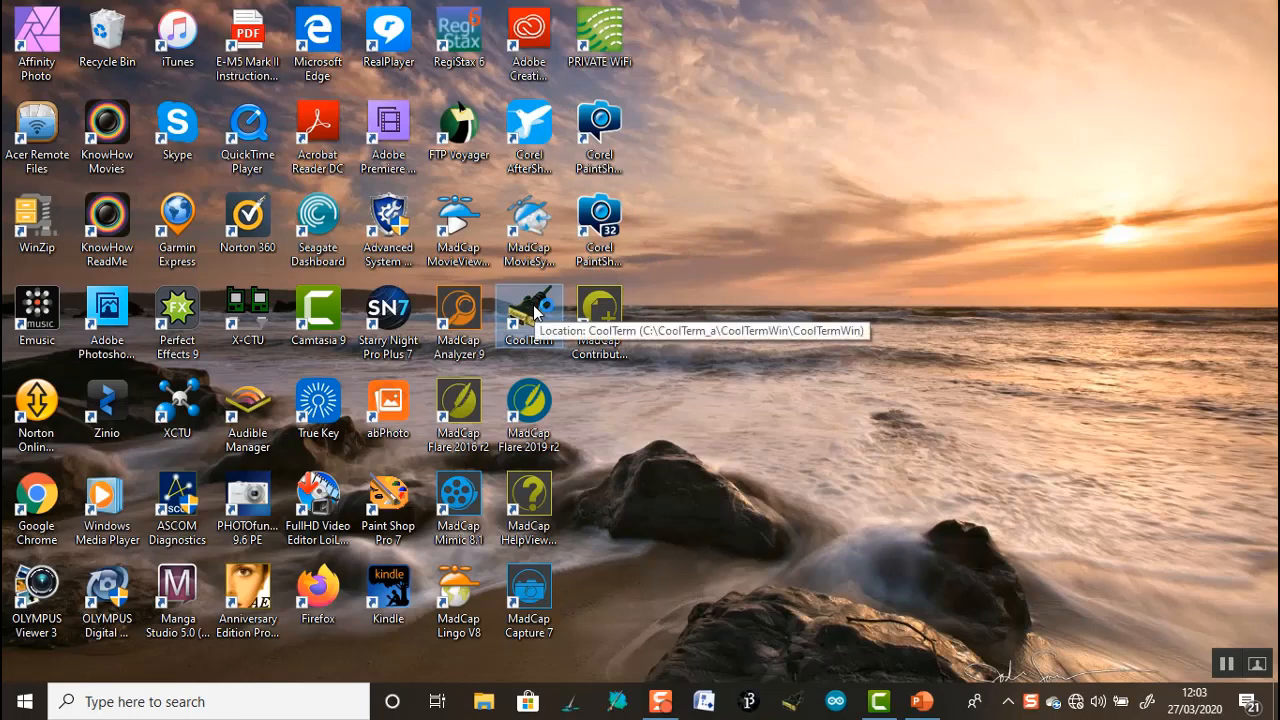
Launch CoolTerm from the desktop, giving an untitled disconnected session on COM7 at 9600 baud.
{"action": "double_click", "coordinate": [528, 312]}
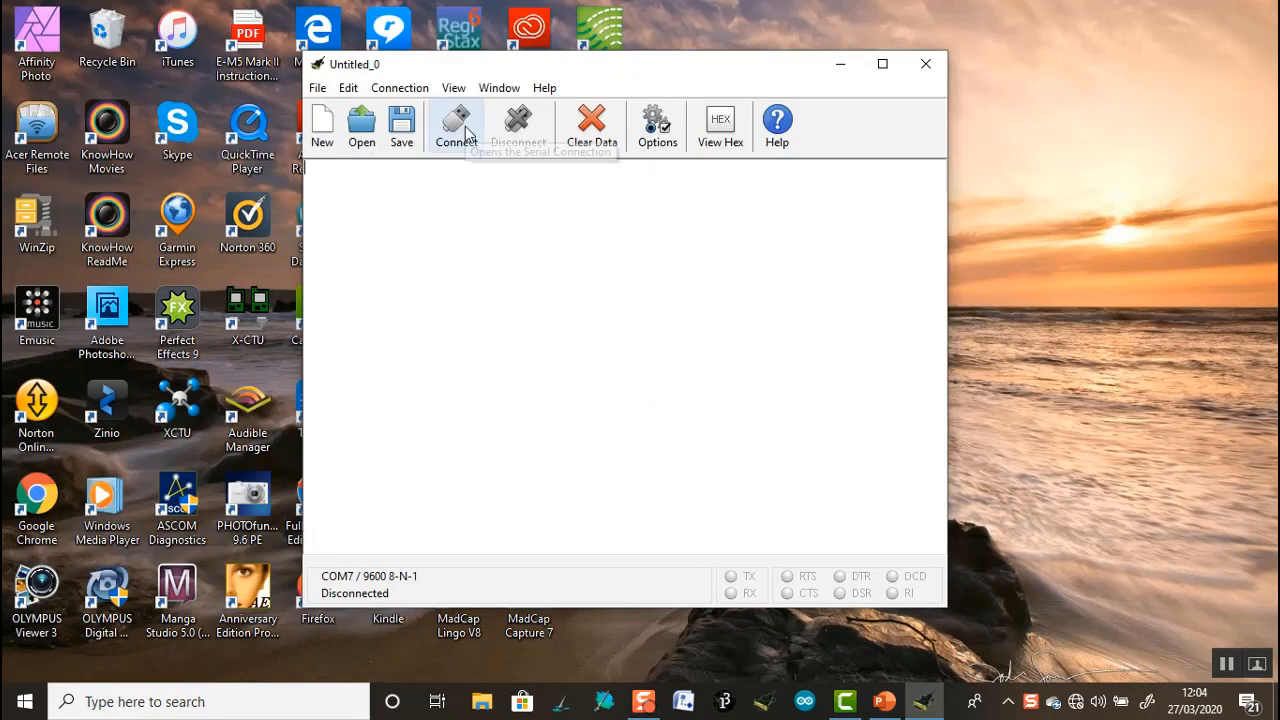
Connect over serial, log the DHT11 humidity and 22.40°C temperature readings, then disconnect.
{"action": "left_click", "coordinate": [456, 124]}
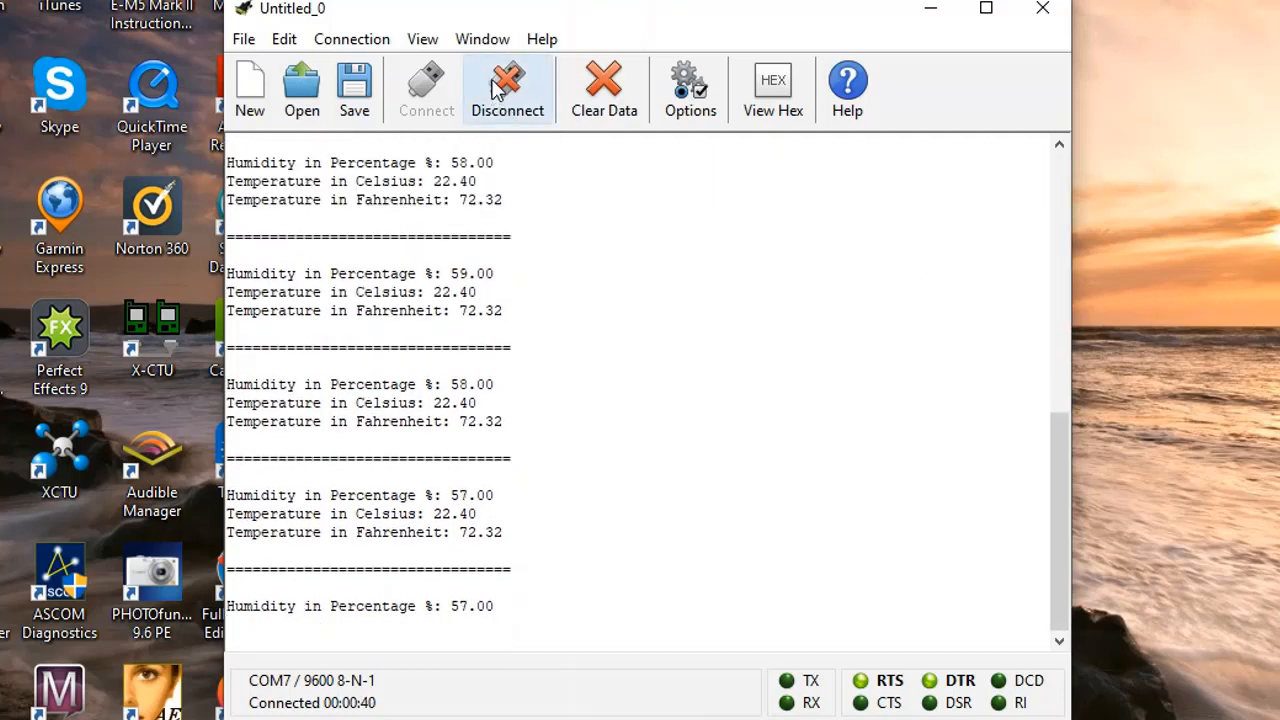
{"action": "left_click", "coordinate": [508, 84]}
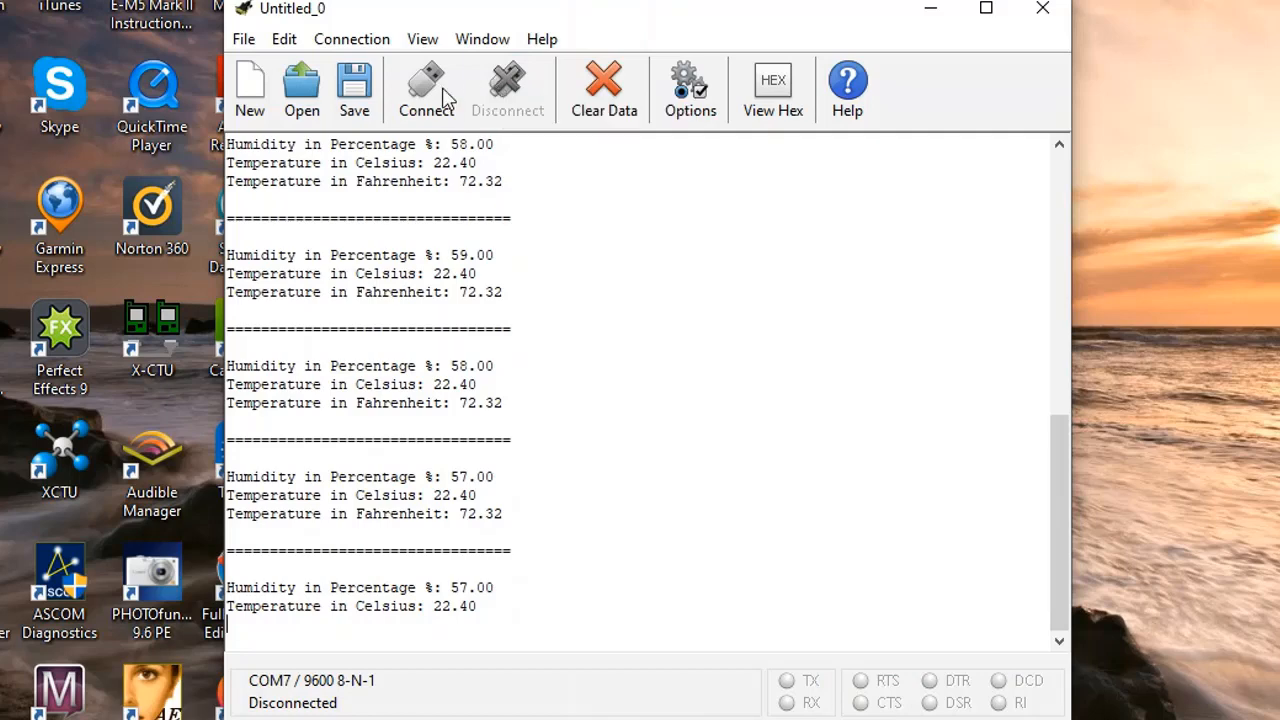
{"action": "left_click", "coordinate": [244, 40]}
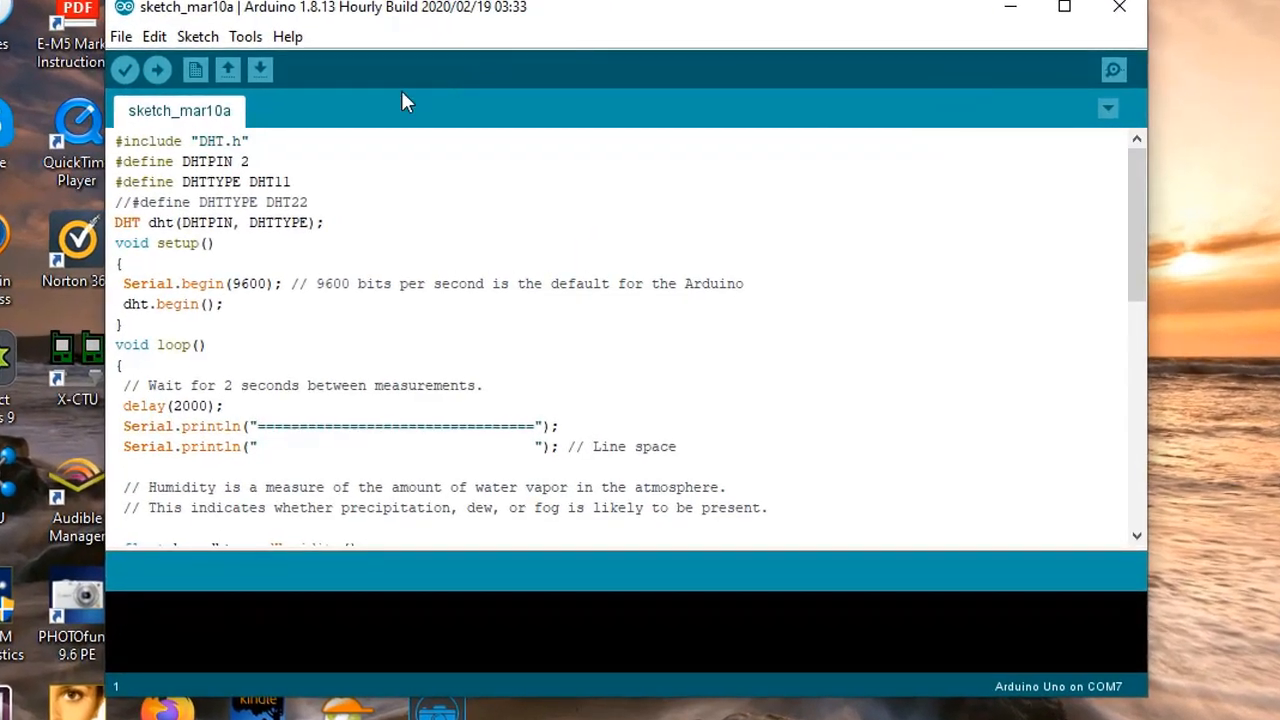
Comment out the DHT11 define so DHTTYPE is DHT22, save the sketch and start compiling.
{"action": "left_click", "coordinate": [118, 180]}
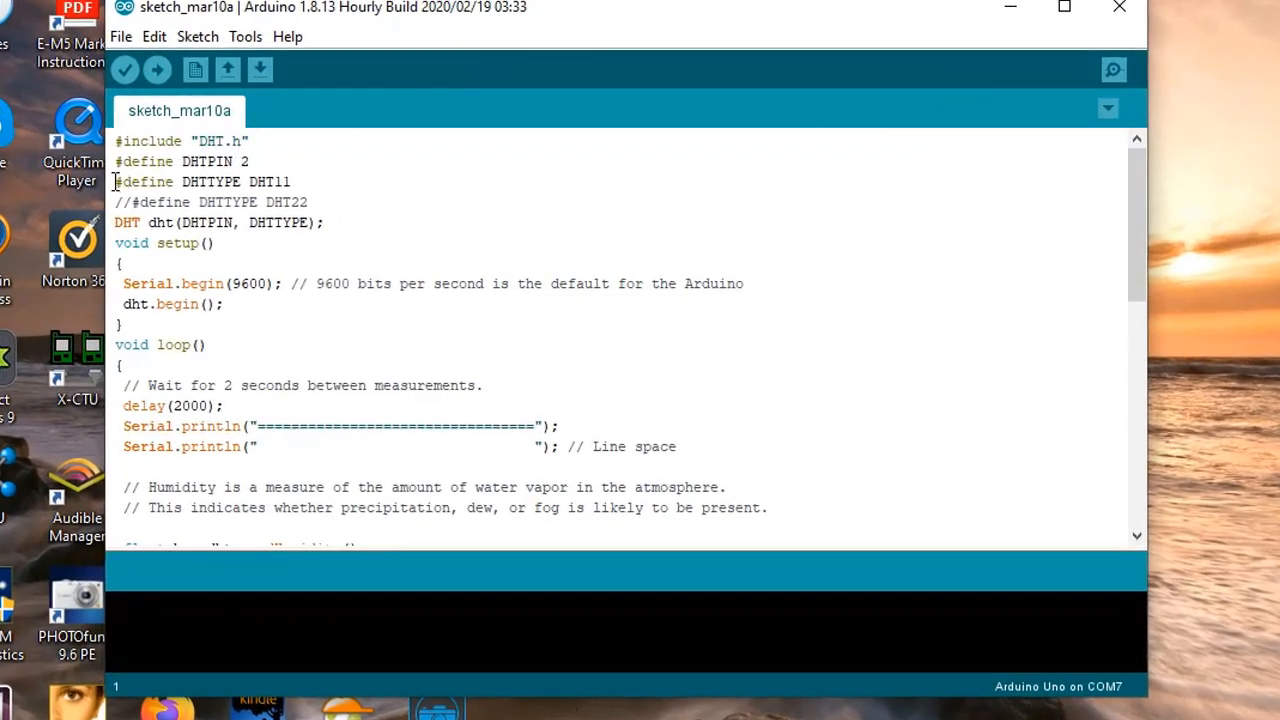
{"action": "type", "text": "//"}
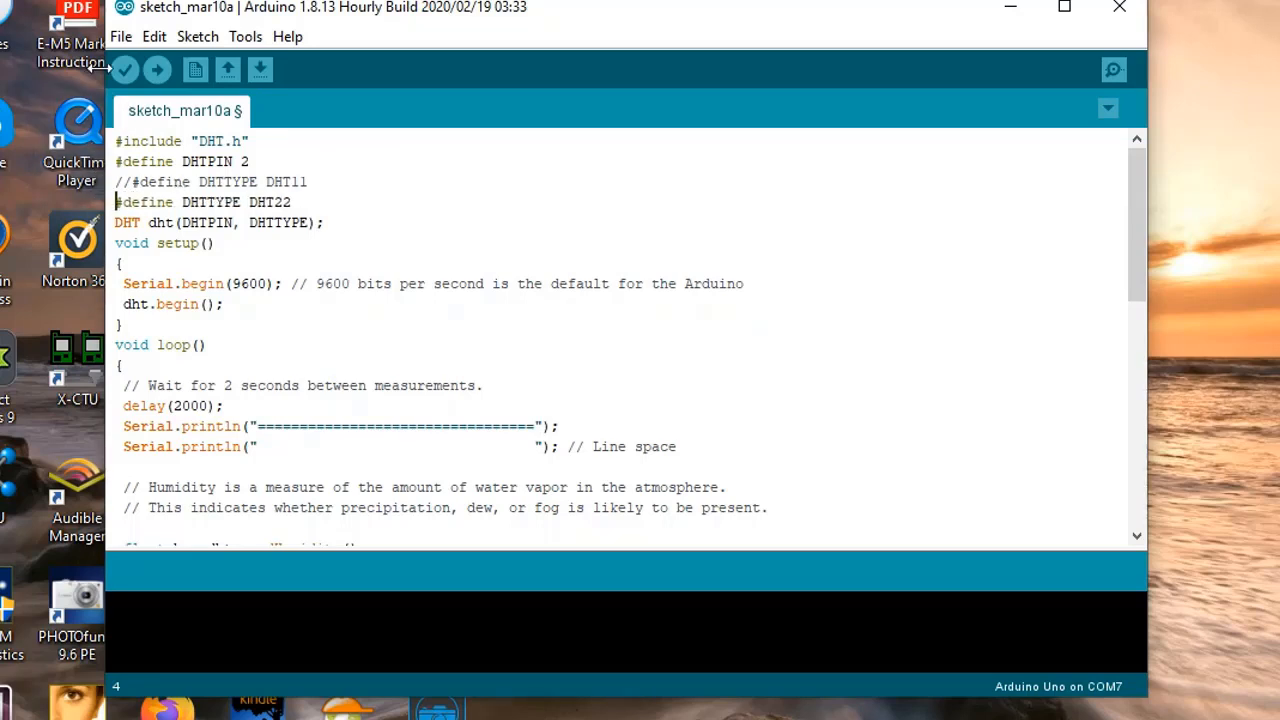
{"action": "left_click", "coordinate": [120, 36]}
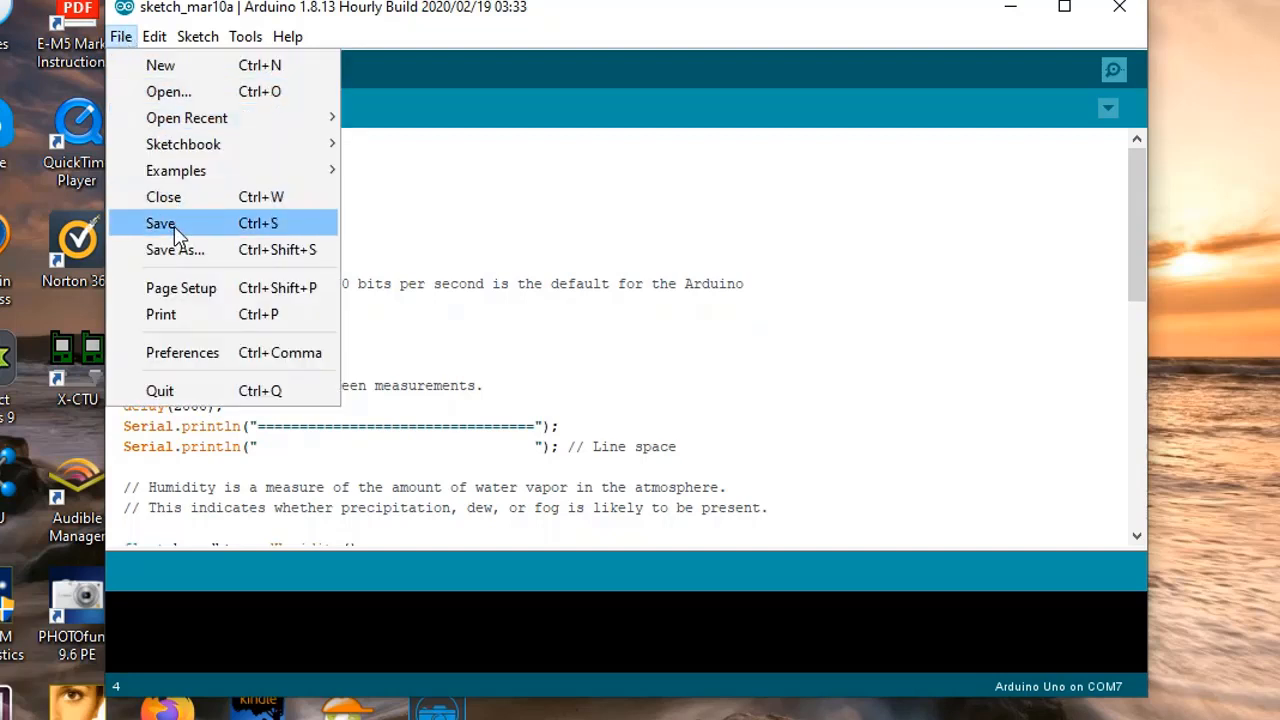
{"action": "left_click", "coordinate": [160, 224]}
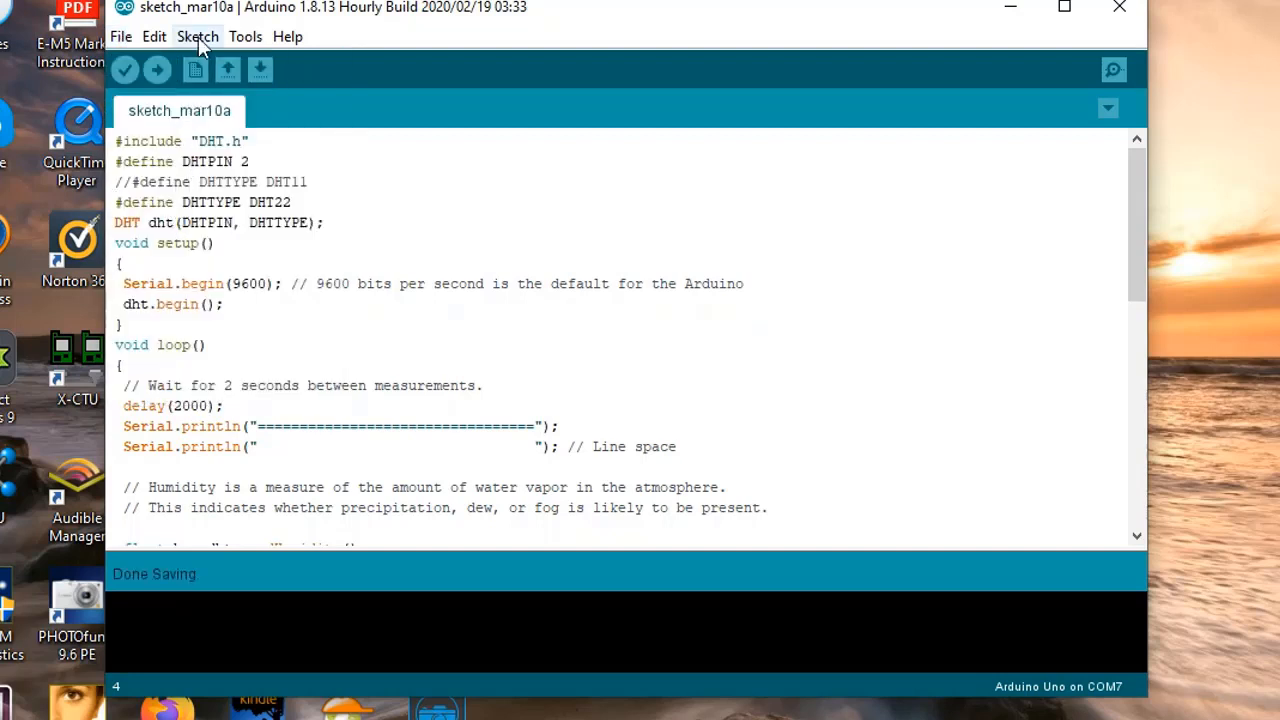
{"action": "left_click", "coordinate": [124, 70]}
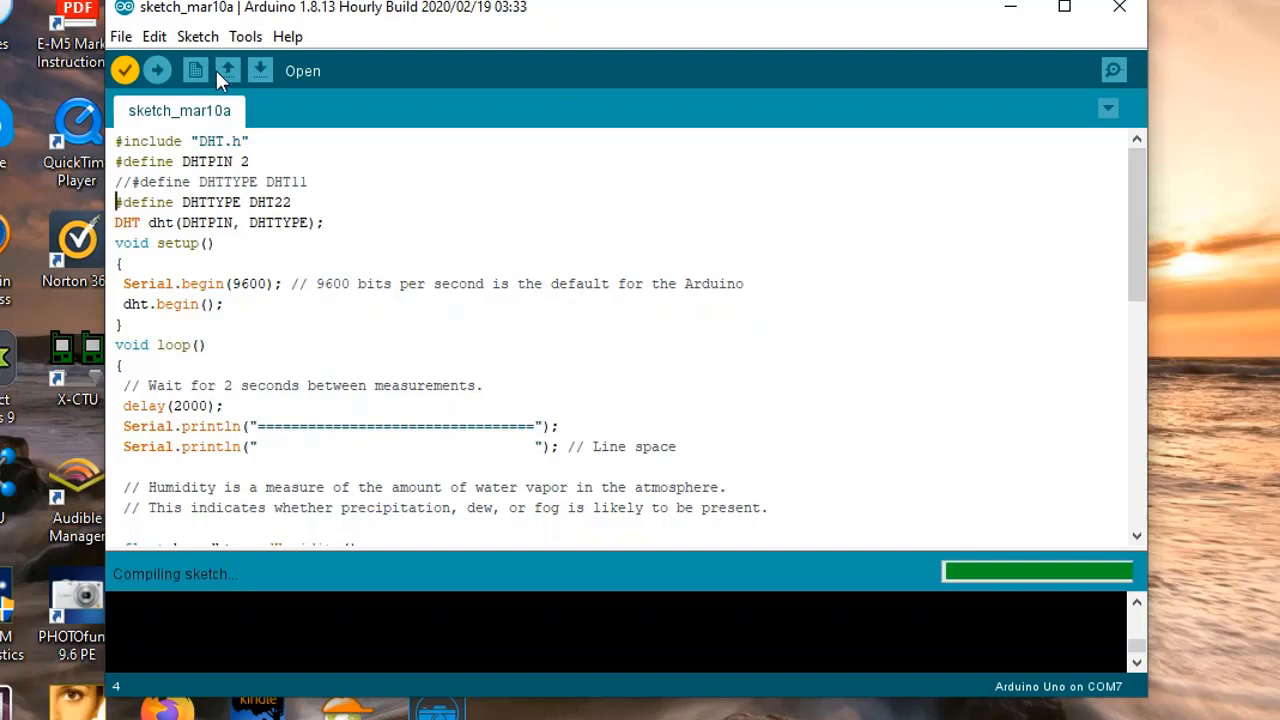
{"action": "mouse_move", "coordinate": [218, 82]}
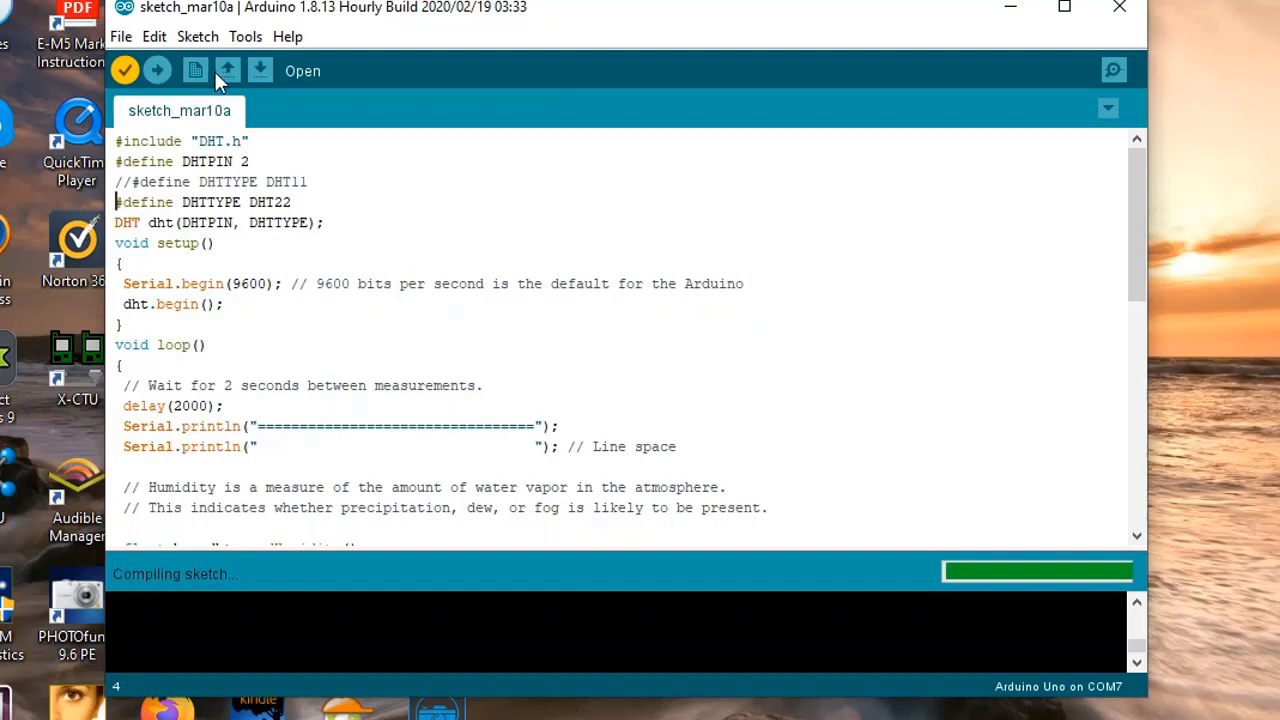
{"action": "mouse_move", "coordinate": [218, 84]}
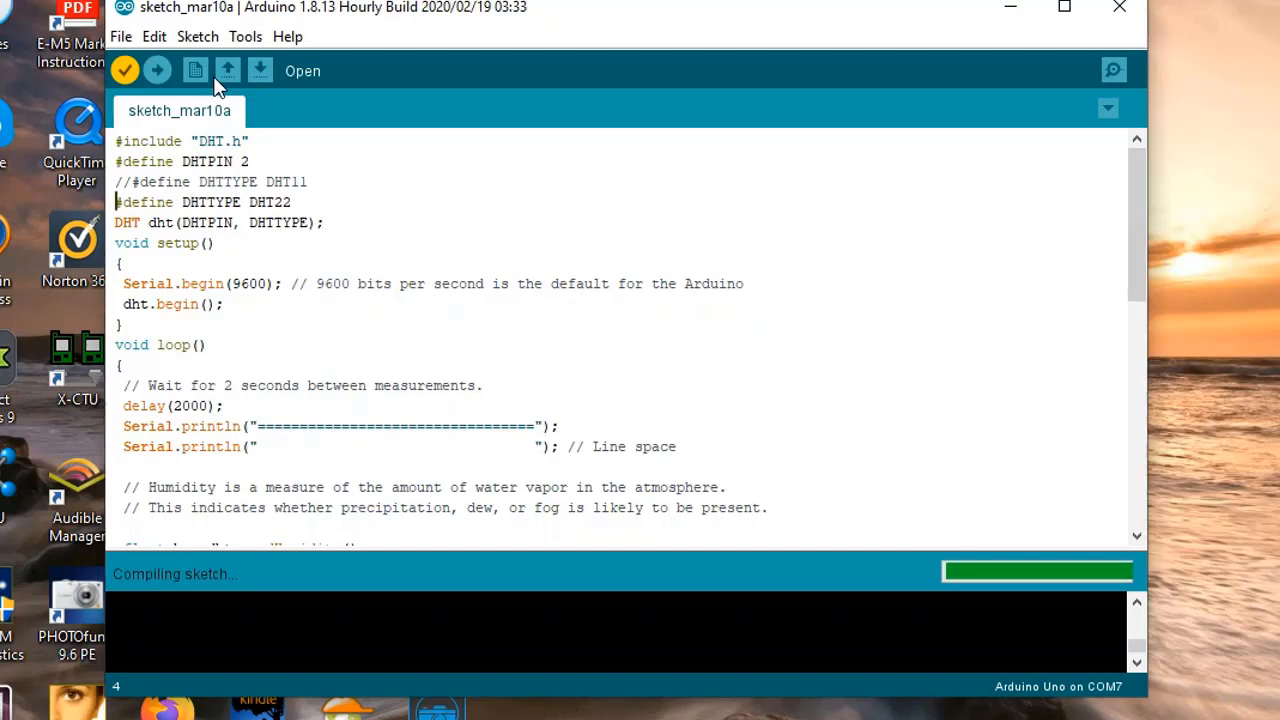
{"action": "mouse_move", "coordinate": [196, 70]}
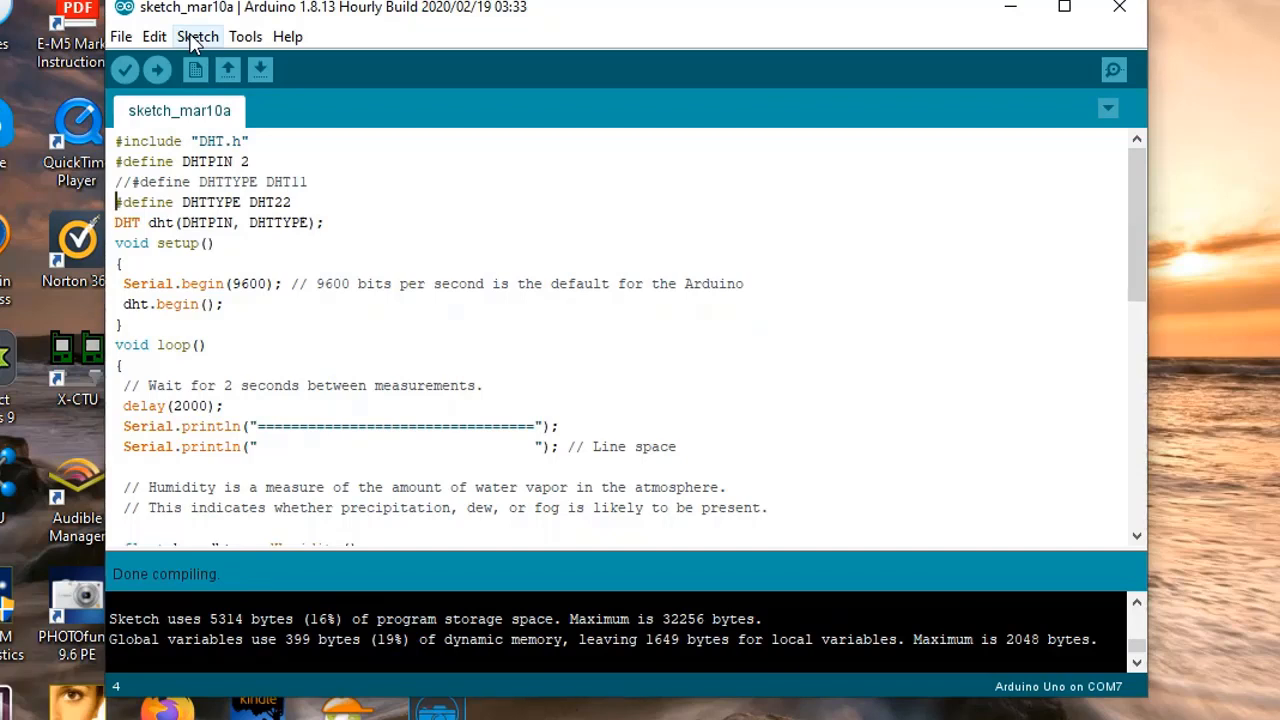
Upload the DHT22 sketch to the Arduino Uno and wait for Done uploading.
{"action": "left_click", "coordinate": [156, 70]}
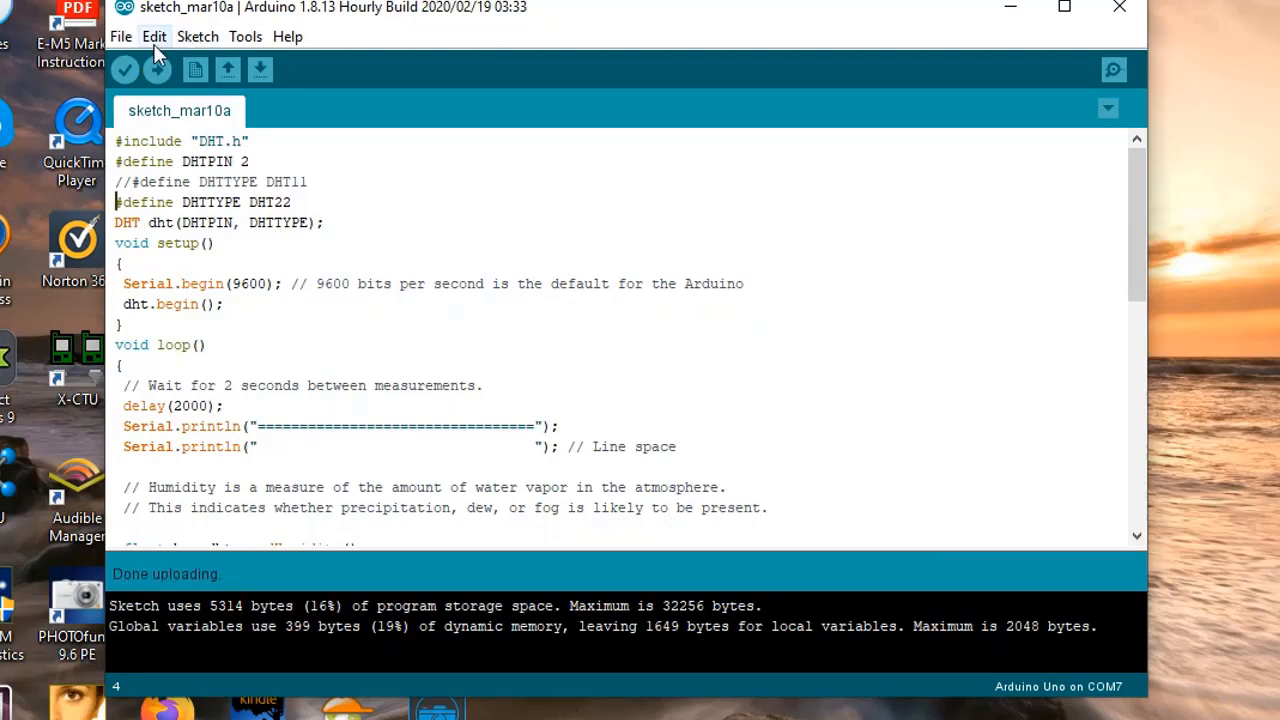
{"action": "left_click", "coordinate": [120, 36]}
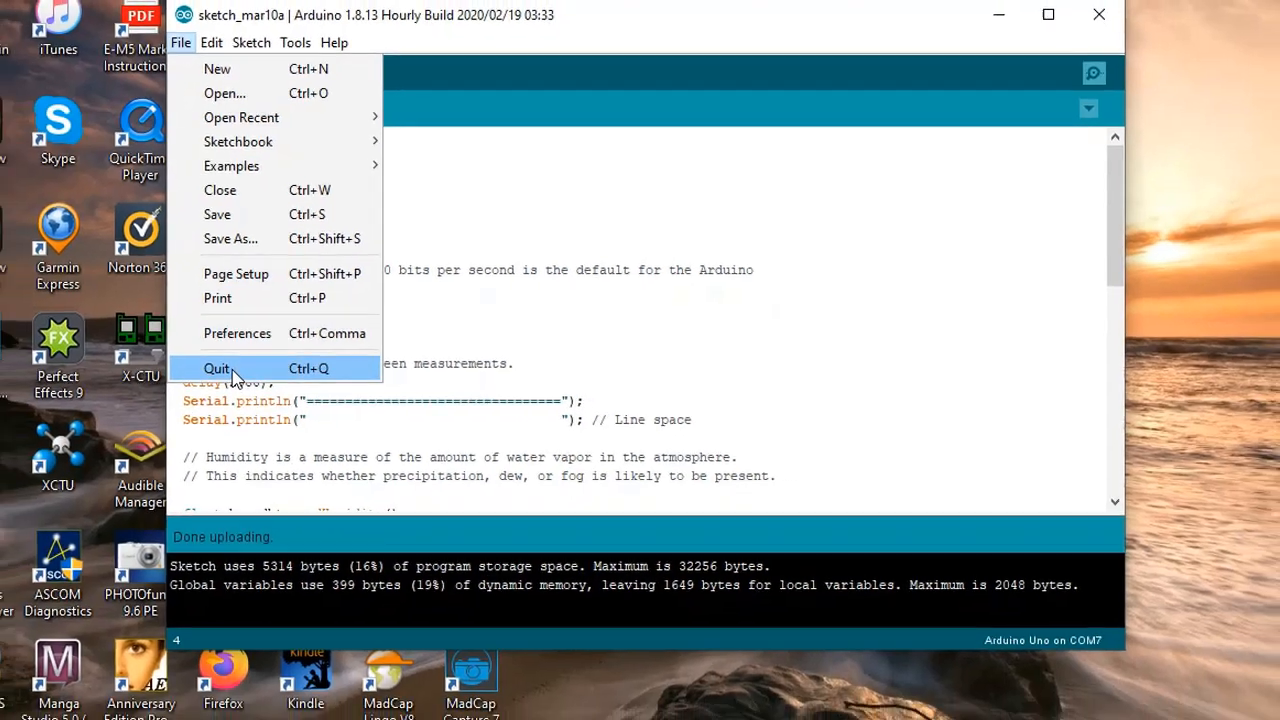
Quit the Arduino IDE via File > Quit and relaunch CoolTerm from the desktop.
{"action": "left_click", "coordinate": [216, 368]}
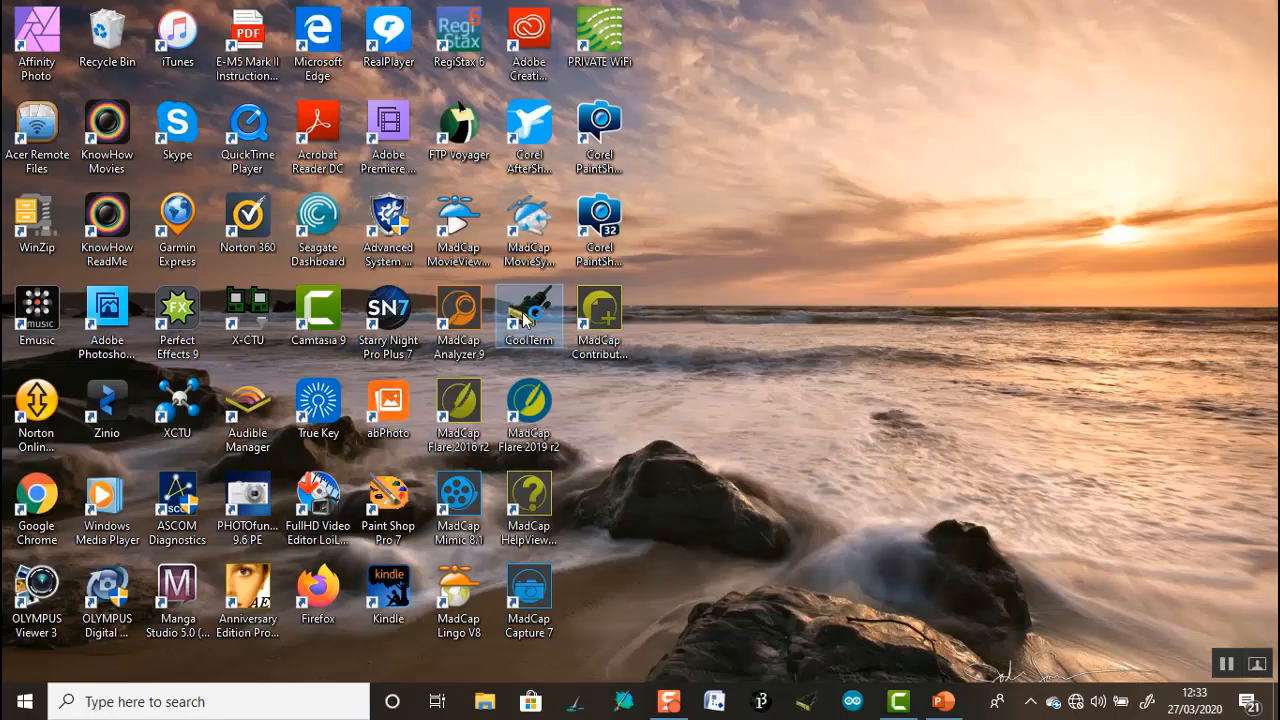
{"action": "double_click", "coordinate": [528, 310]}
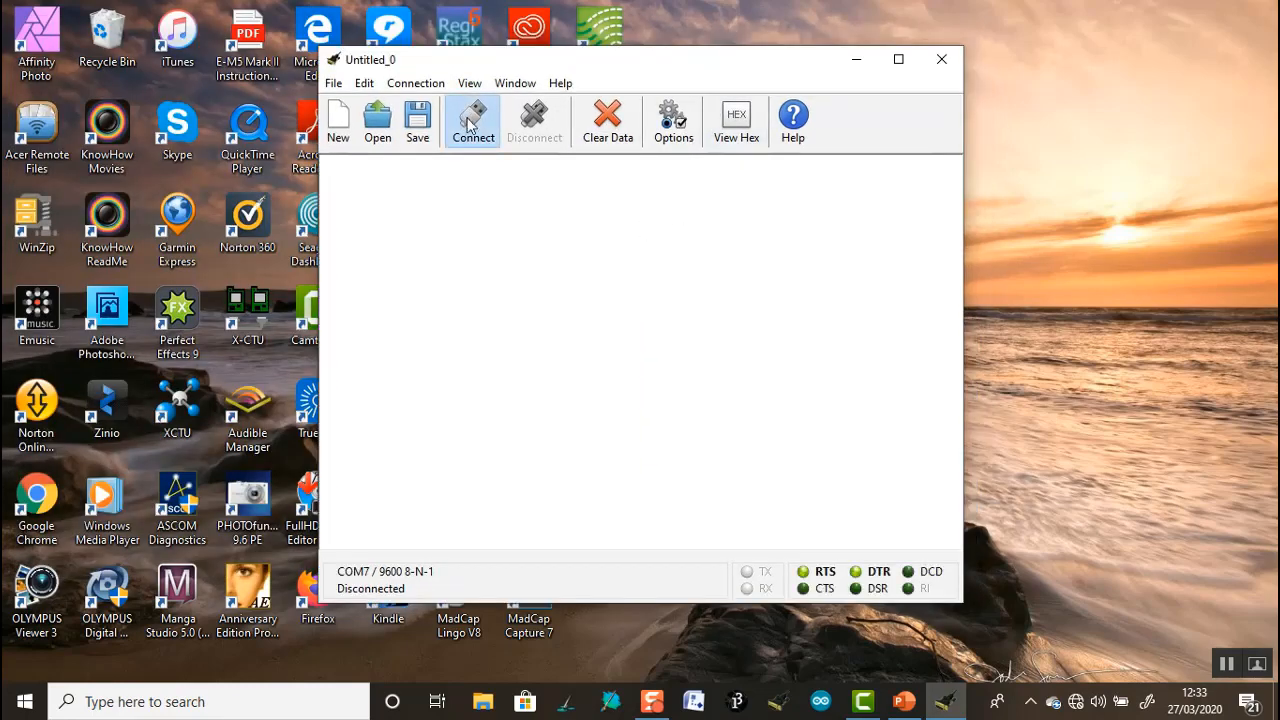
Connect over serial, log the DHT22 humidity and ~22°C temperature readings, disconnect and close CoolTerm.
{"action": "left_click", "coordinate": [472, 120]}
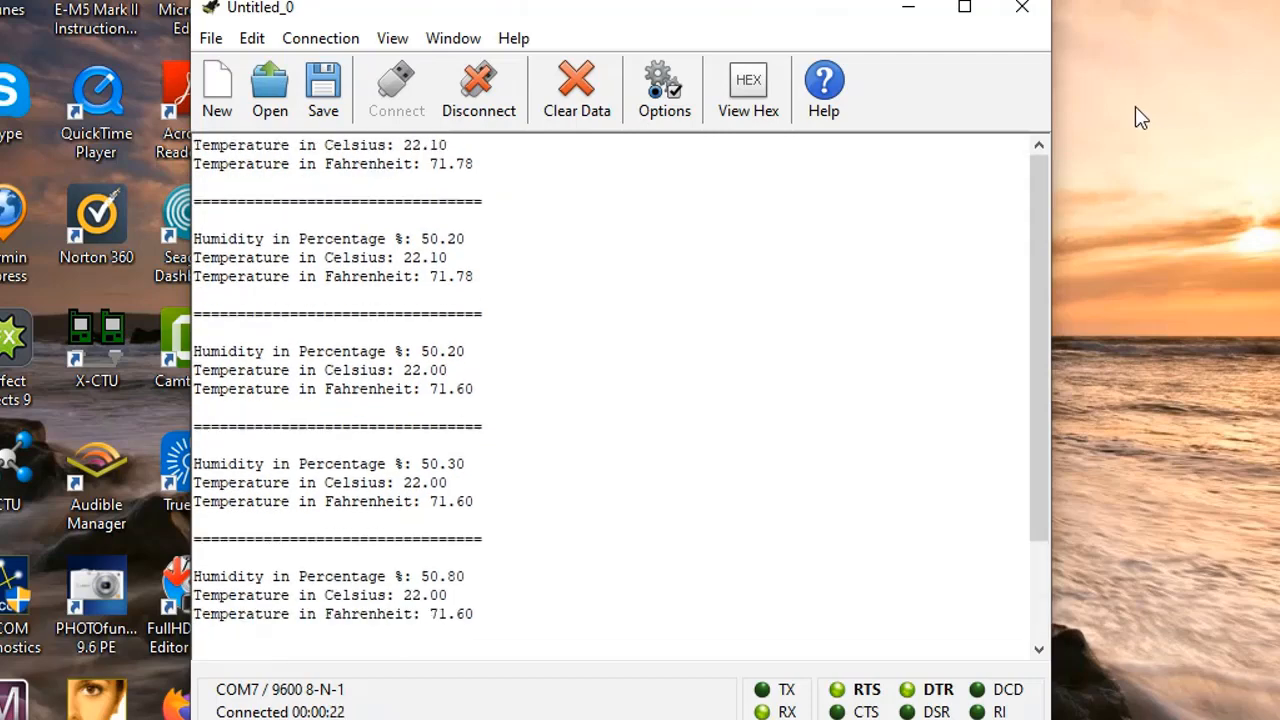
{"action": "scroll", "scroll_direction": "down", "scroll_amount": 3}
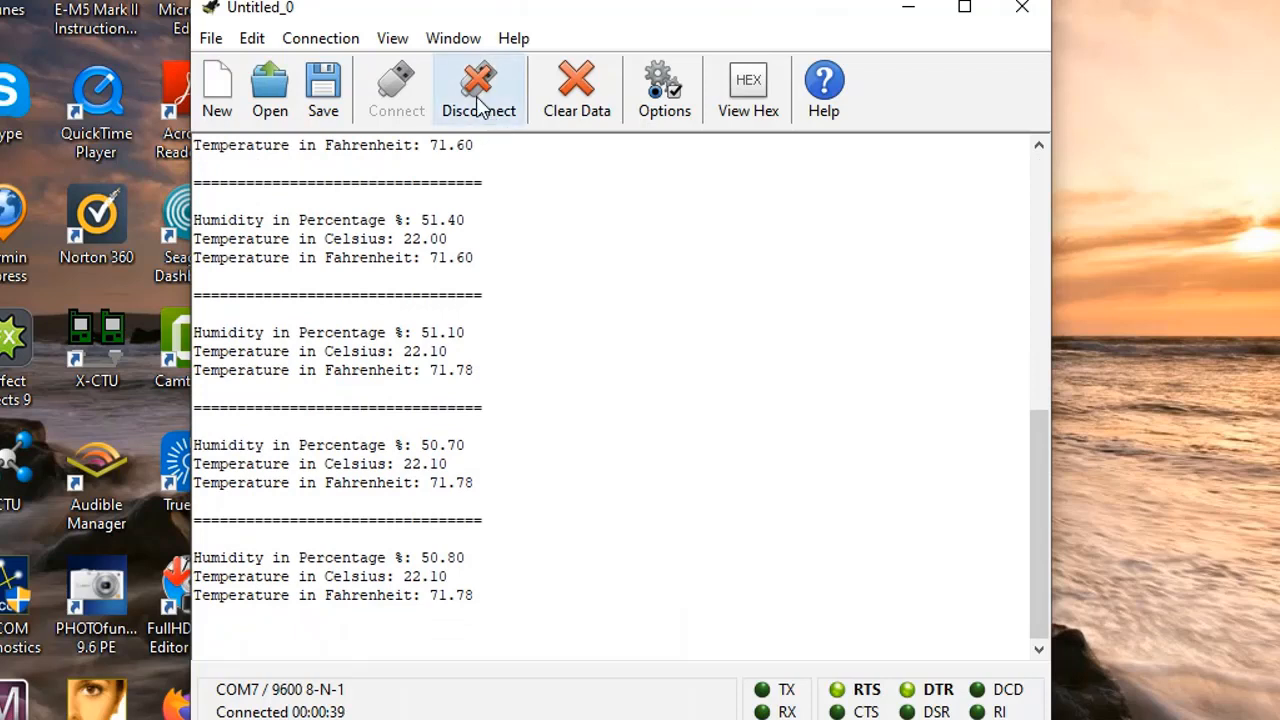
{"action": "left_click", "coordinate": [478, 90]}
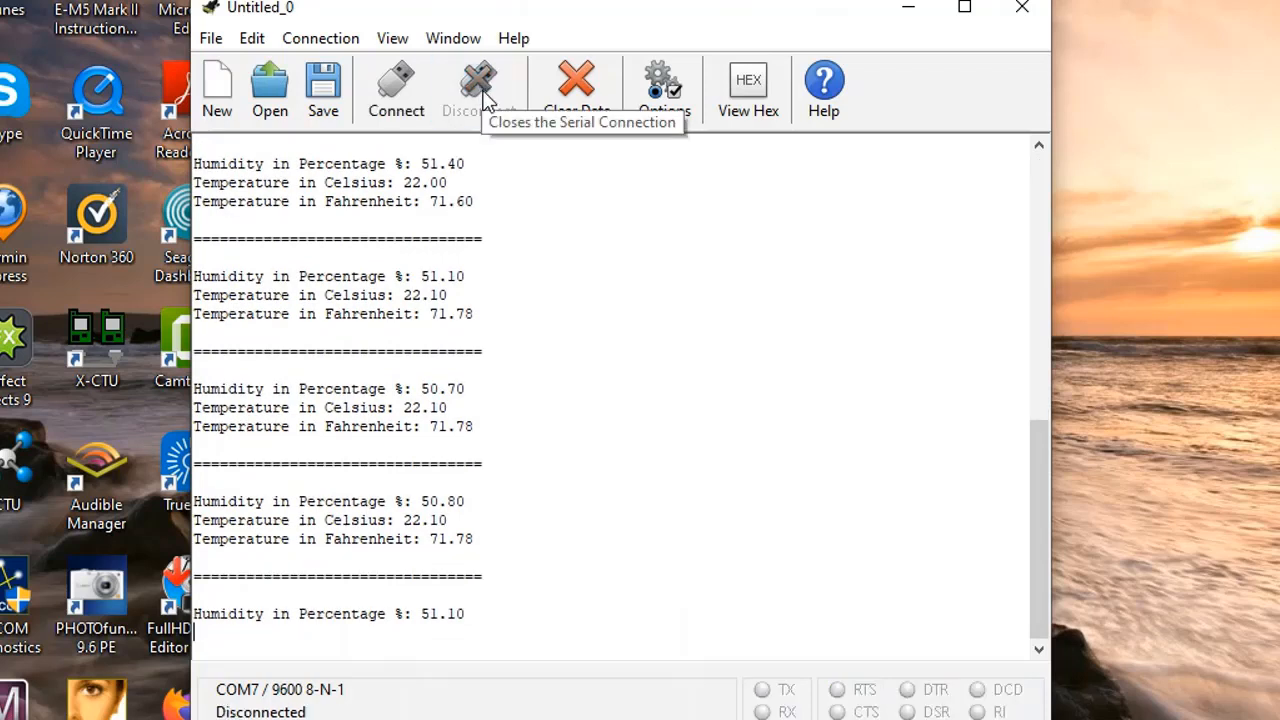
{"action": "mouse_move", "coordinate": [1022, 10]}
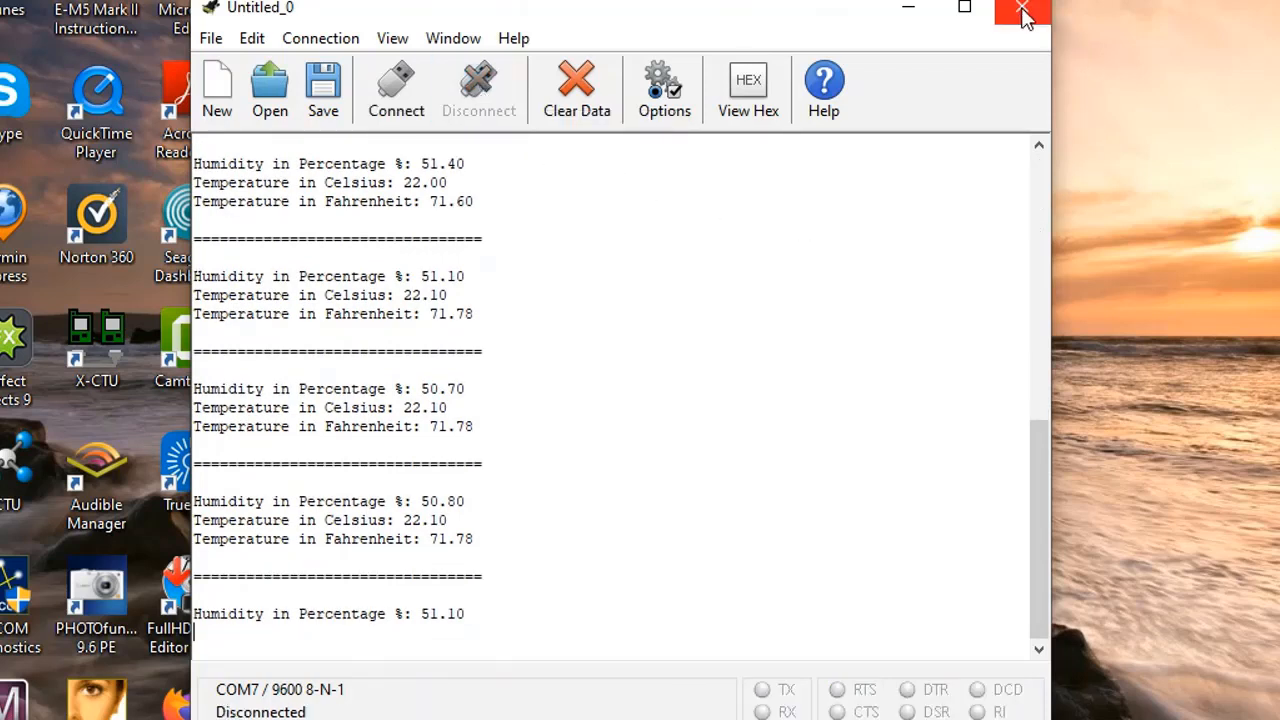
{"action": "left_click", "coordinate": [1022, 12]}
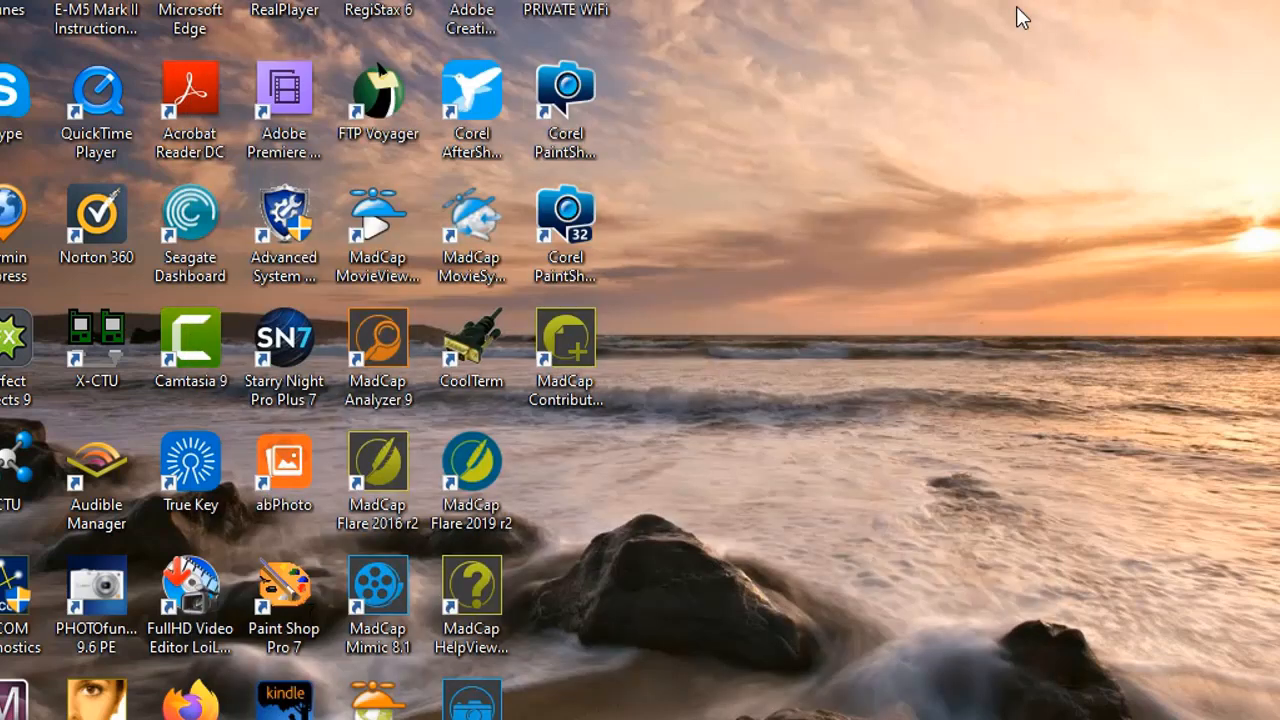